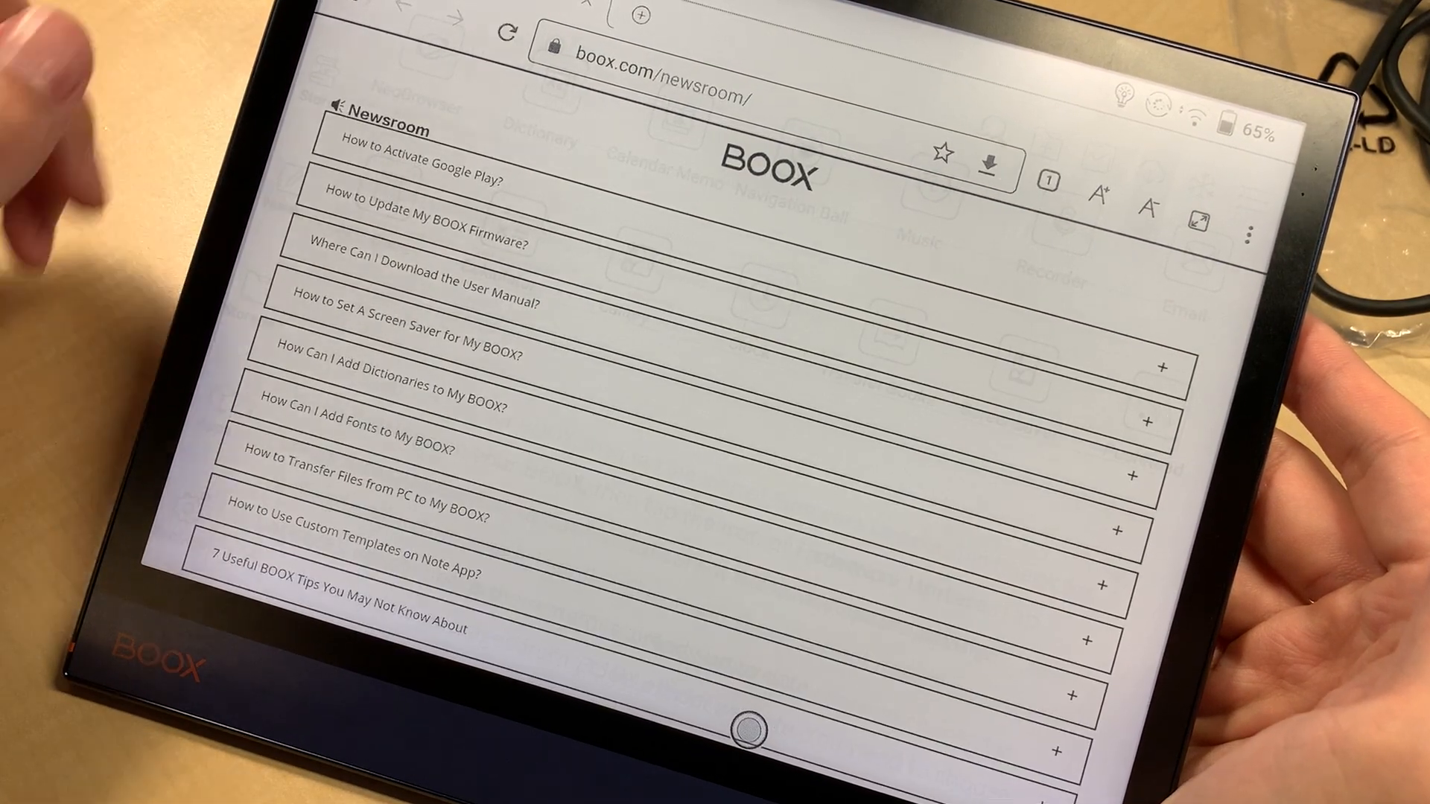
Step: Enter 'google' in the address bar to leave the BOOX newsroom page
{"action": "scroll", "scroll_direction": "down", "scroll_amount": 3}
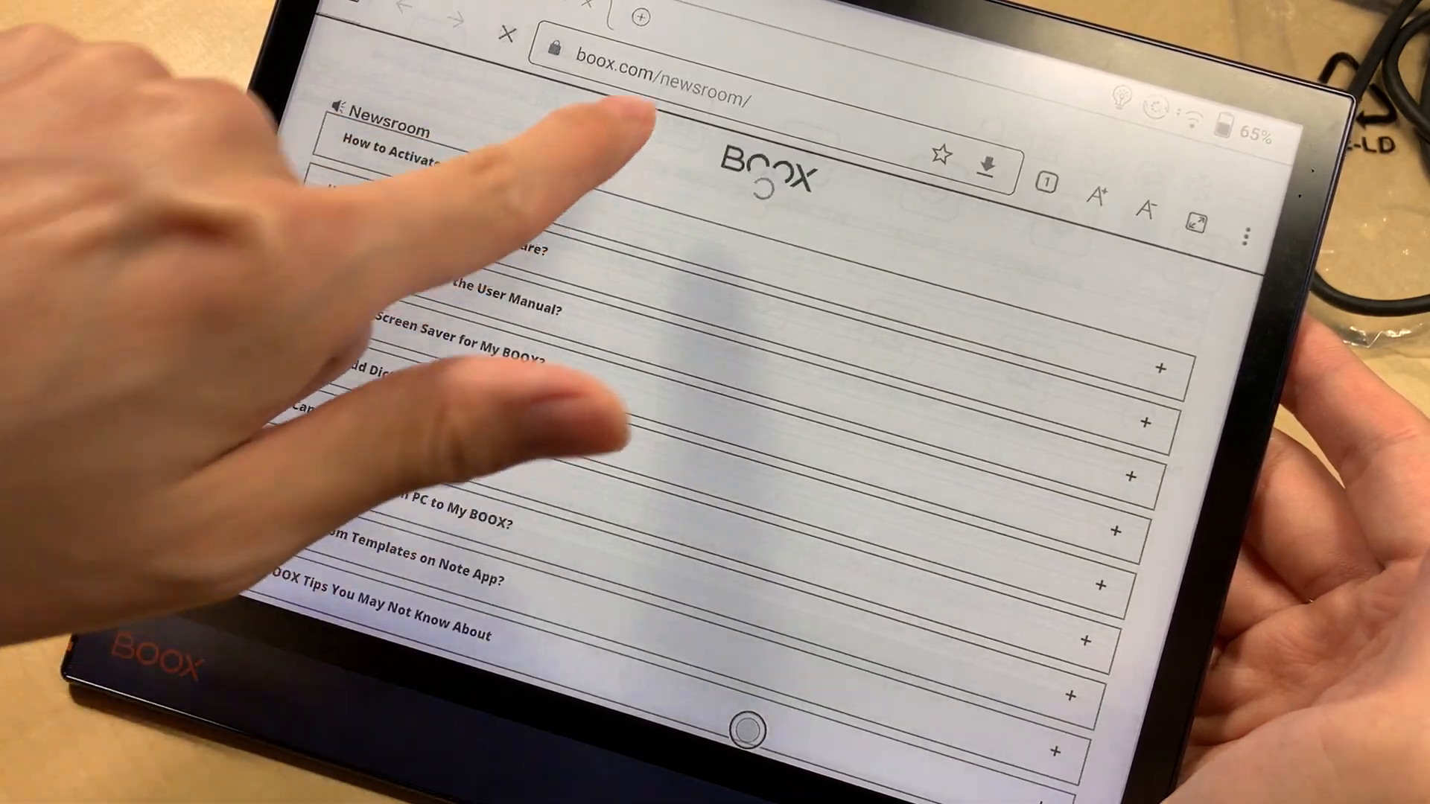
{"action": "left_click", "coordinate": [657, 77]}
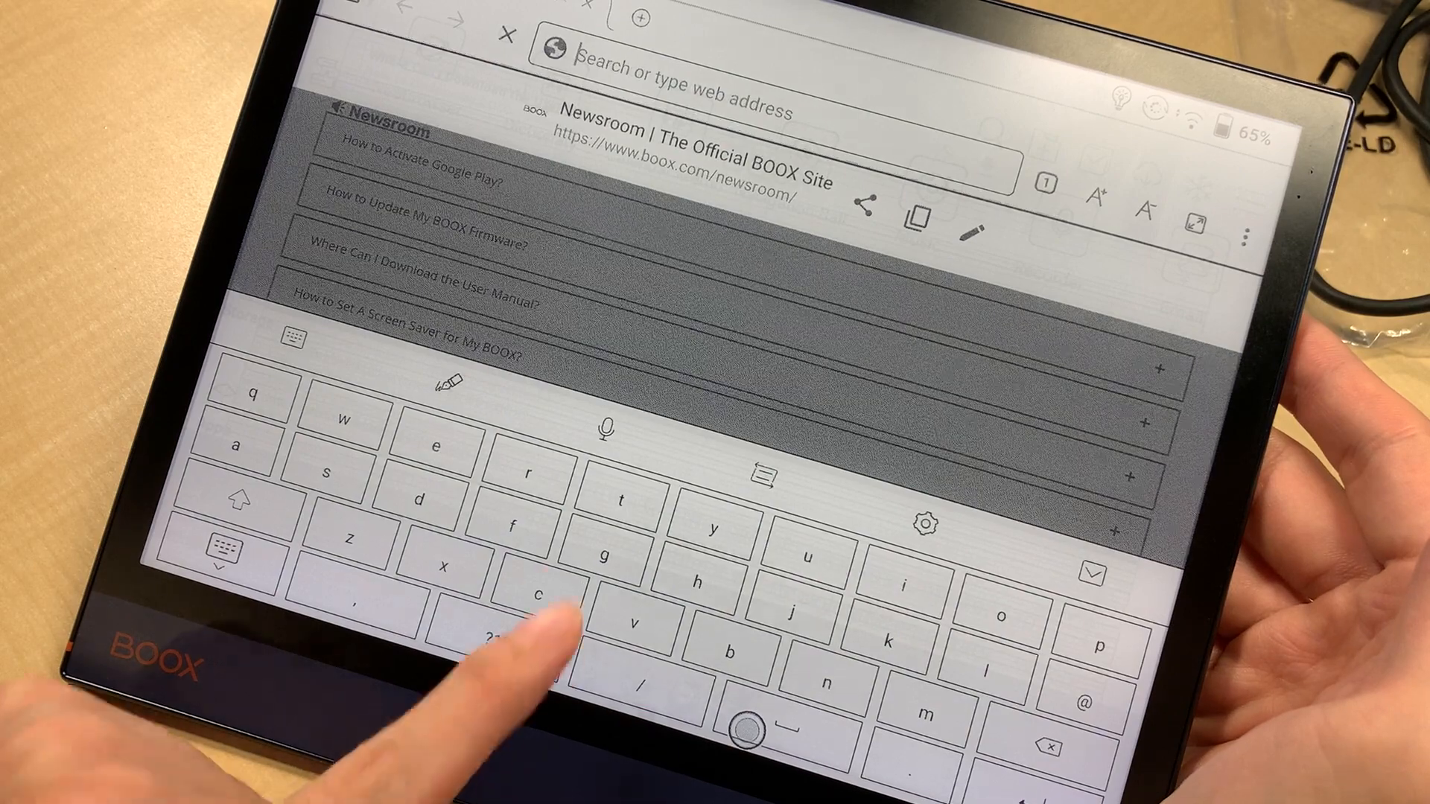
{"action": "type", "text": "google"}
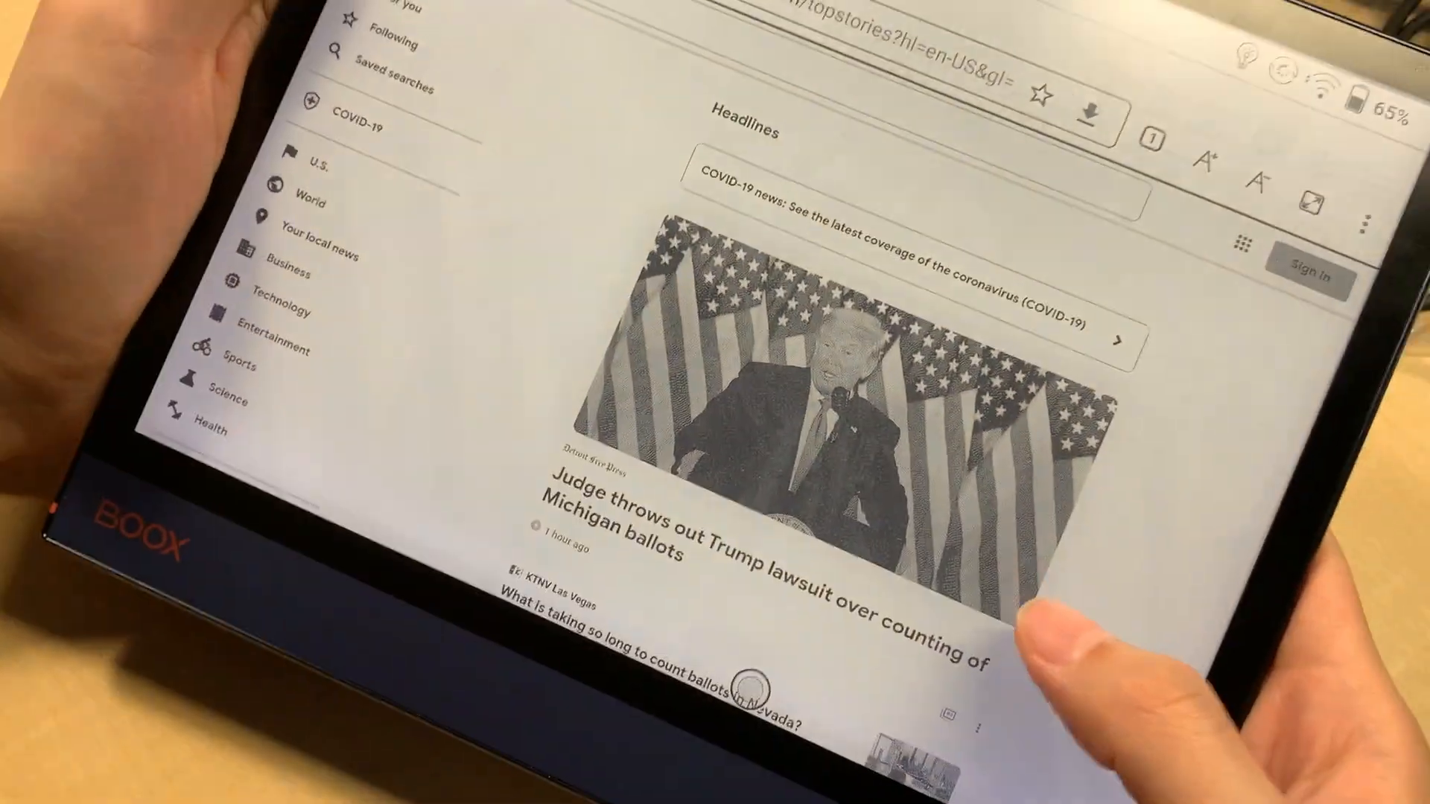
Step: Scroll down the Google News top stories past the Michigan ballots headline
{"action": "scroll", "scroll_direction": "down", "scroll_amount": 3}
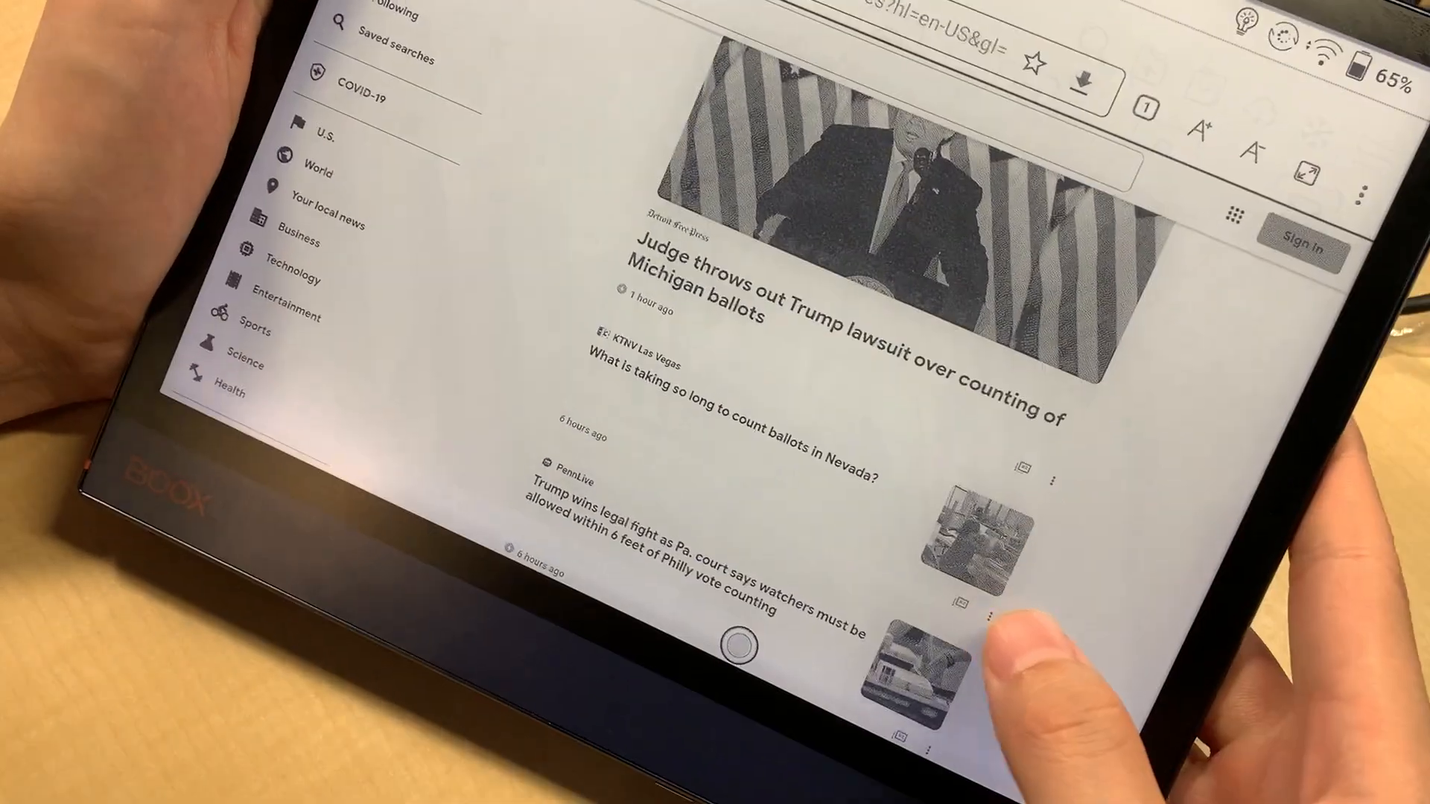
{"action": "scroll", "scroll_direction": "down", "scroll_amount": 3}
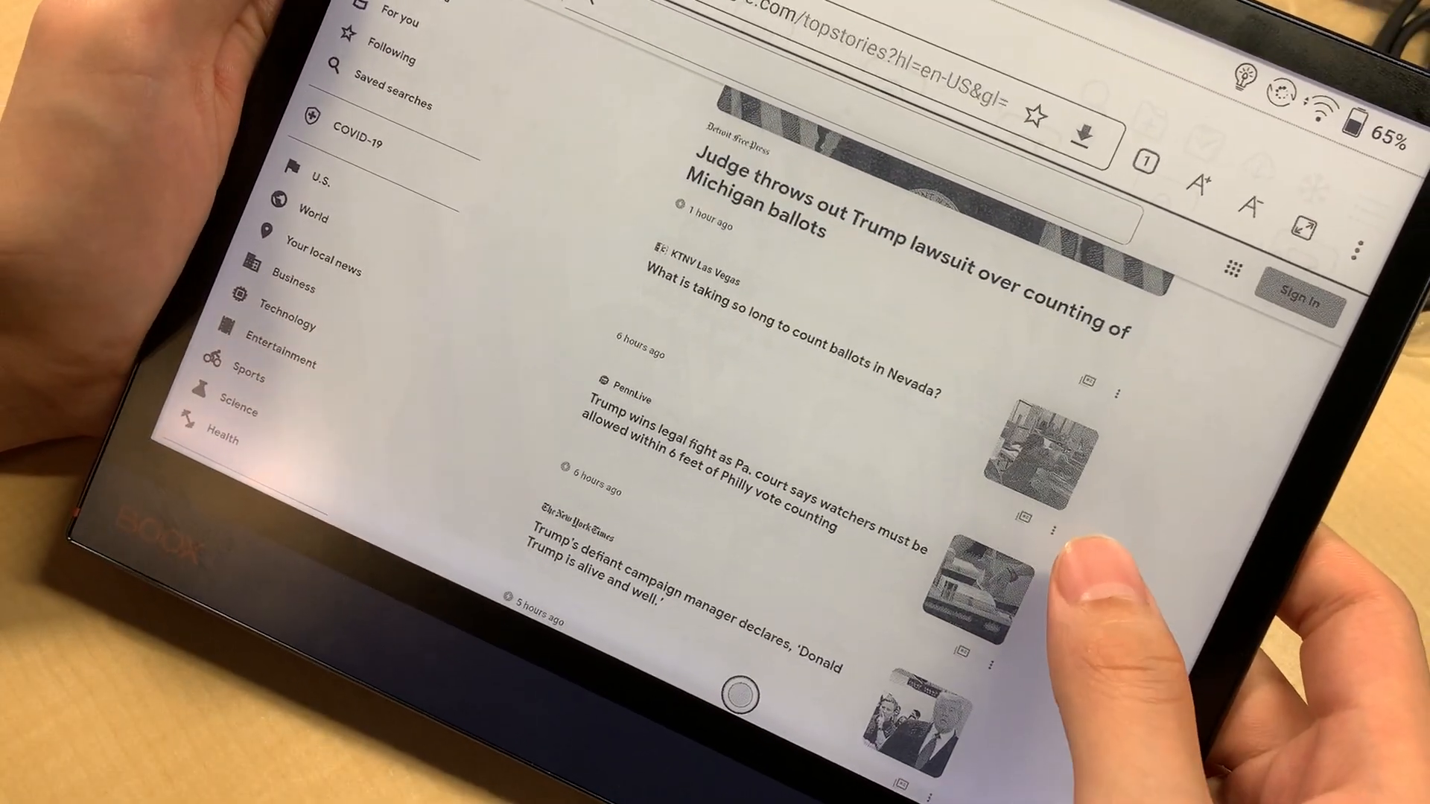
{"action": "scroll", "scroll_direction": "down", "scroll_amount": 3}
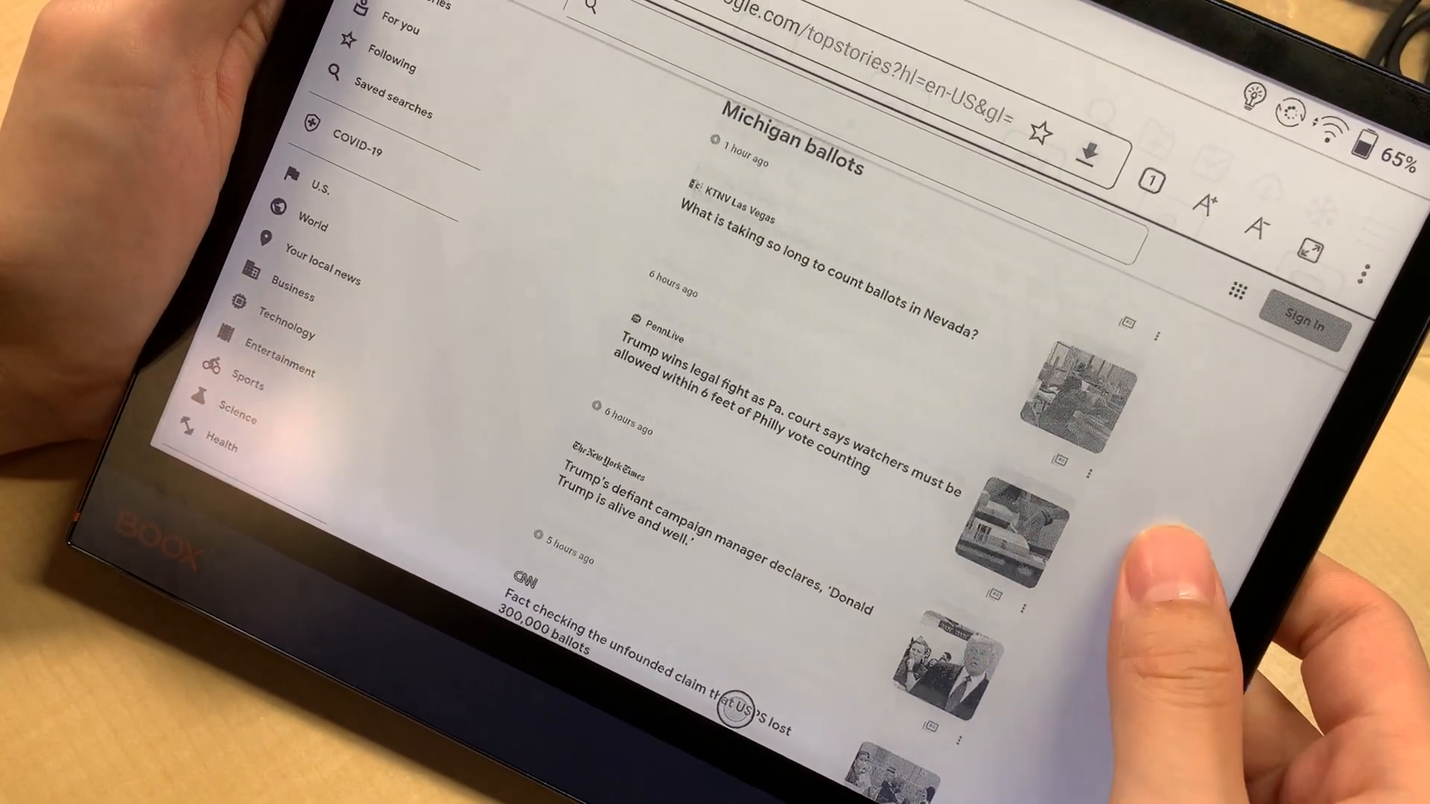
{"action": "scroll", "scroll_direction": "down", "scroll_amount": 3}
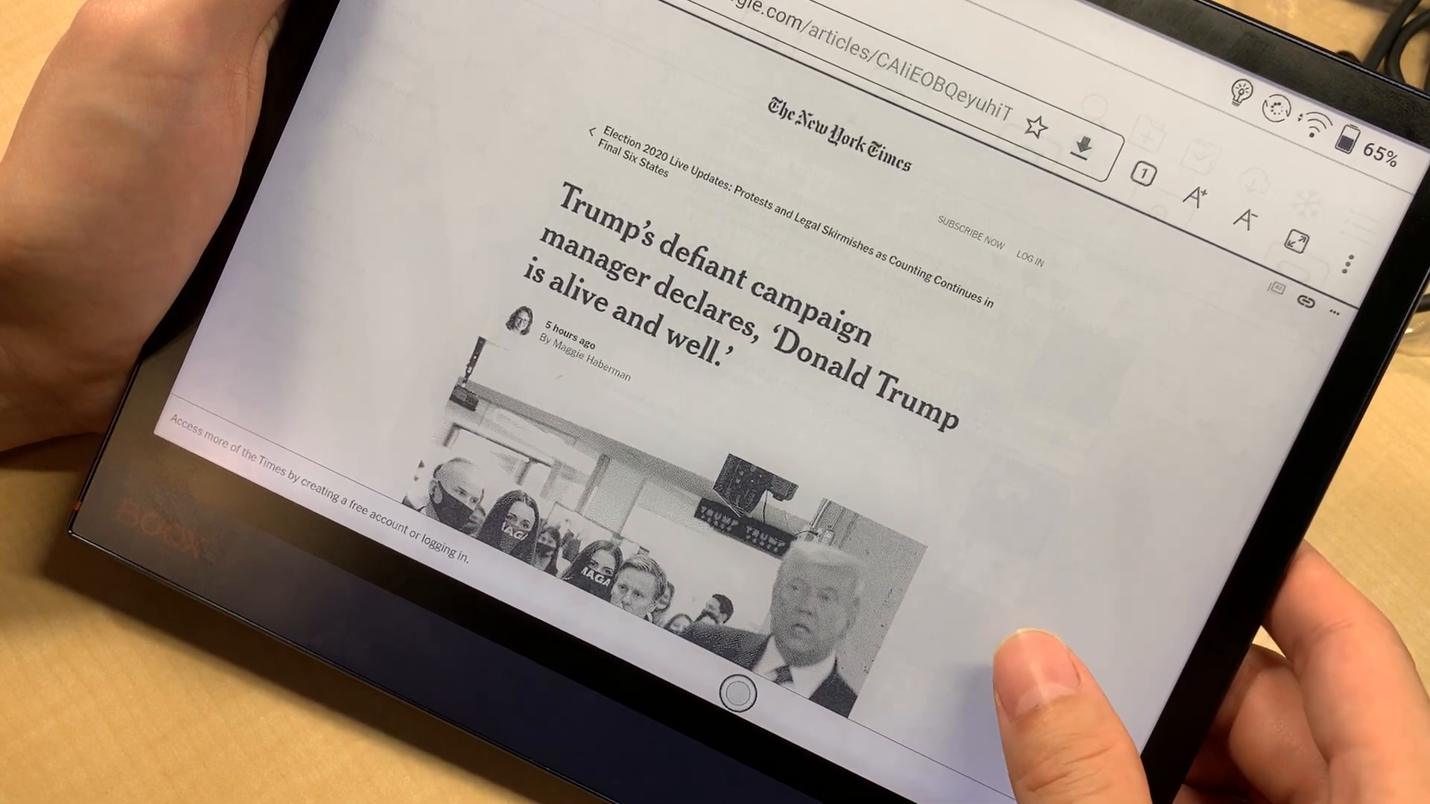
Step: Scroll the New York Times campaign-manager article down to its create-account prompt
{"action": "scroll", "scroll_direction": "down", "scroll_amount": 3}
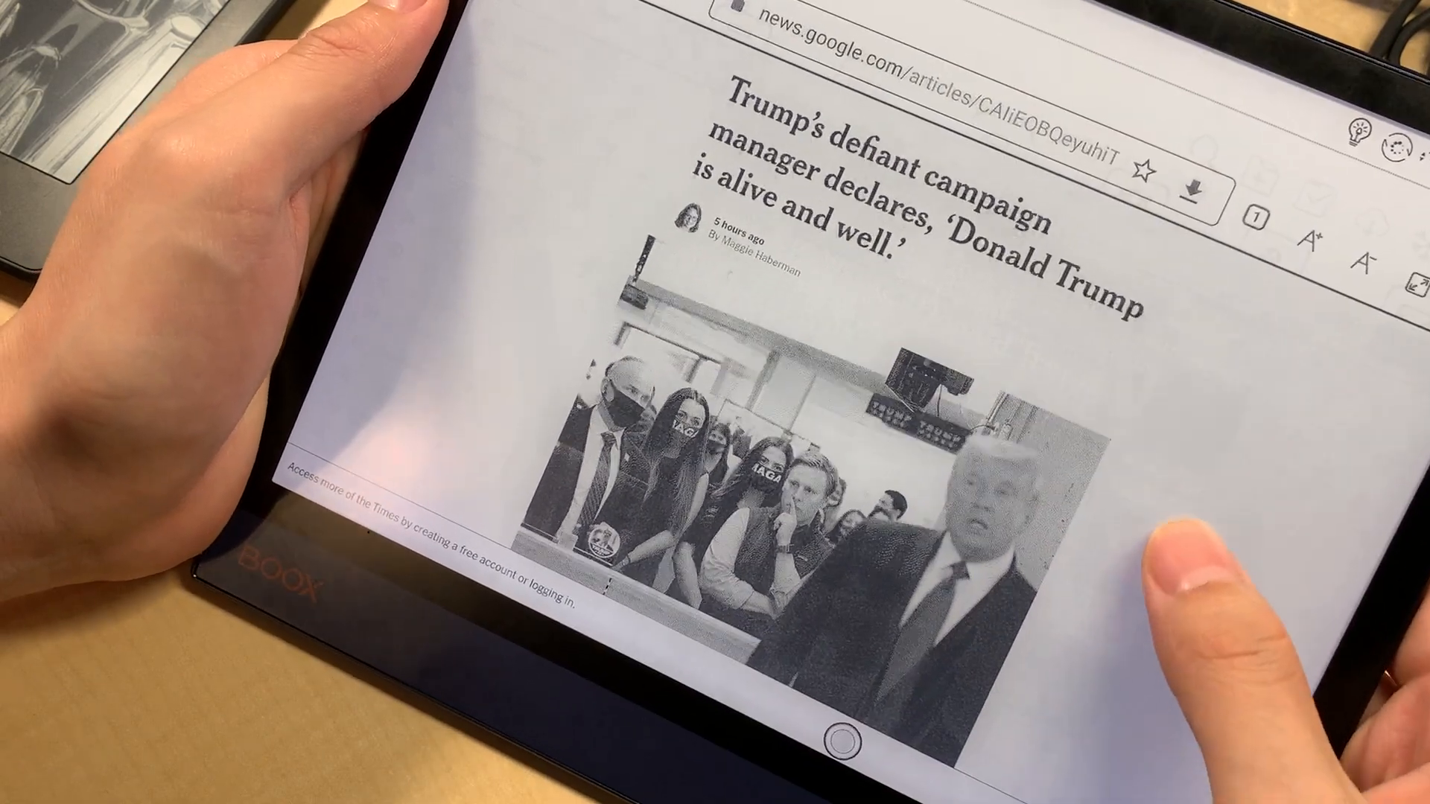
{"action": "scroll", "scroll_direction": "down", "scroll_amount": 3}
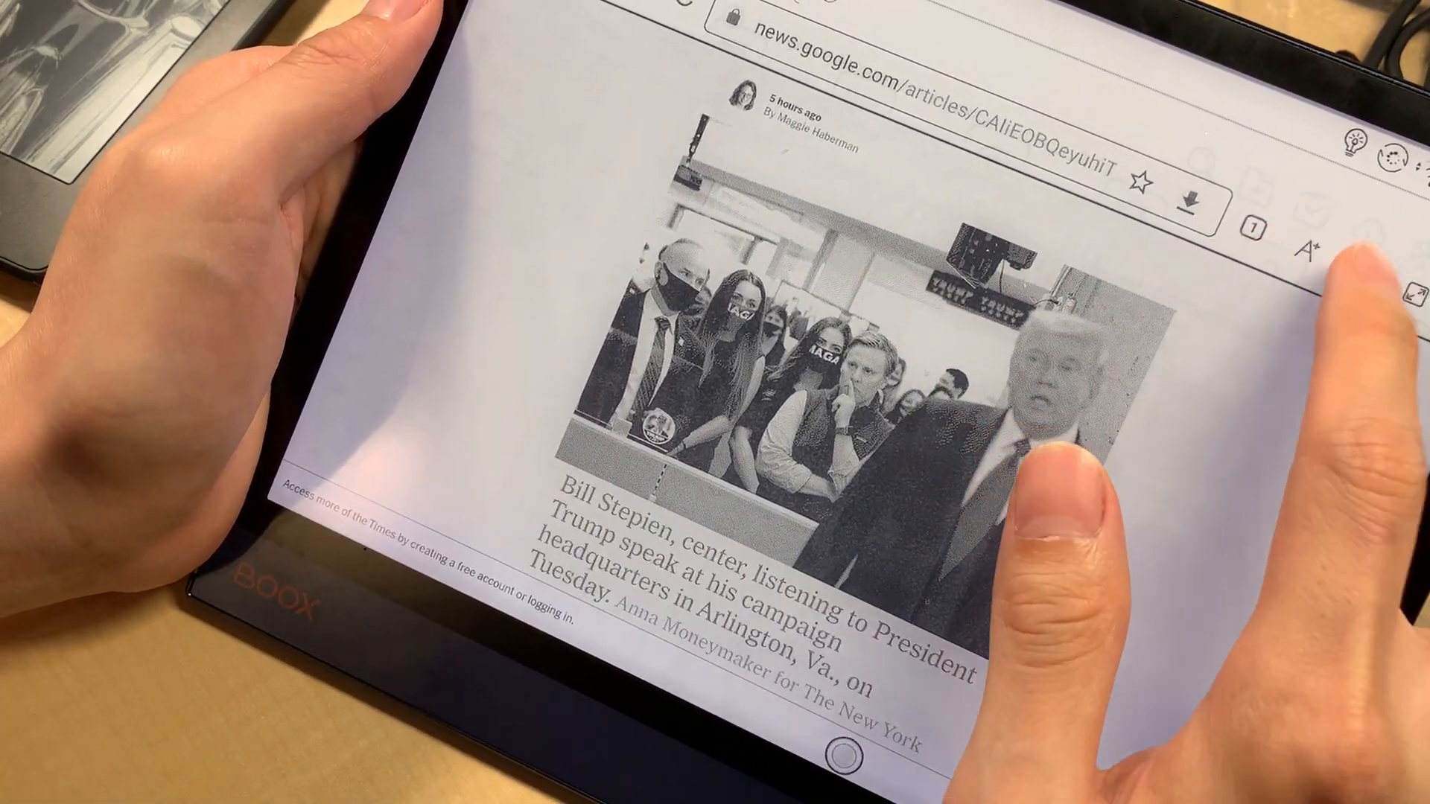
{"action": "scroll", "scroll_direction": "down", "scroll_amount": 3}
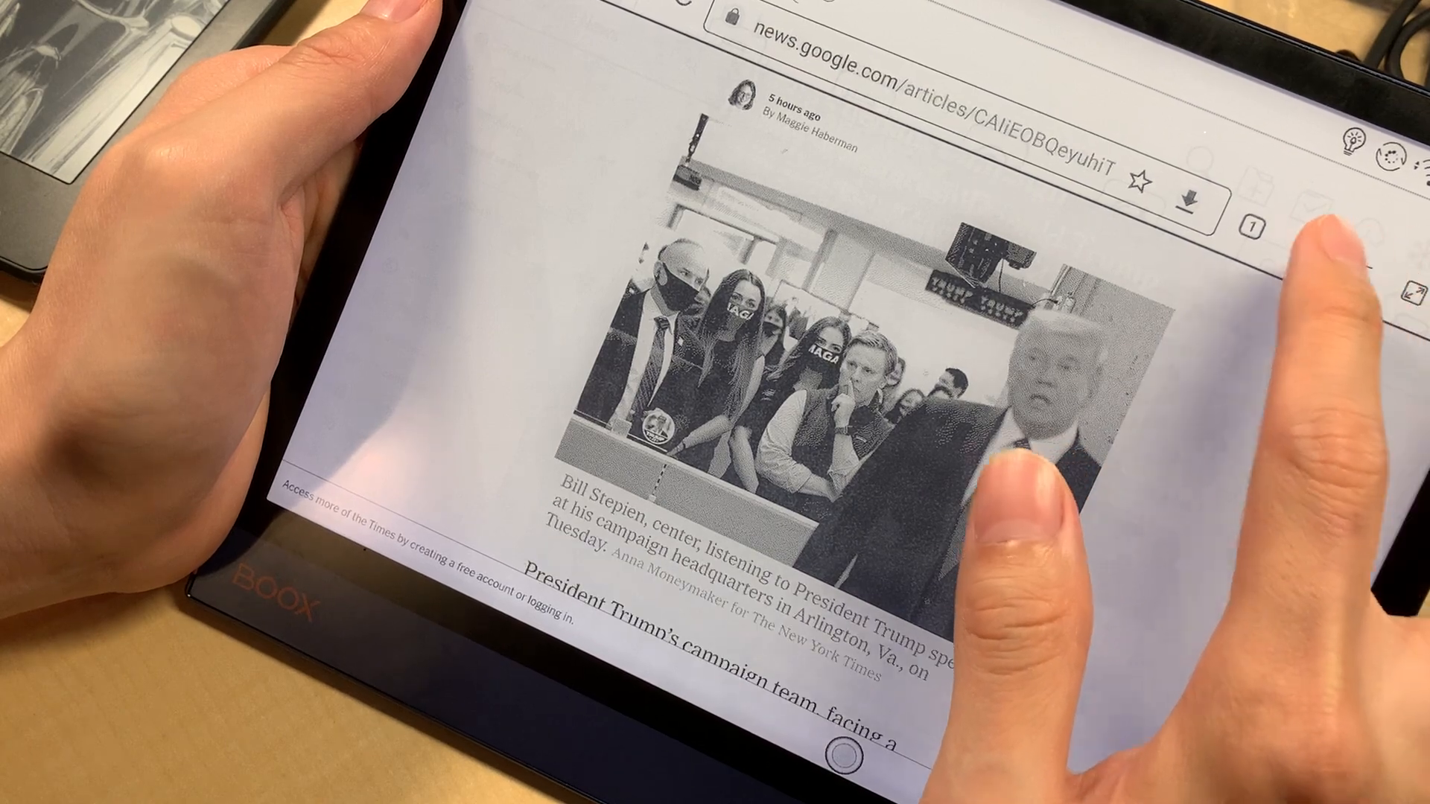
{"action": "scroll", "scroll_direction": "down", "scroll_amount": 3}
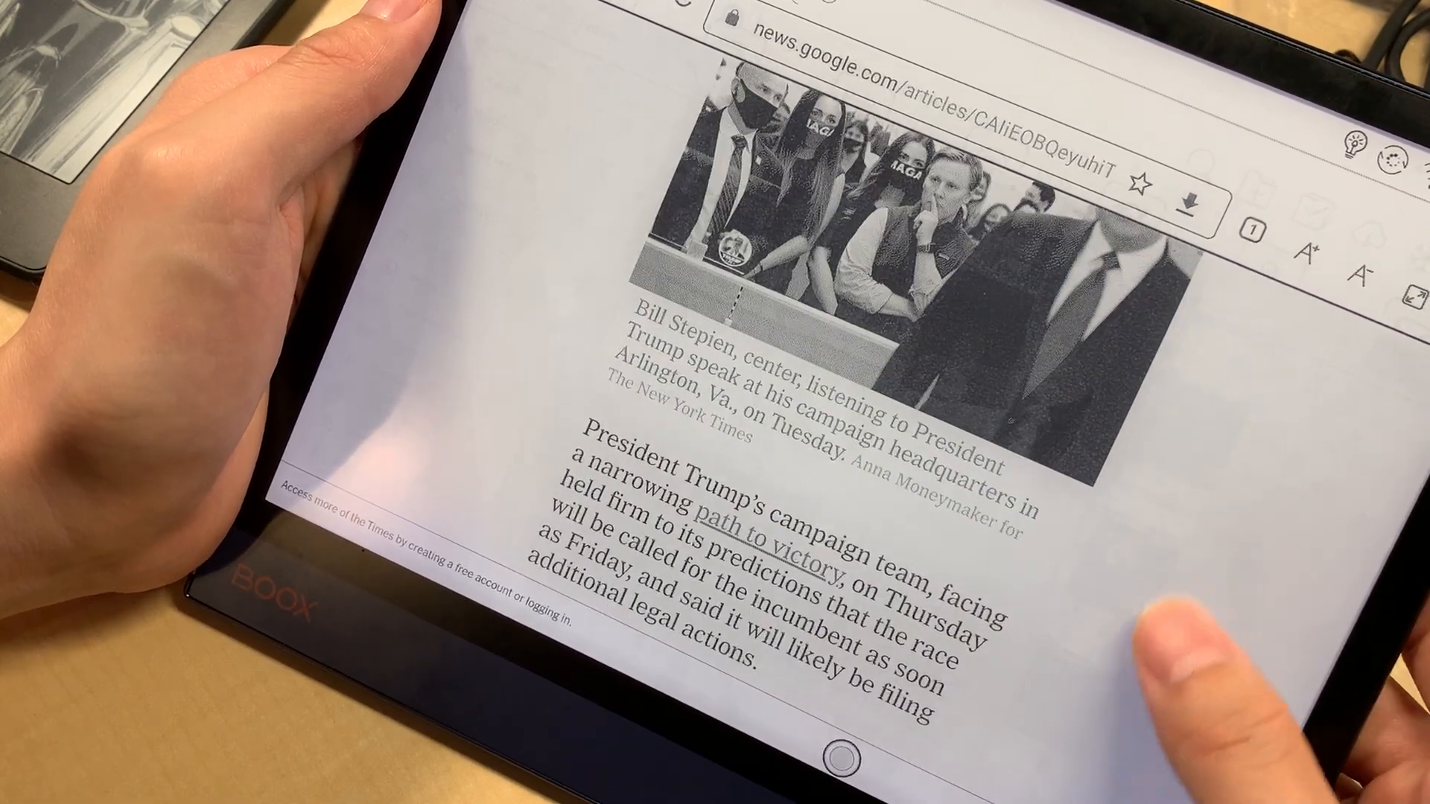
{"action": "scroll", "scroll_direction": "down", "scroll_amount": 3}
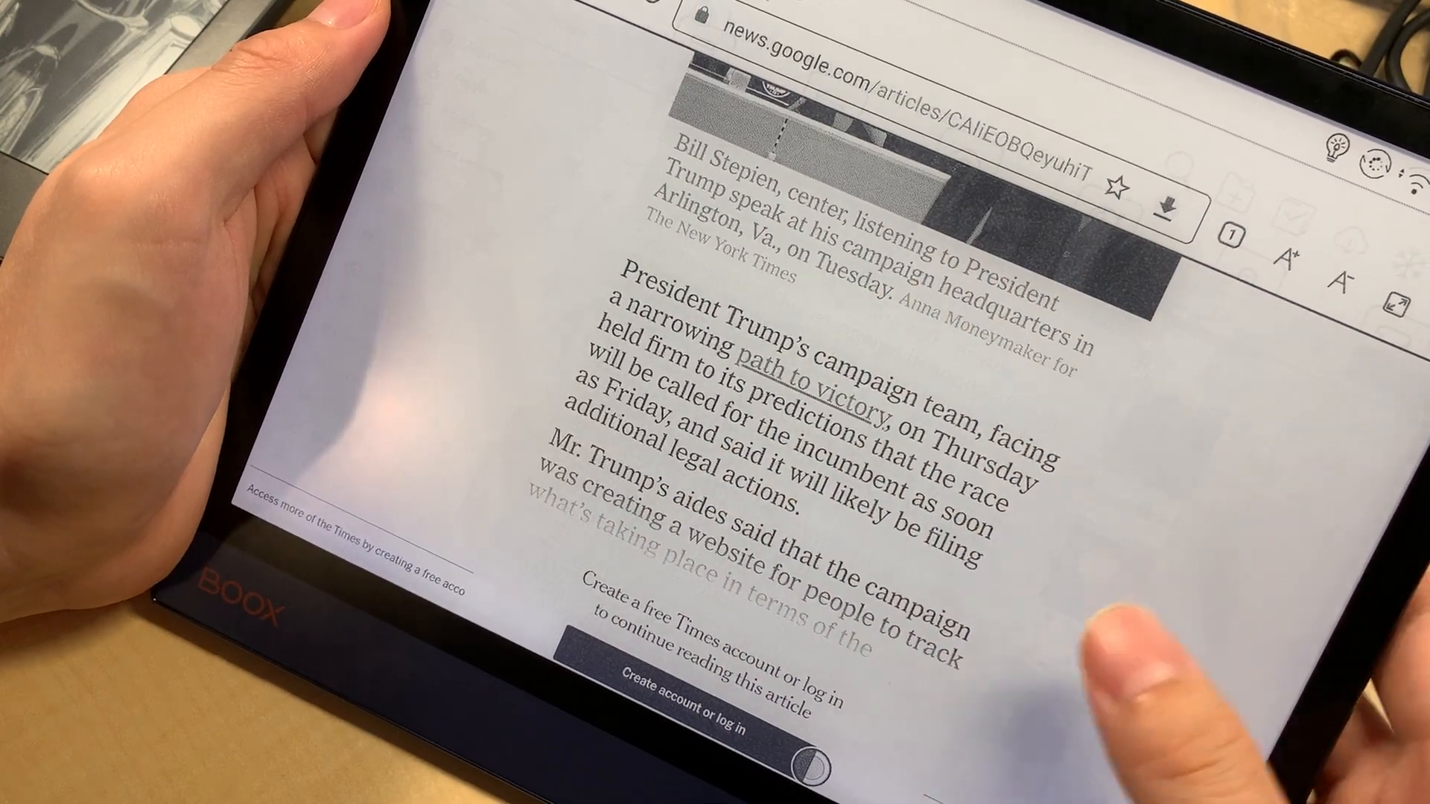
{"action": "scroll", "scroll_direction": "down", "scroll_amount": 3}
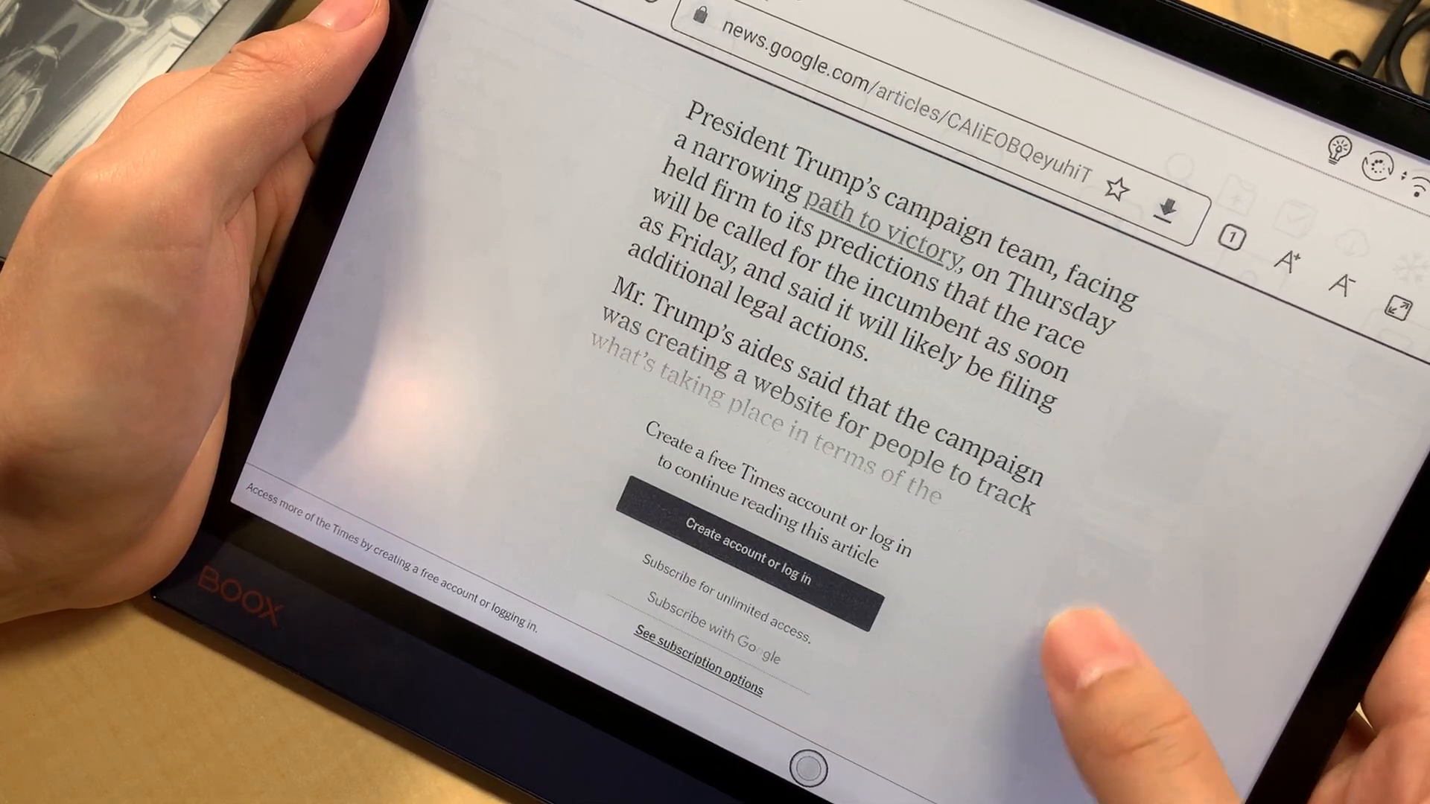
{"action": "scroll", "scroll_direction": "down", "scroll_amount": 3}
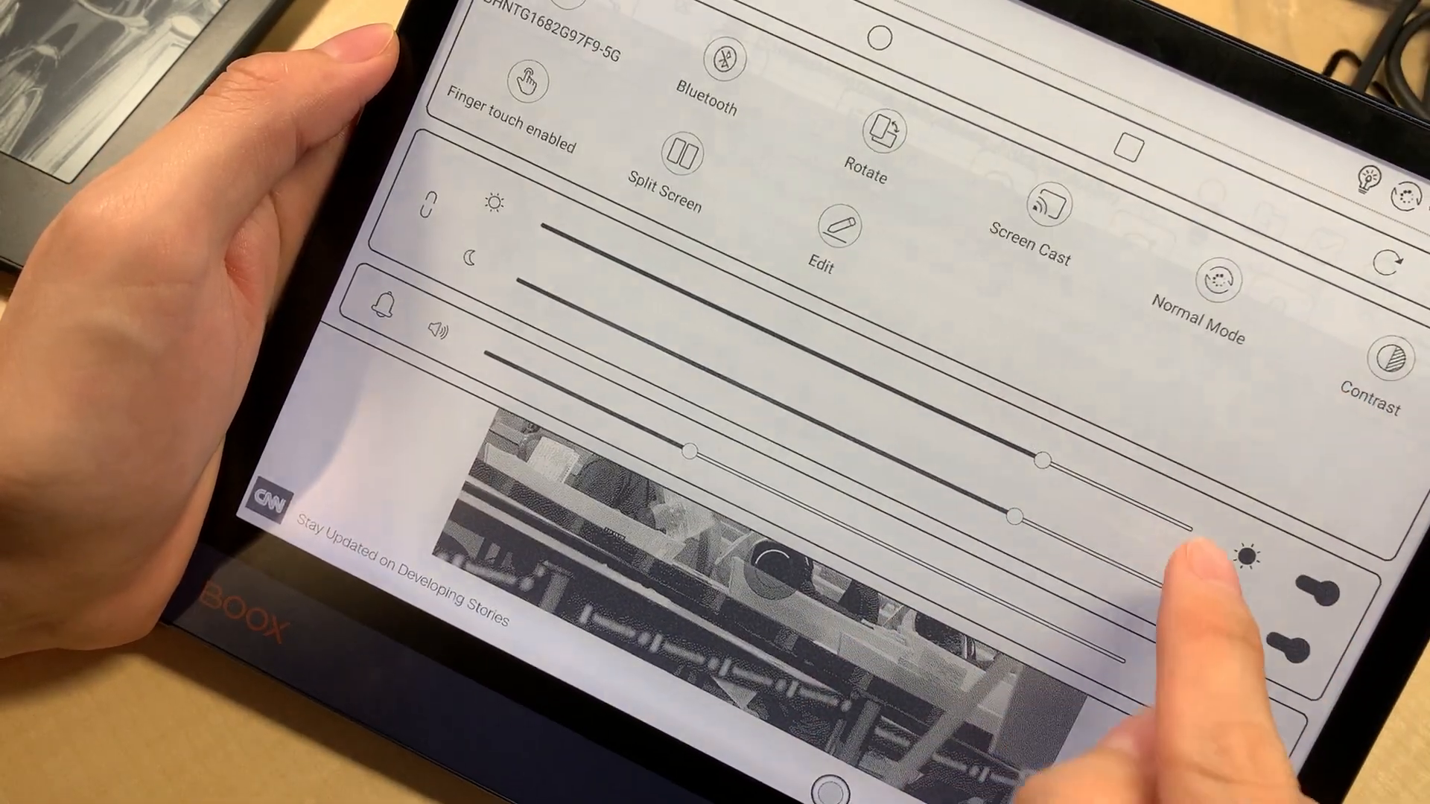
Step: Dismiss quick settings and view the CNN USPS ballots fact-check full screen
{"action": "left_click_drag", "start_coordinate": [1012, 511], "coordinate": [1185, 515]}
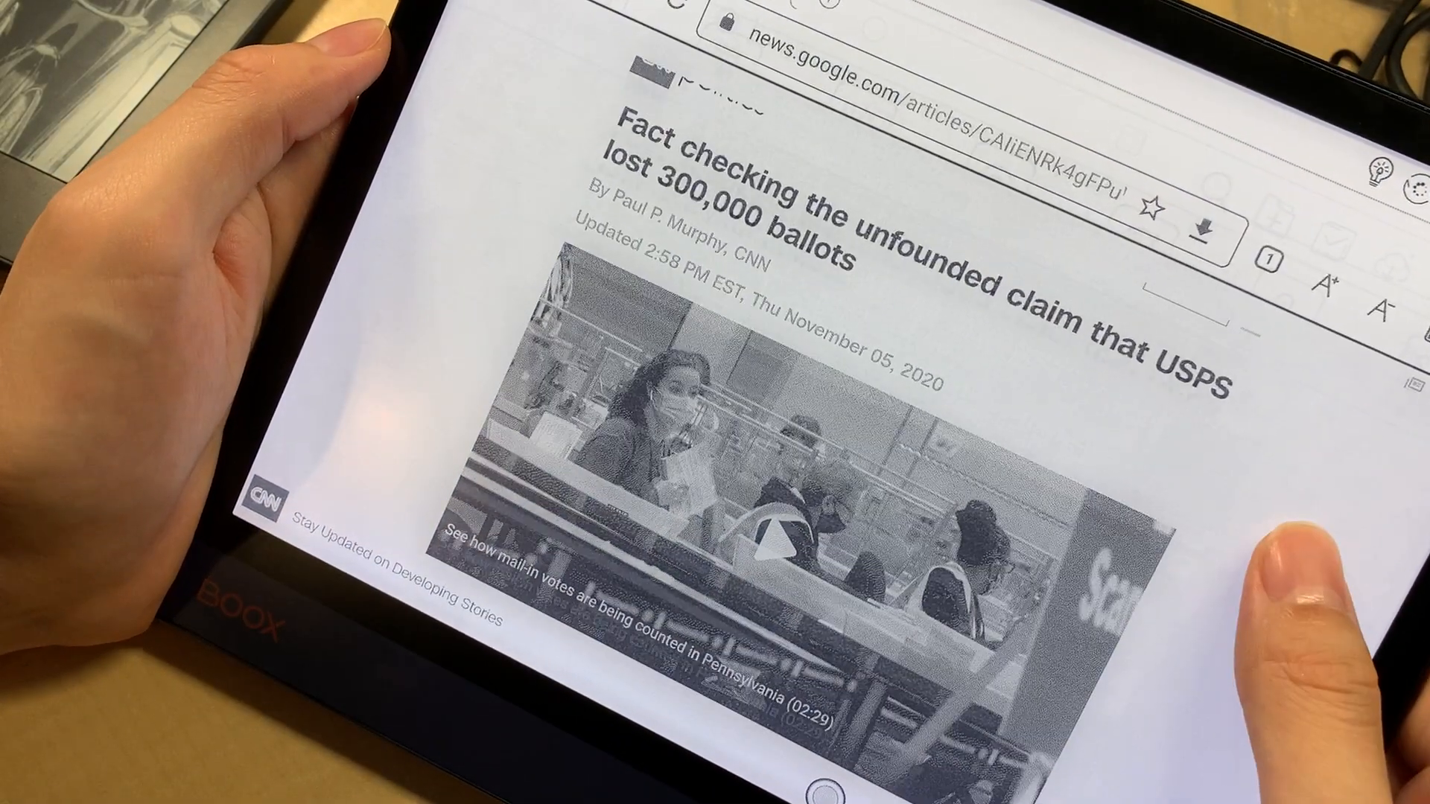
{"action": "scroll", "scroll_direction": "down", "scroll_amount": 3}
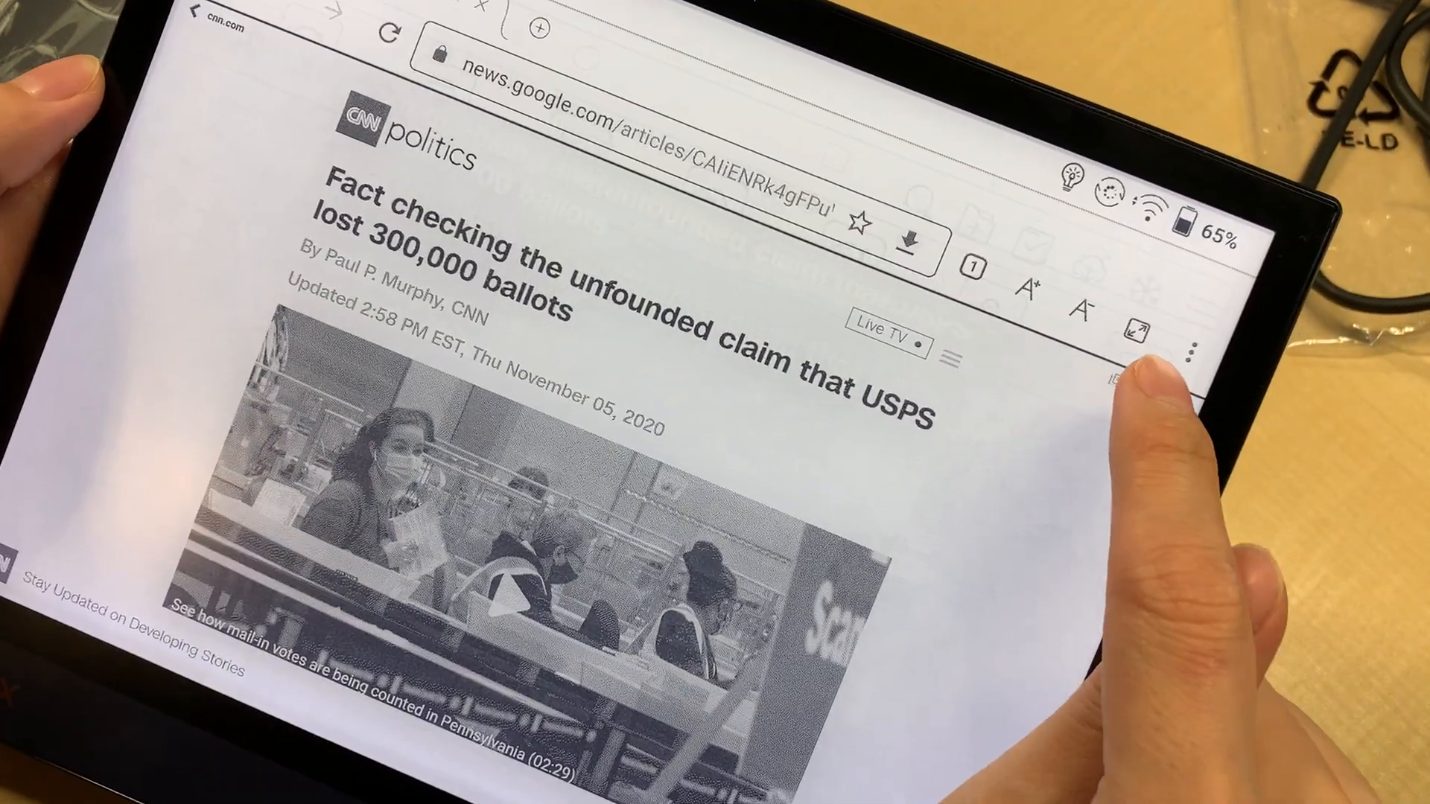
{"action": "left_click", "coordinate": [1128, 330]}
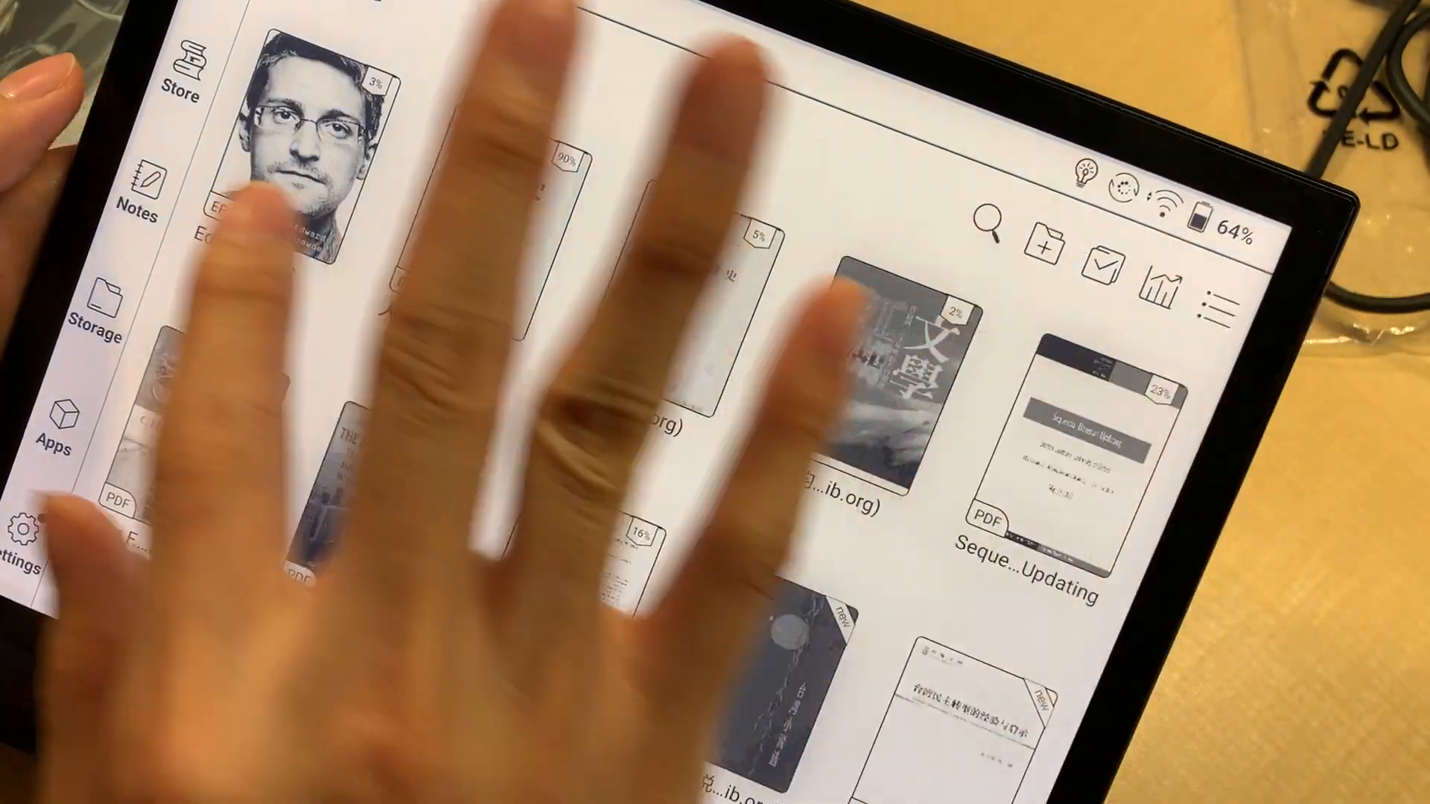
Step: Return to the CNN fact-check article and scroll through its Facts First section
{"action": "left_click", "coordinate": [51, 429]}
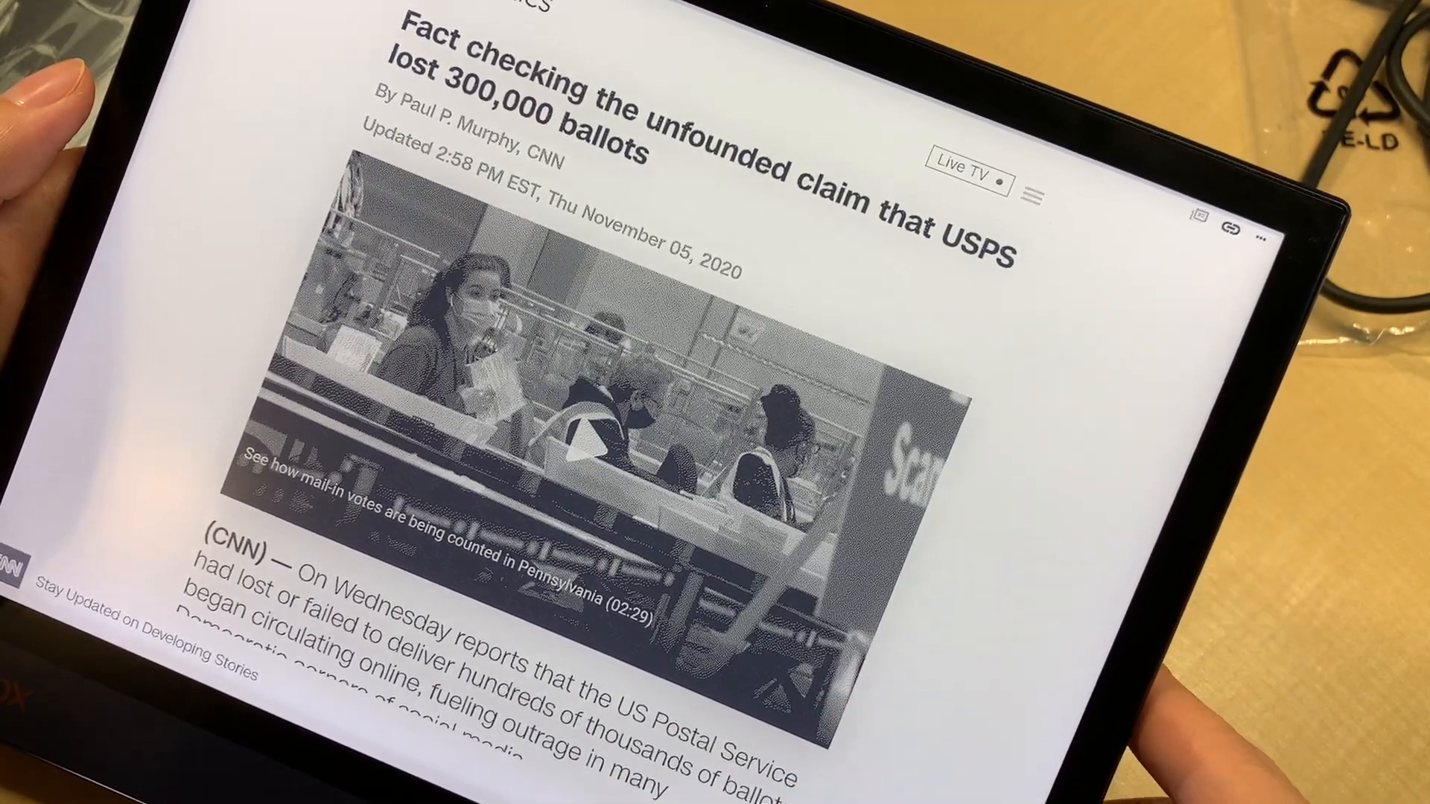
{"action": "scroll", "scroll_direction": "down", "scroll_amount": 3}
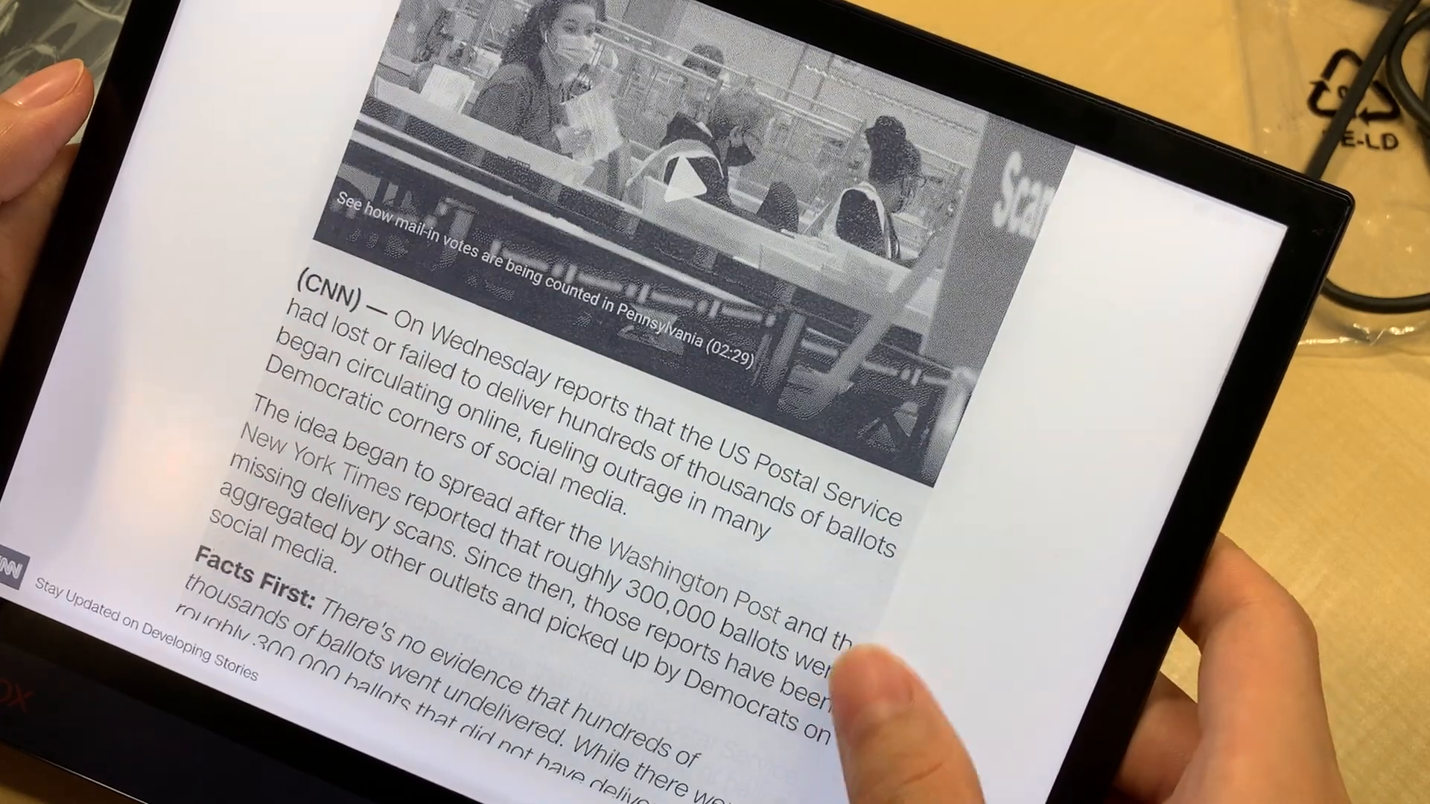
{"action": "scroll", "scroll_direction": "down", "scroll_amount": 3}
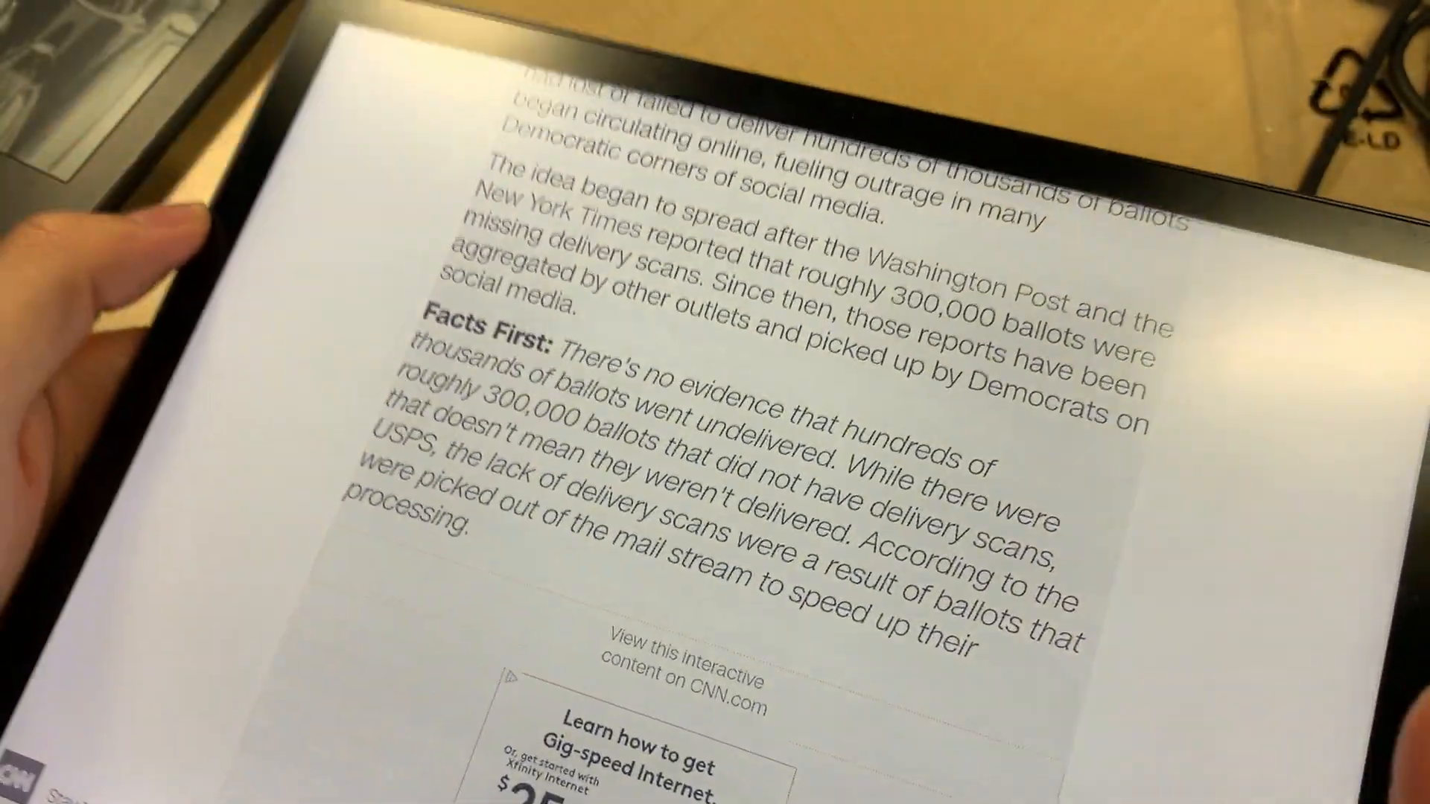
{"action": "scroll", "scroll_direction": "down", "scroll_amount": 3}
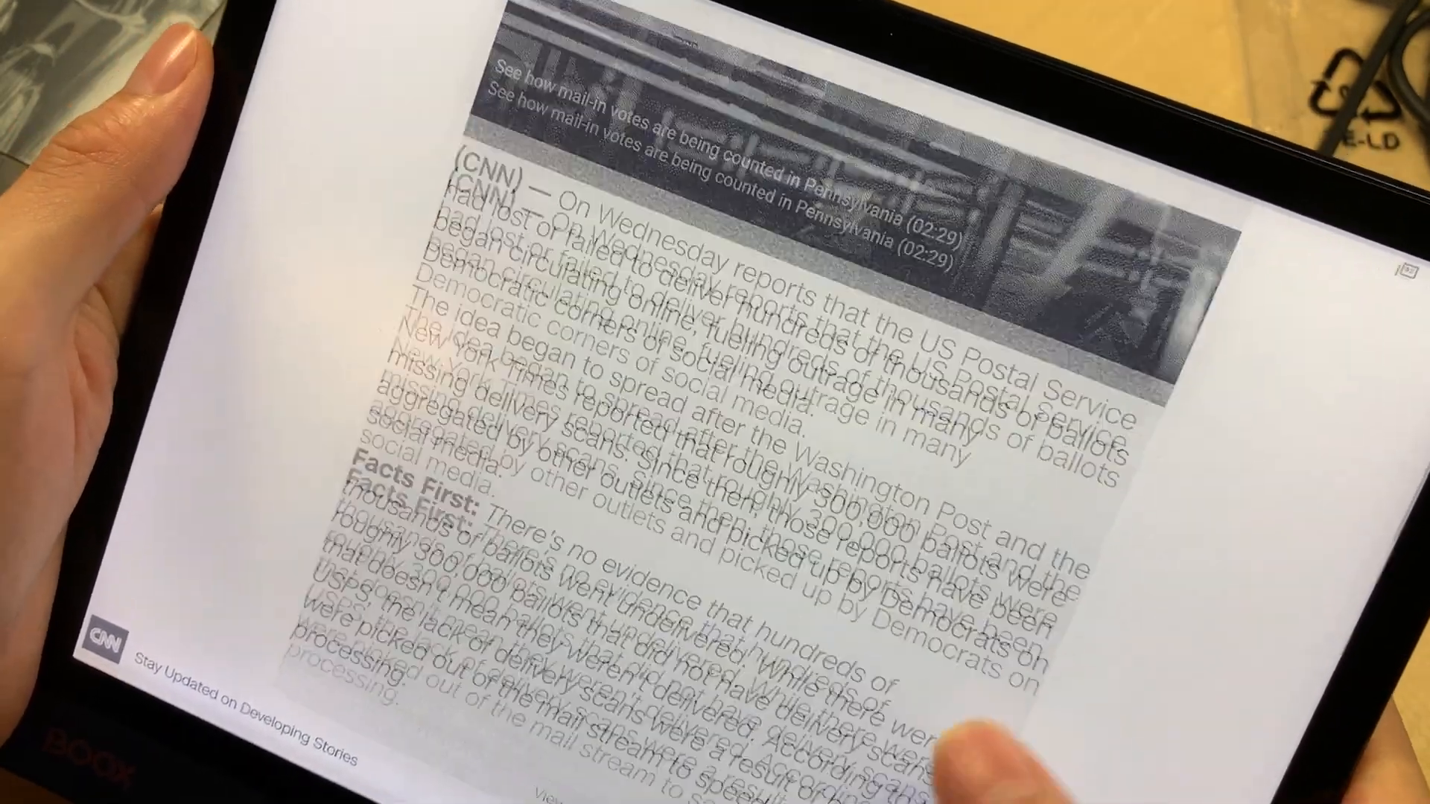
{"action": "scroll", "scroll_direction": "down", "scroll_amount": 3}
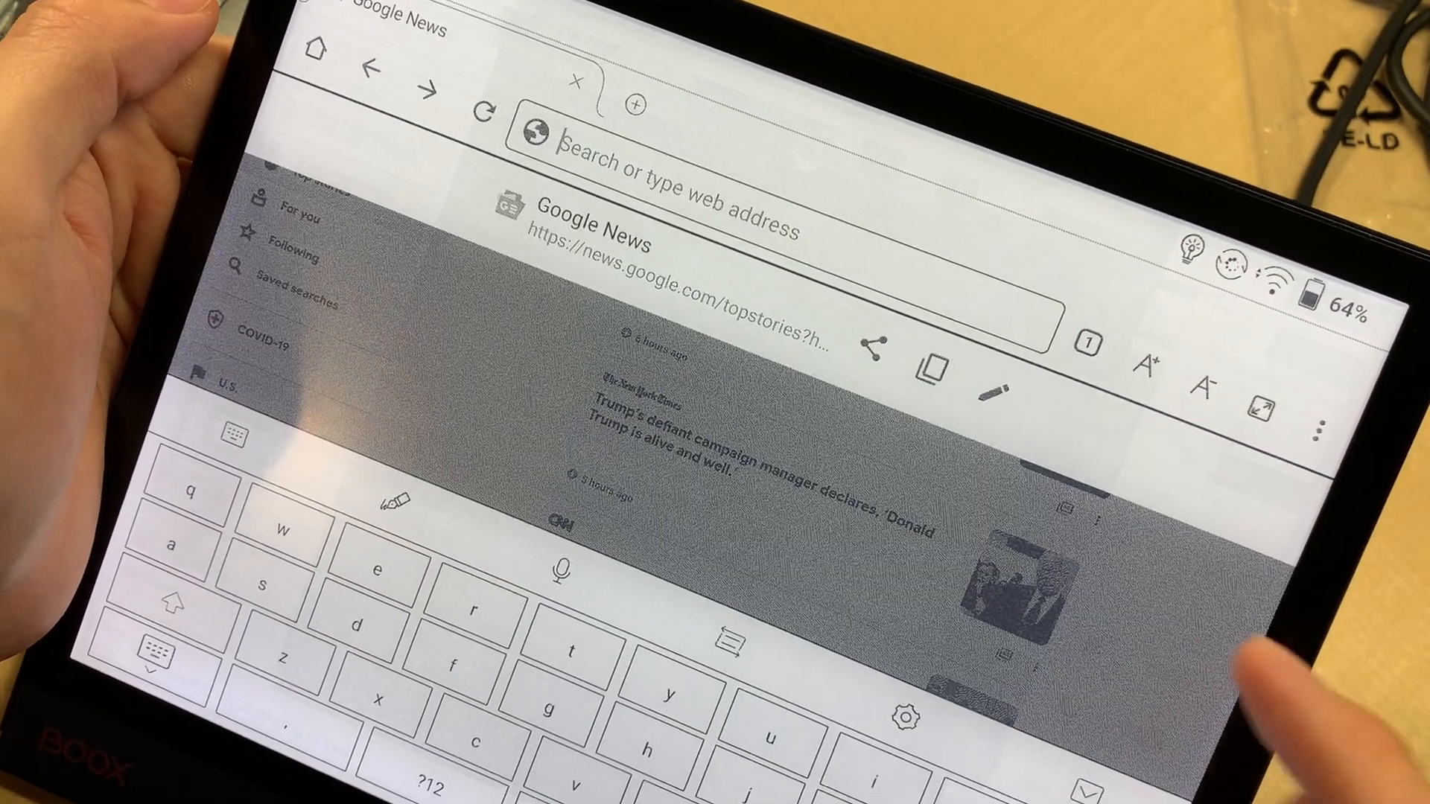
Step: Enter 'y' in the address bar and go to YouTube
{"action": "type", "text": "youtube.com"}
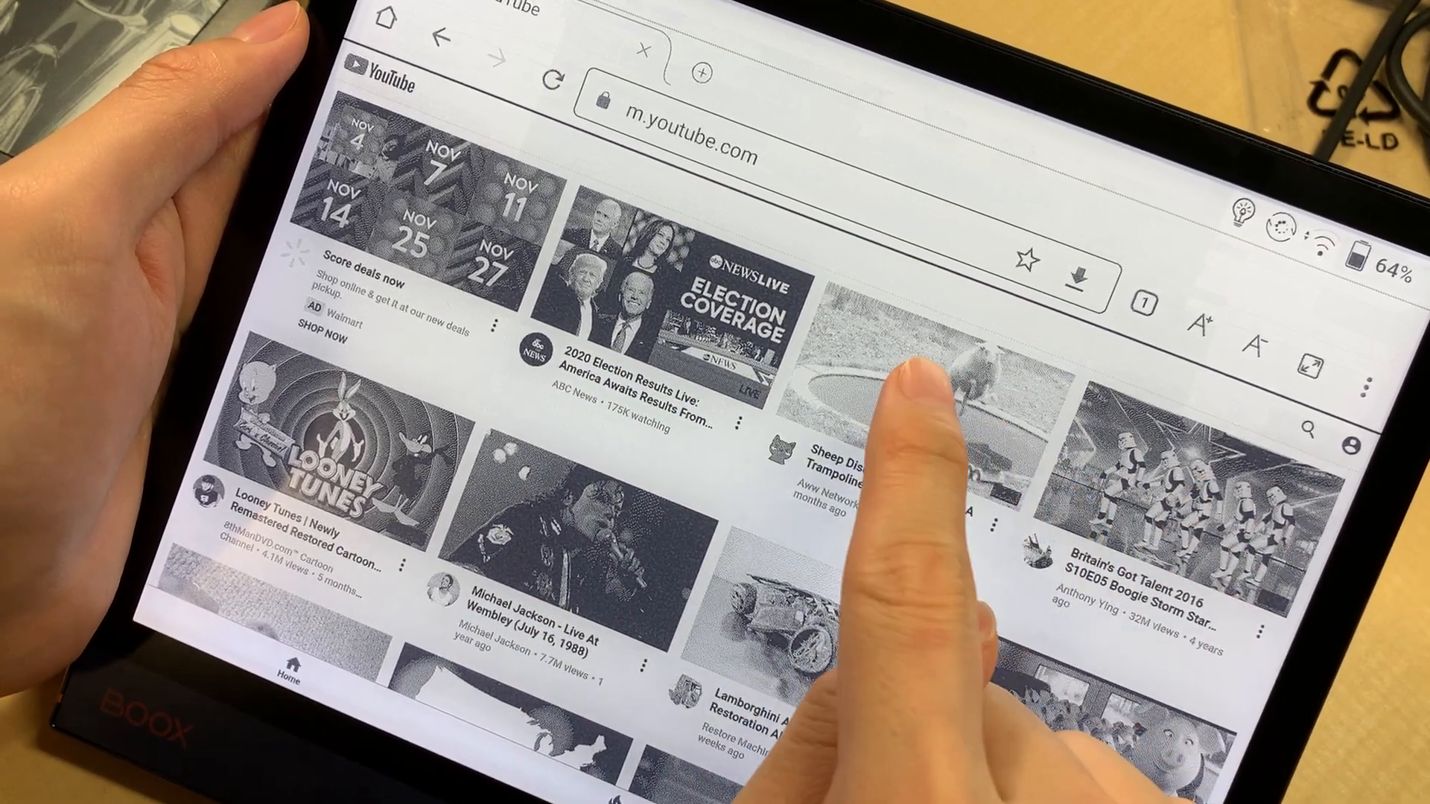
Step: Open the sheep-on-a-trampoline YouTube video
{"action": "left_click", "coordinate": [947, 383]}
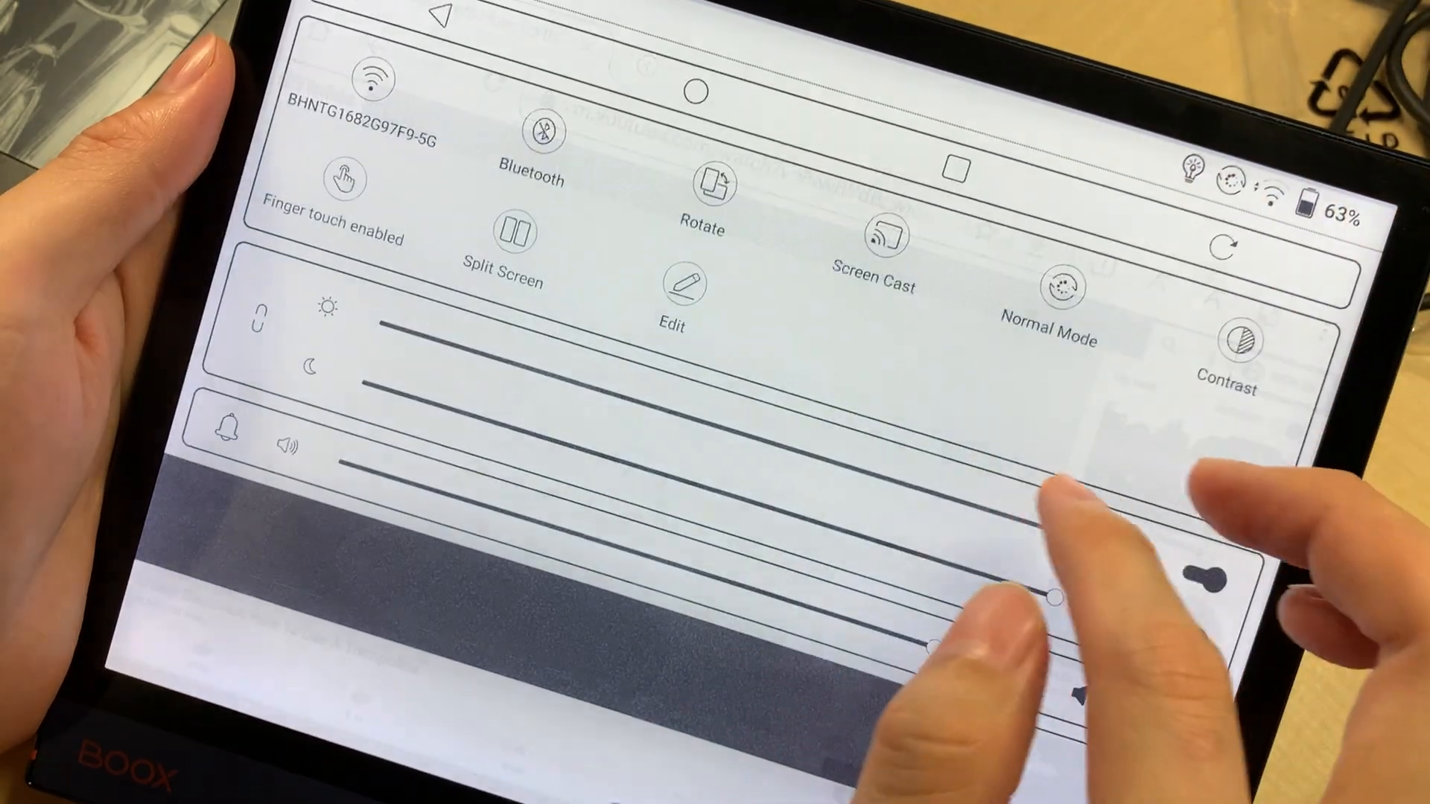
Step: Close quick settings, watch the sheep trampoline video, then go back to Google results
{"action": "left_click", "coordinate": [1057, 288]}
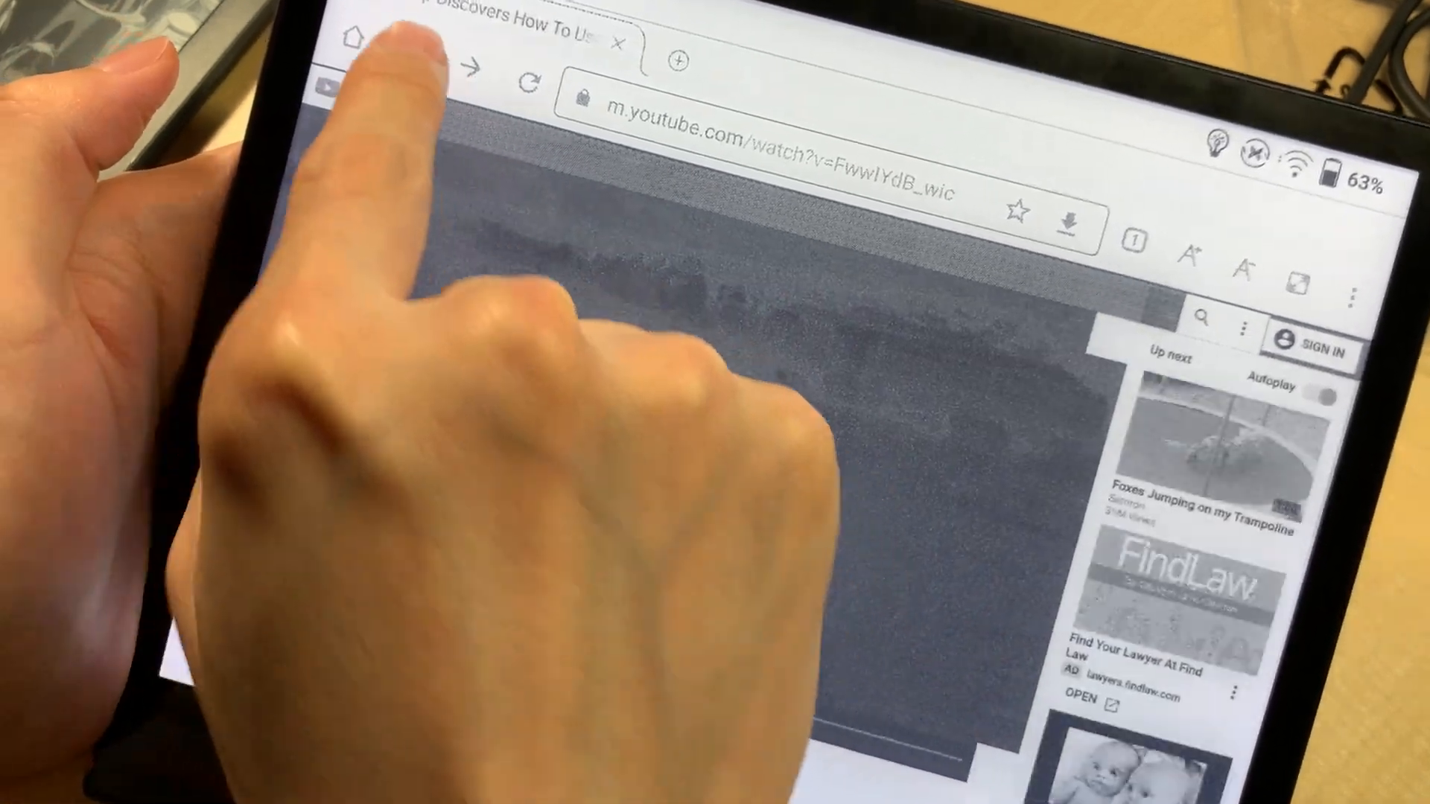
{"action": "left_click", "coordinate": [415, 61]}
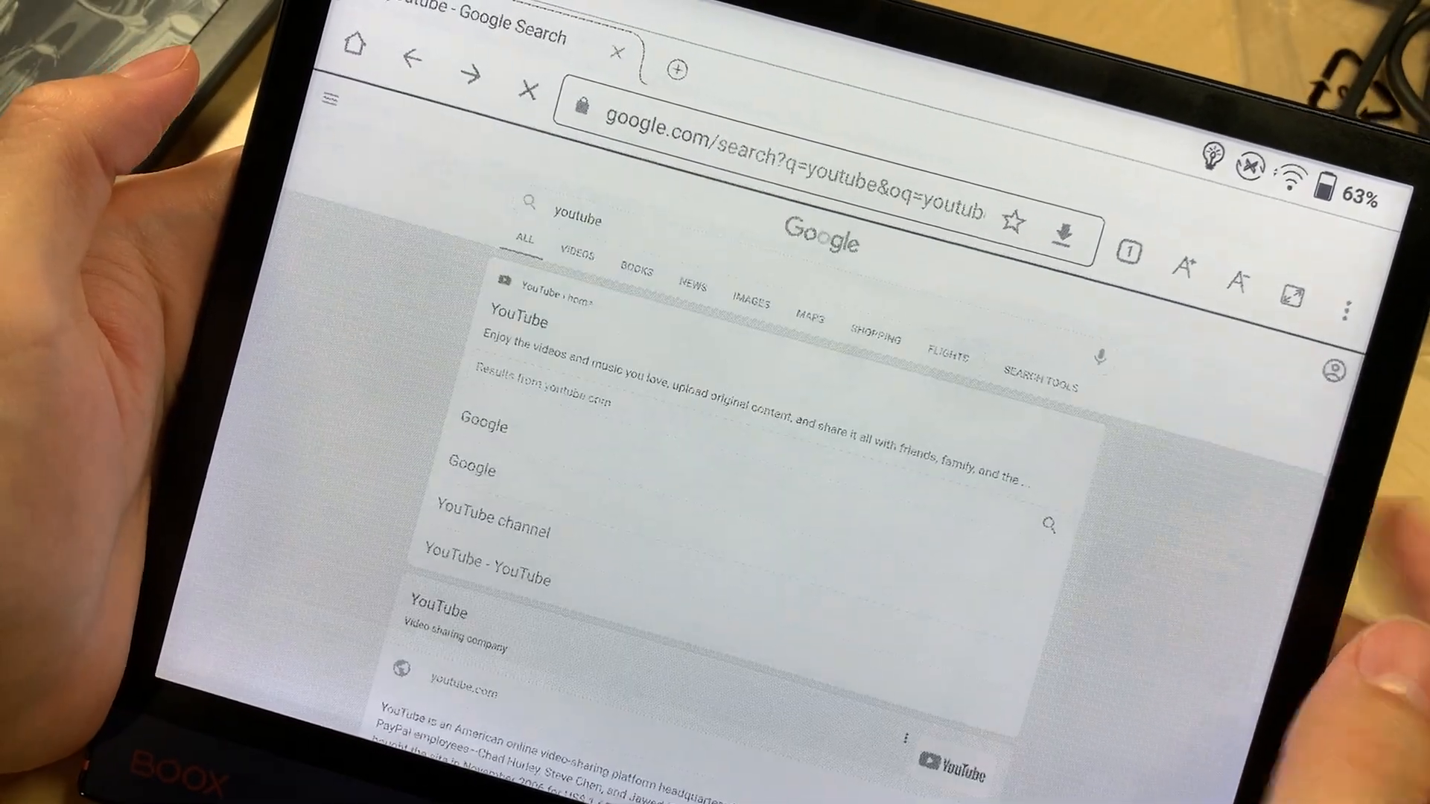
Step: Scroll the Google results for 'youtube' and open YouTube's Instagram profile
{"action": "scroll", "scroll_direction": "down", "scroll_amount": 3}
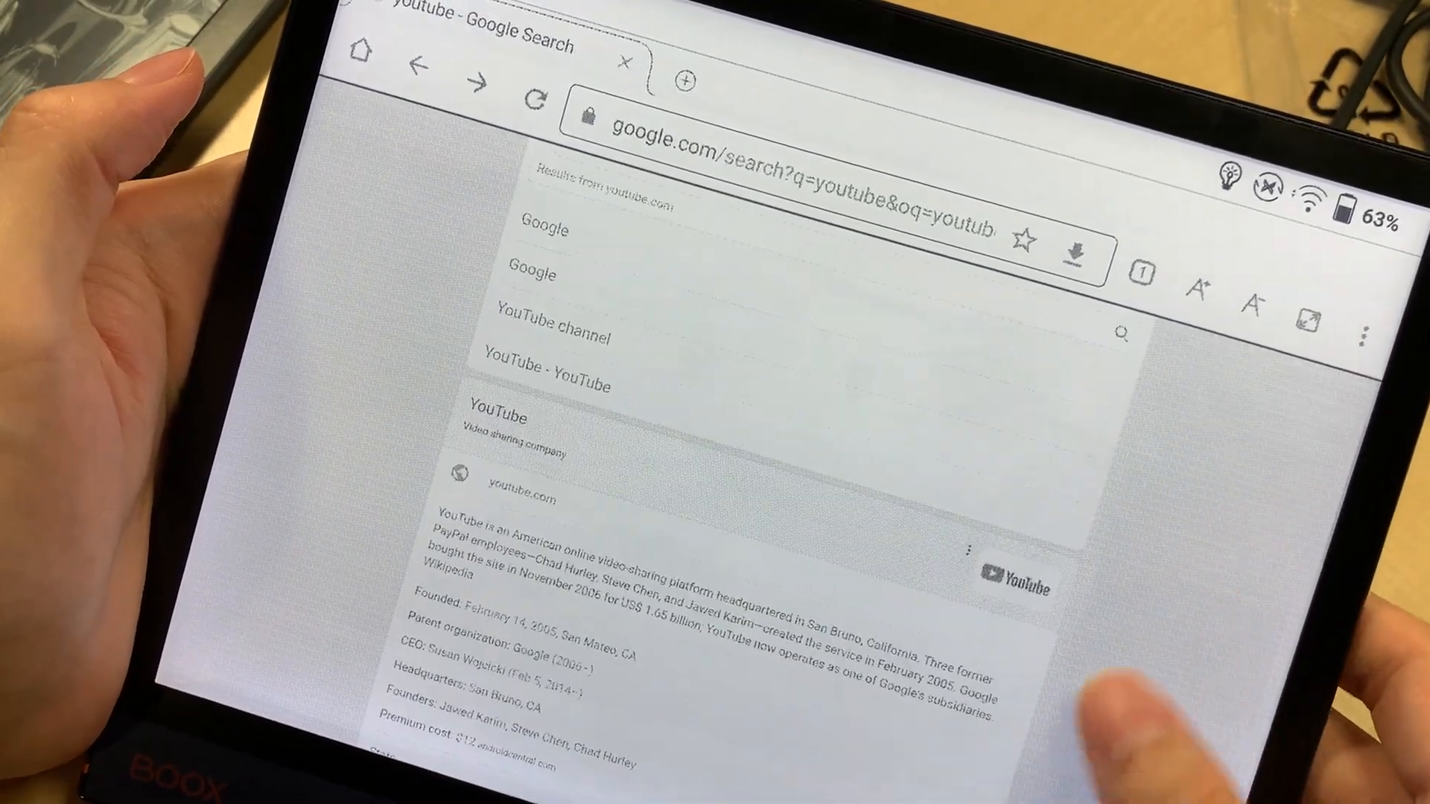
{"action": "scroll", "scroll_direction": "down", "scroll_amount": 3}
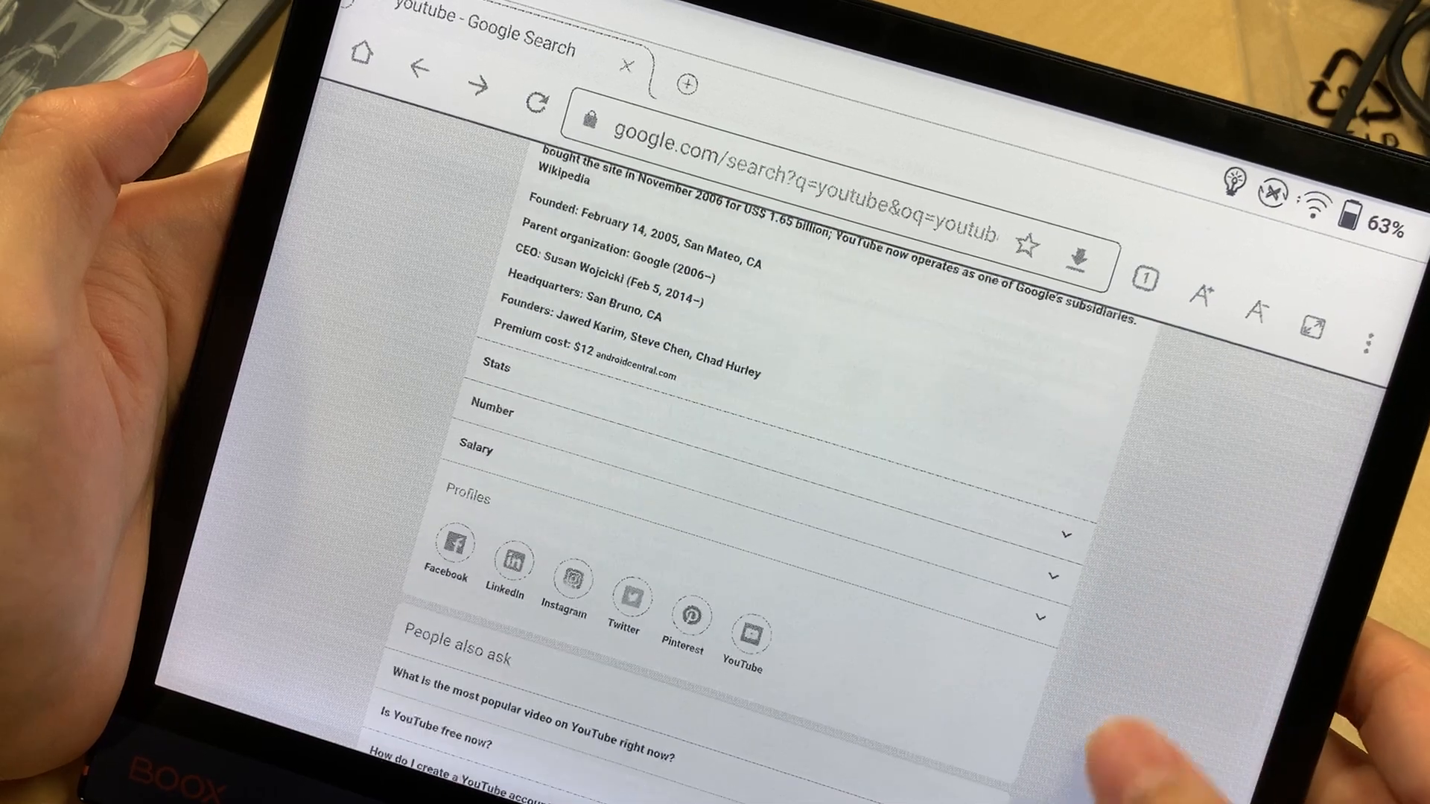
{"action": "scroll", "scroll_direction": "down", "scroll_amount": 3}
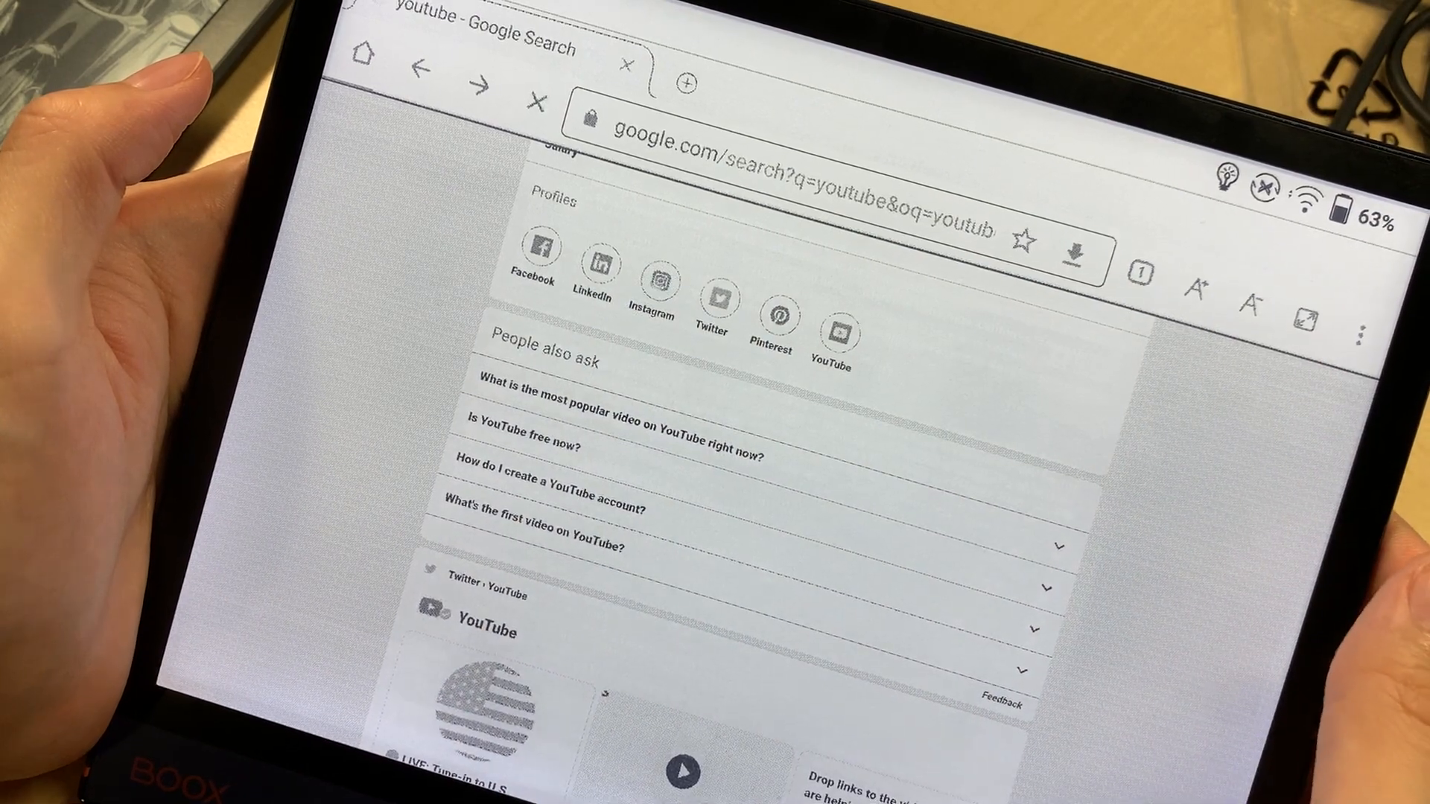
{"action": "left_click", "coordinate": [653, 284]}
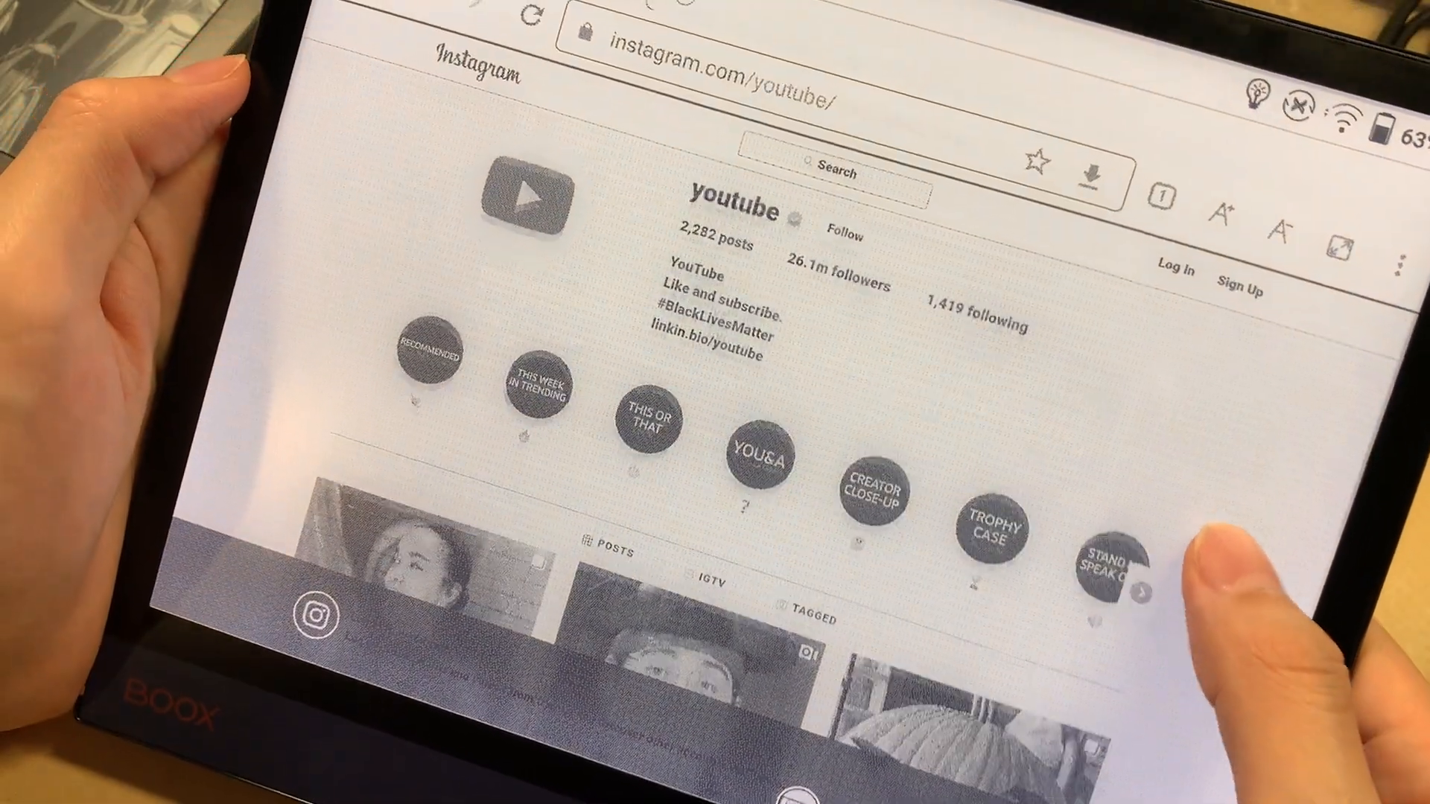
Step: Scroll down YouTube's Instagram profile to the posts grid
{"action": "scroll", "scroll_direction": "down", "scroll_amount": 3}
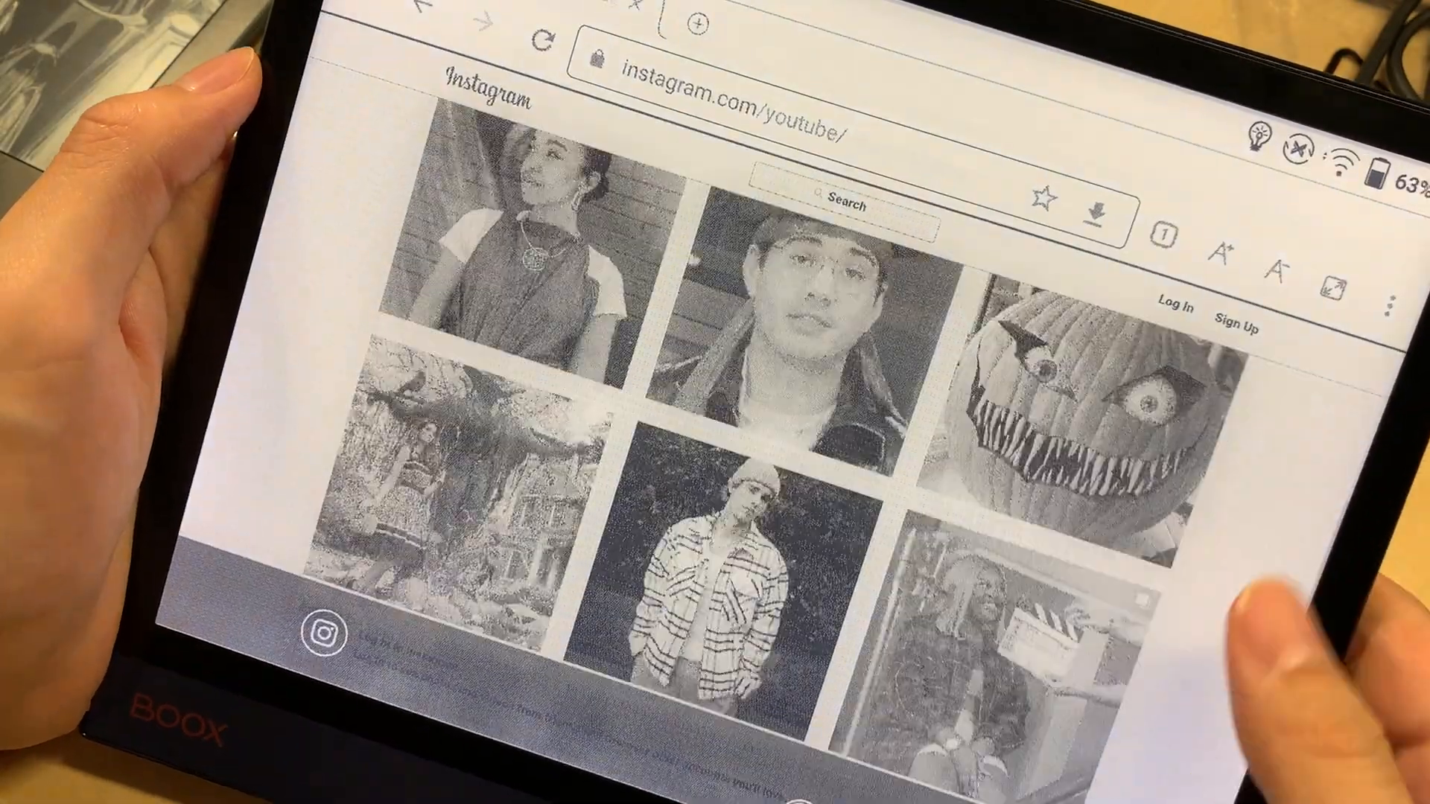
{"action": "scroll", "scroll_direction": "down", "scroll_amount": 3}
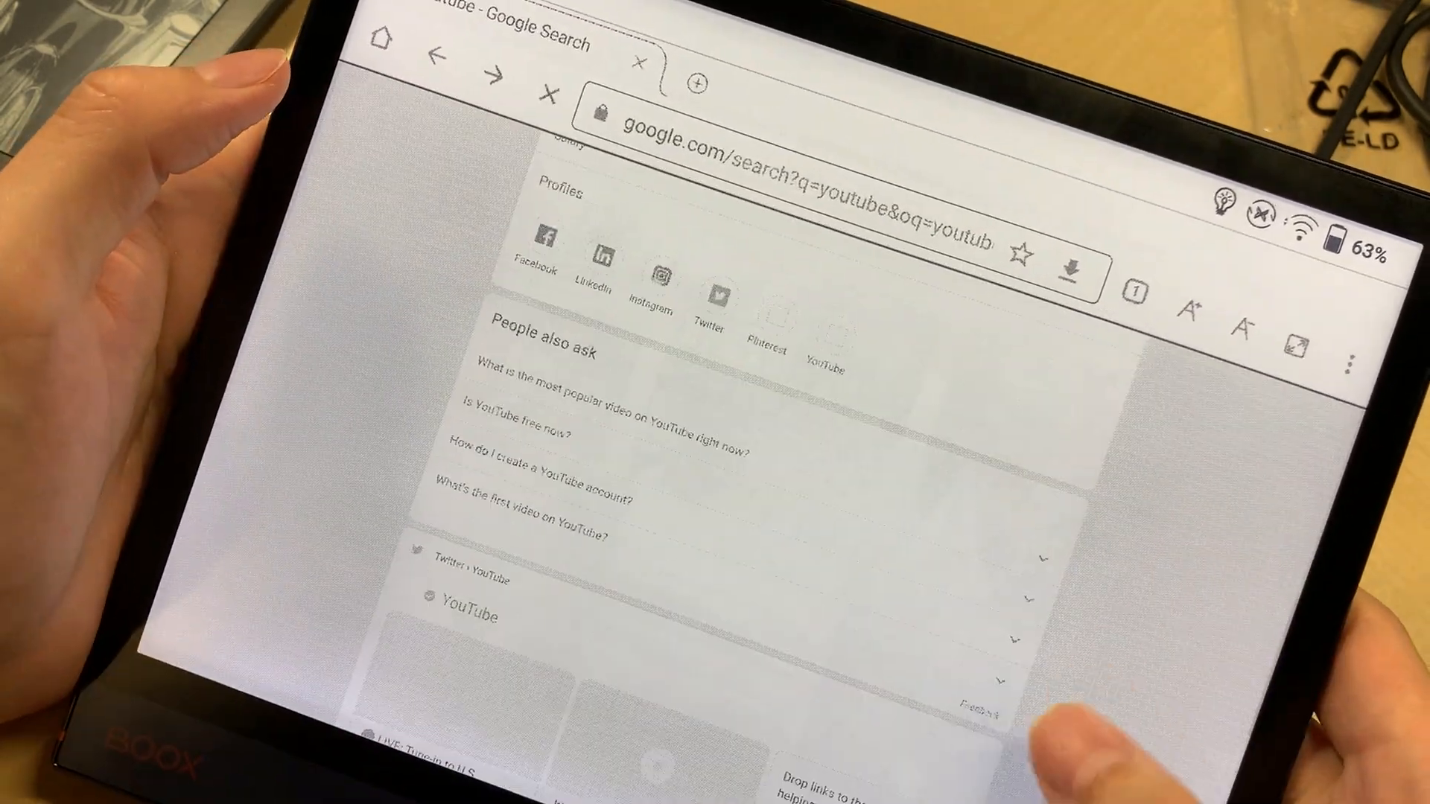
Step: Scroll past the YouTube results and start typing a new 'wi' search in the address bar
{"action": "scroll", "scroll_direction": "down", "scroll_amount": 3}
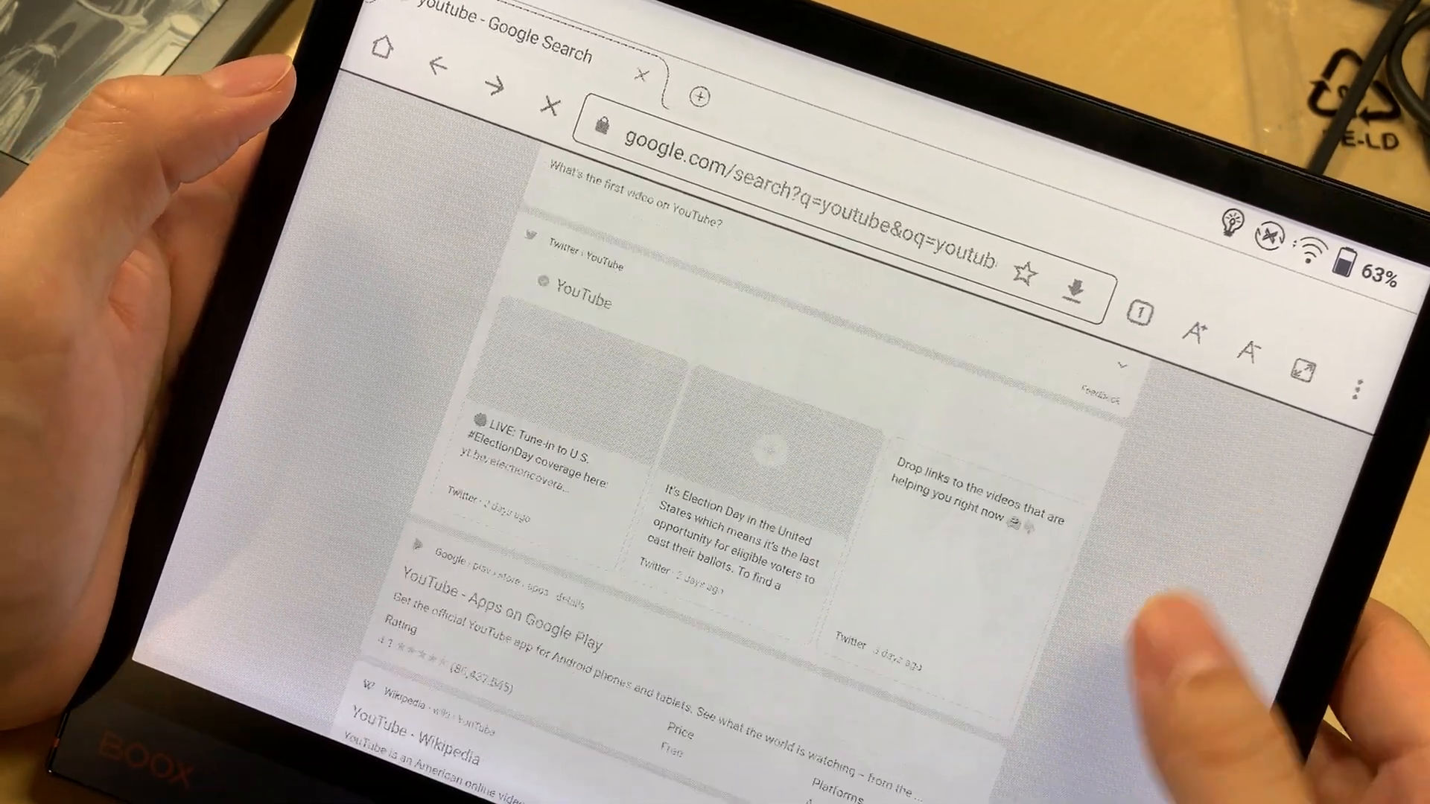
{"action": "scroll", "scroll_direction": "down", "scroll_amount": 3}
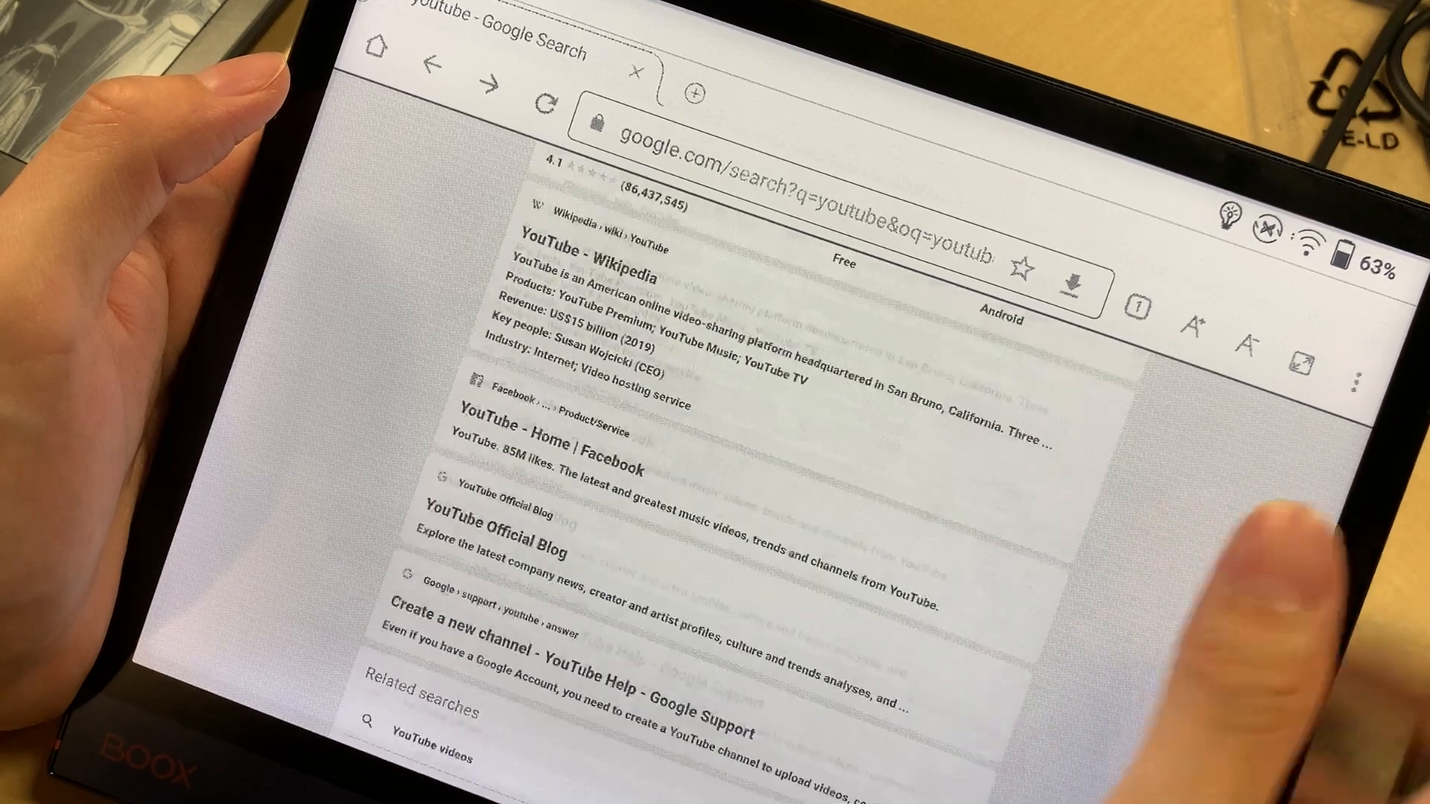
{"action": "left_click", "coordinate": [821, 122]}
{"action": "type", "text": "wi"}
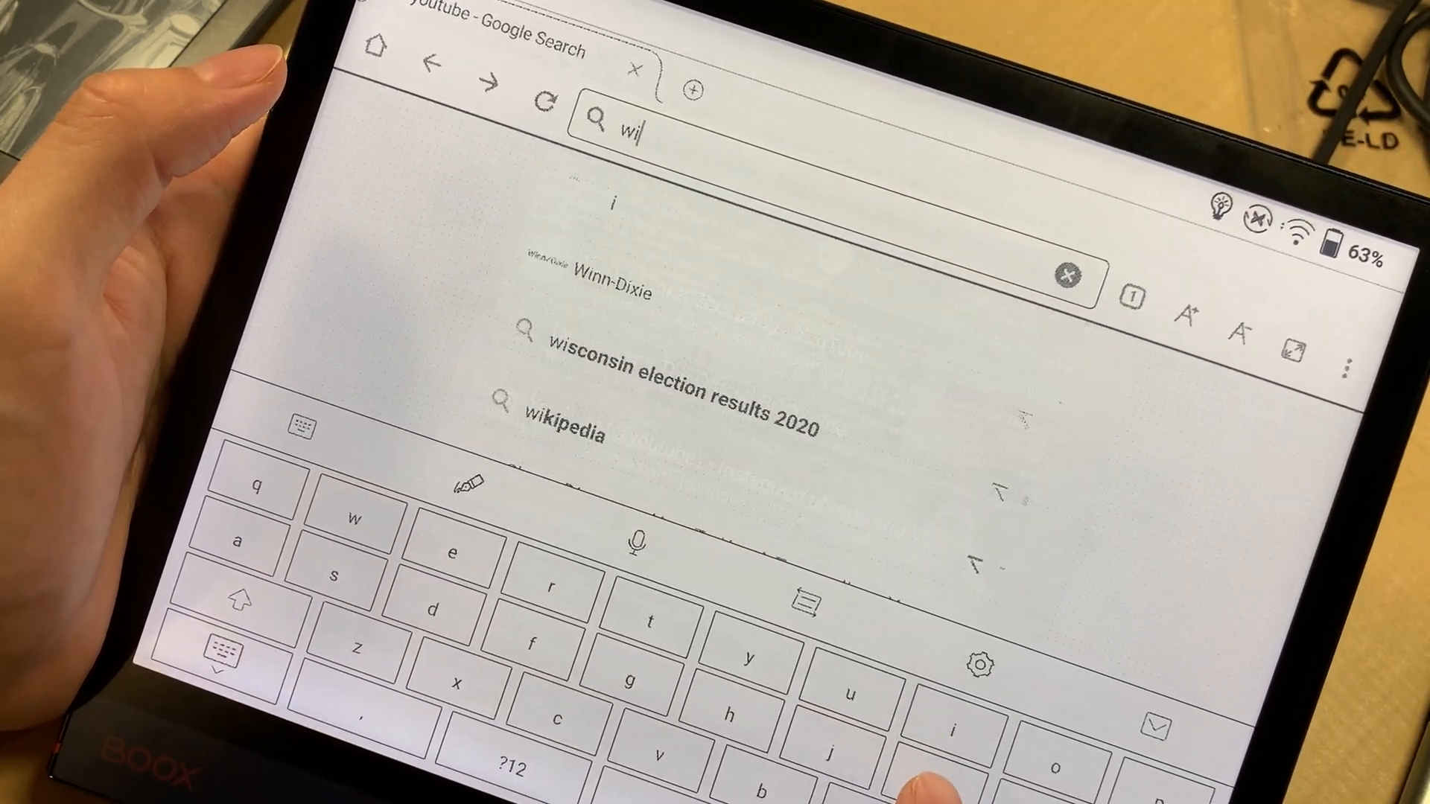
Step: Load wikipedia.org from the suggestion and scroll through its language editions and sister projects
{"action": "left_click", "coordinate": [566, 426]}
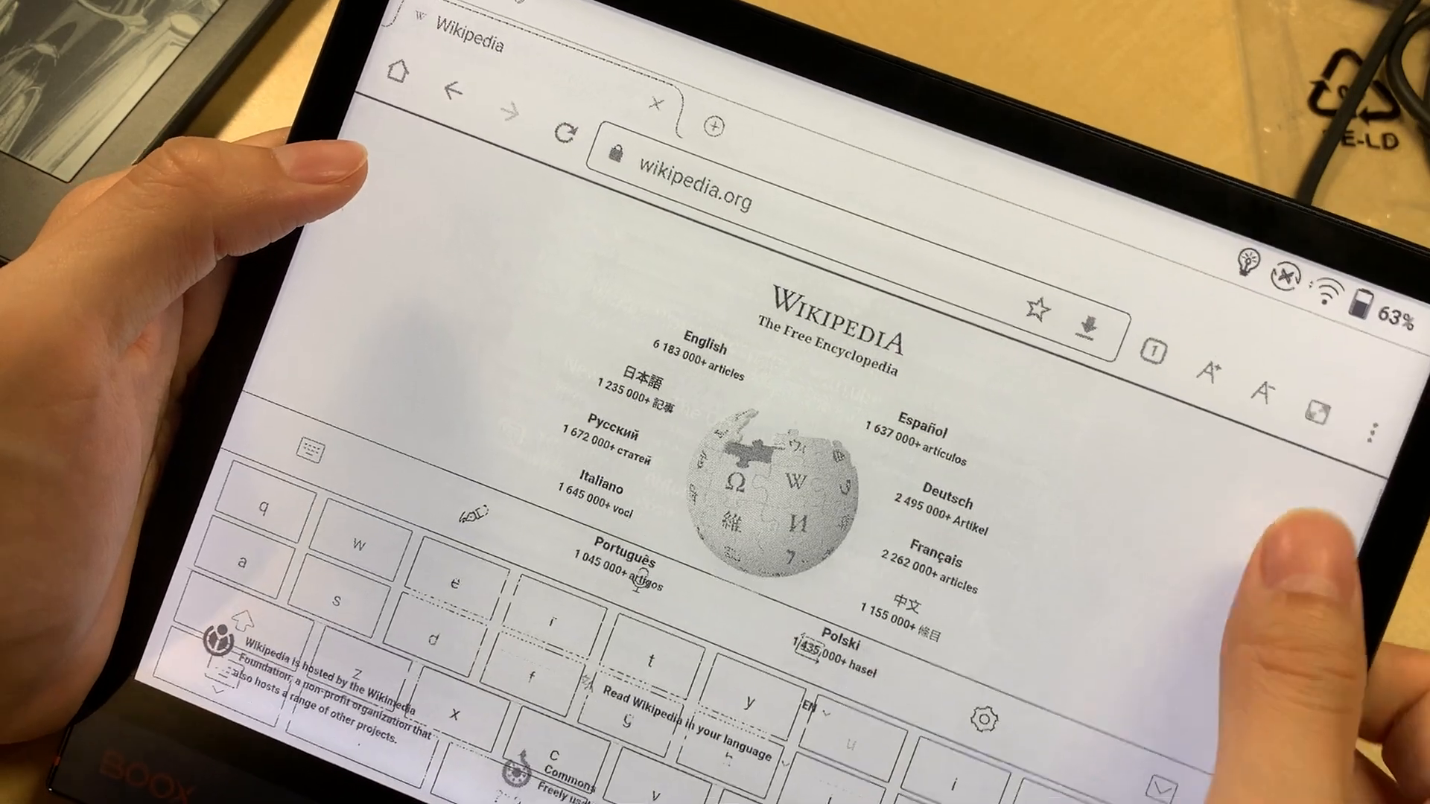
{"action": "scroll", "scroll_direction": "down", "scroll_amount": 3}
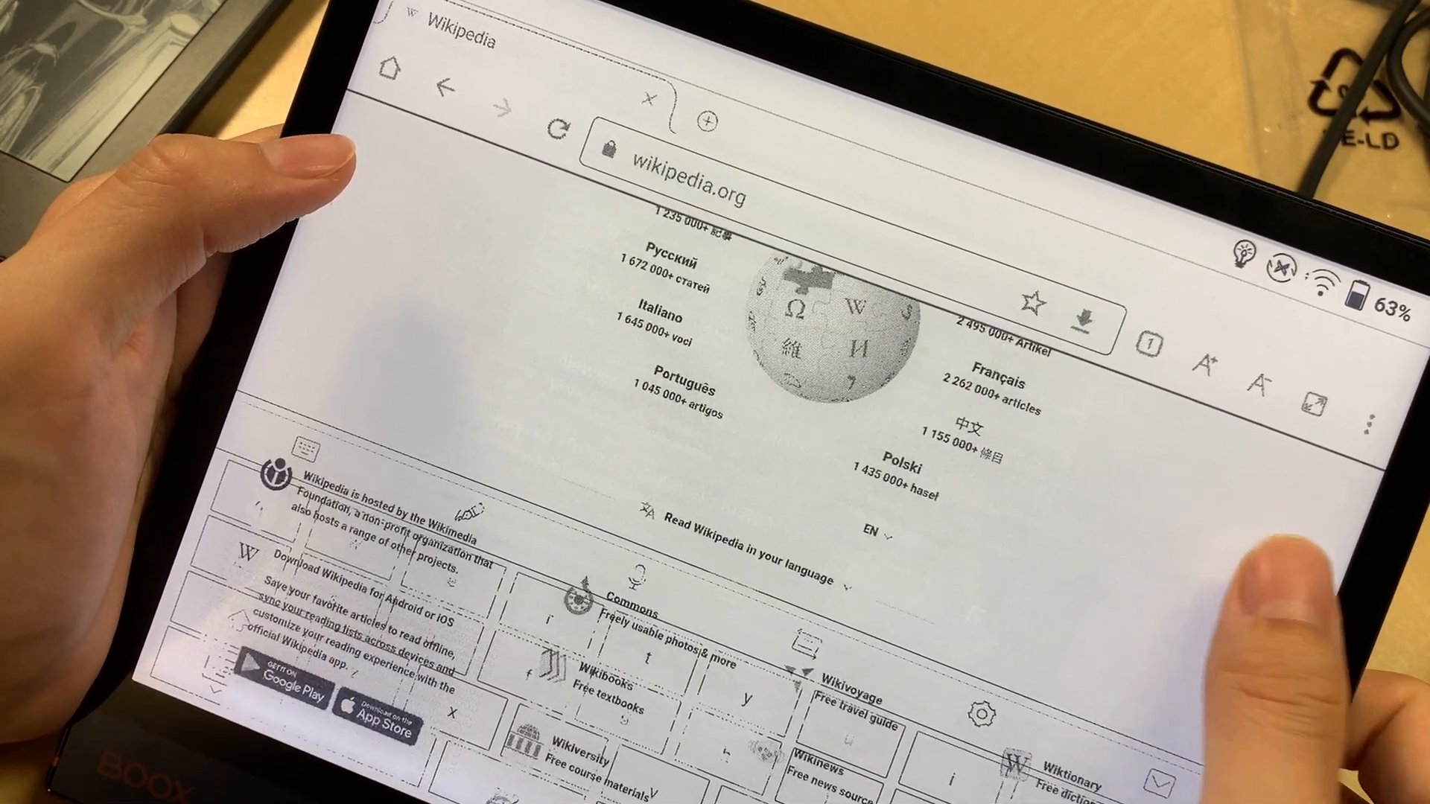
{"action": "scroll", "scroll_direction": "down", "scroll_amount": 3}
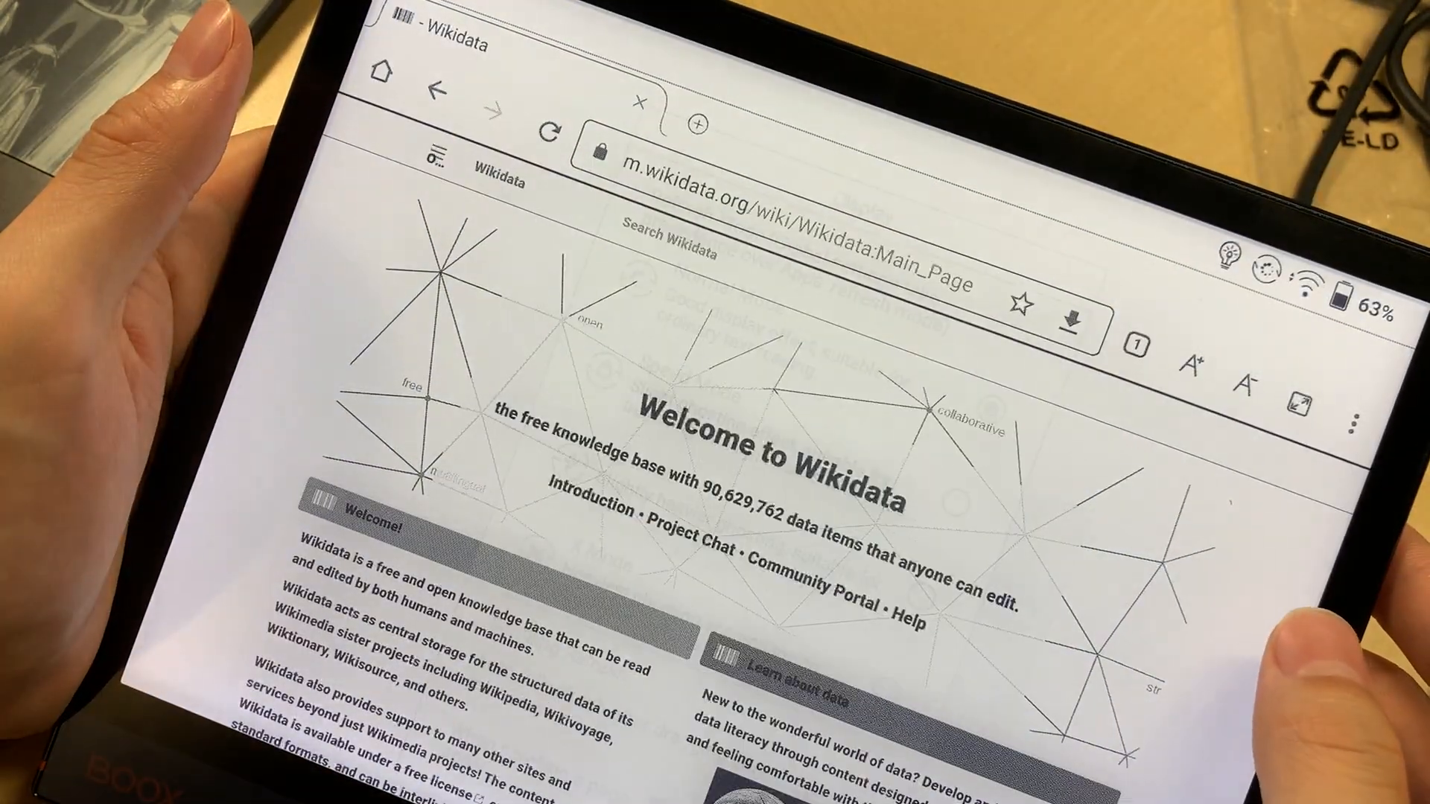
Step: Scroll the Wikidata main page and open the Walvisstaarten (Q101086582) highlight
{"action": "scroll", "scroll_direction": "down", "scroll_amount": 3}
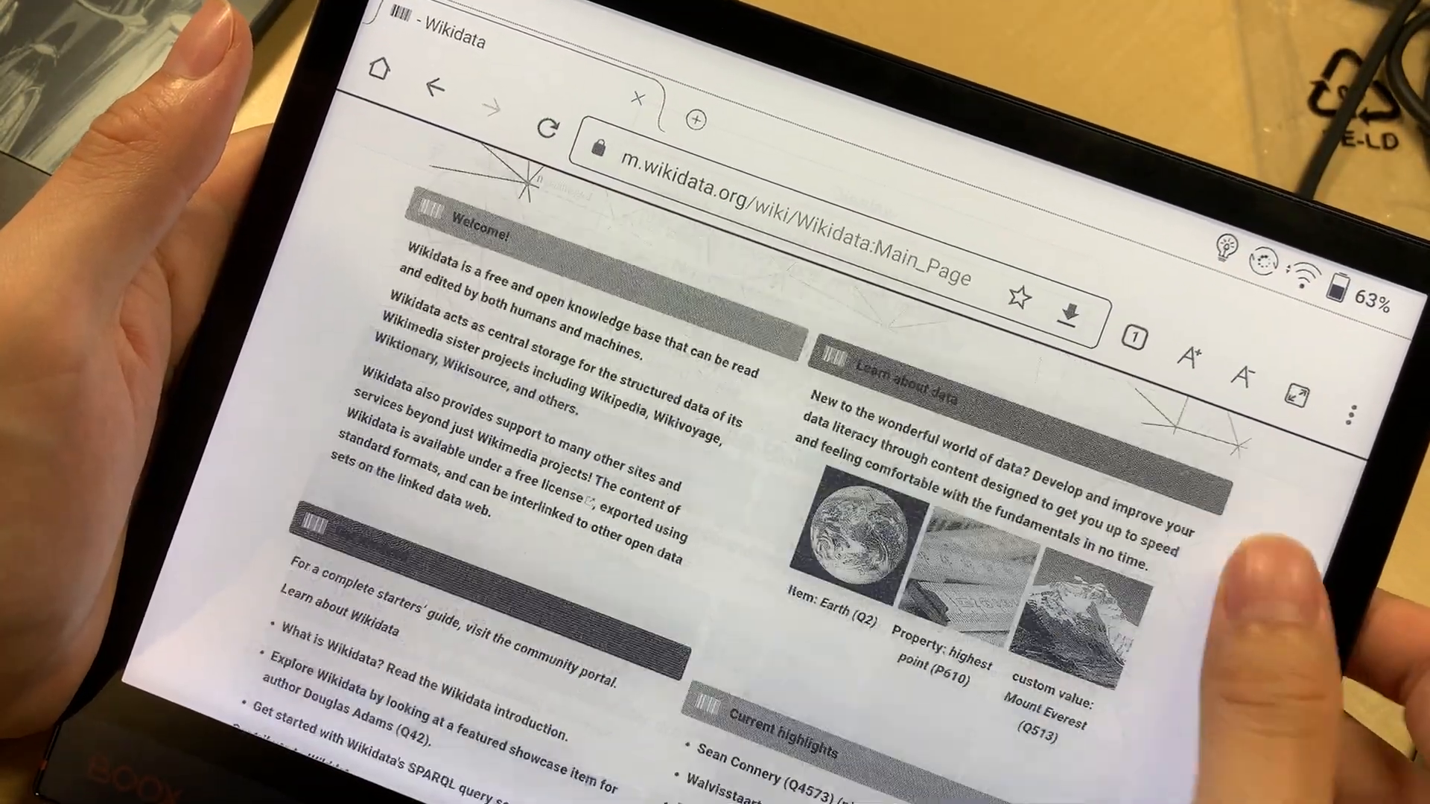
{"action": "scroll", "scroll_direction": "down", "scroll_amount": 3}
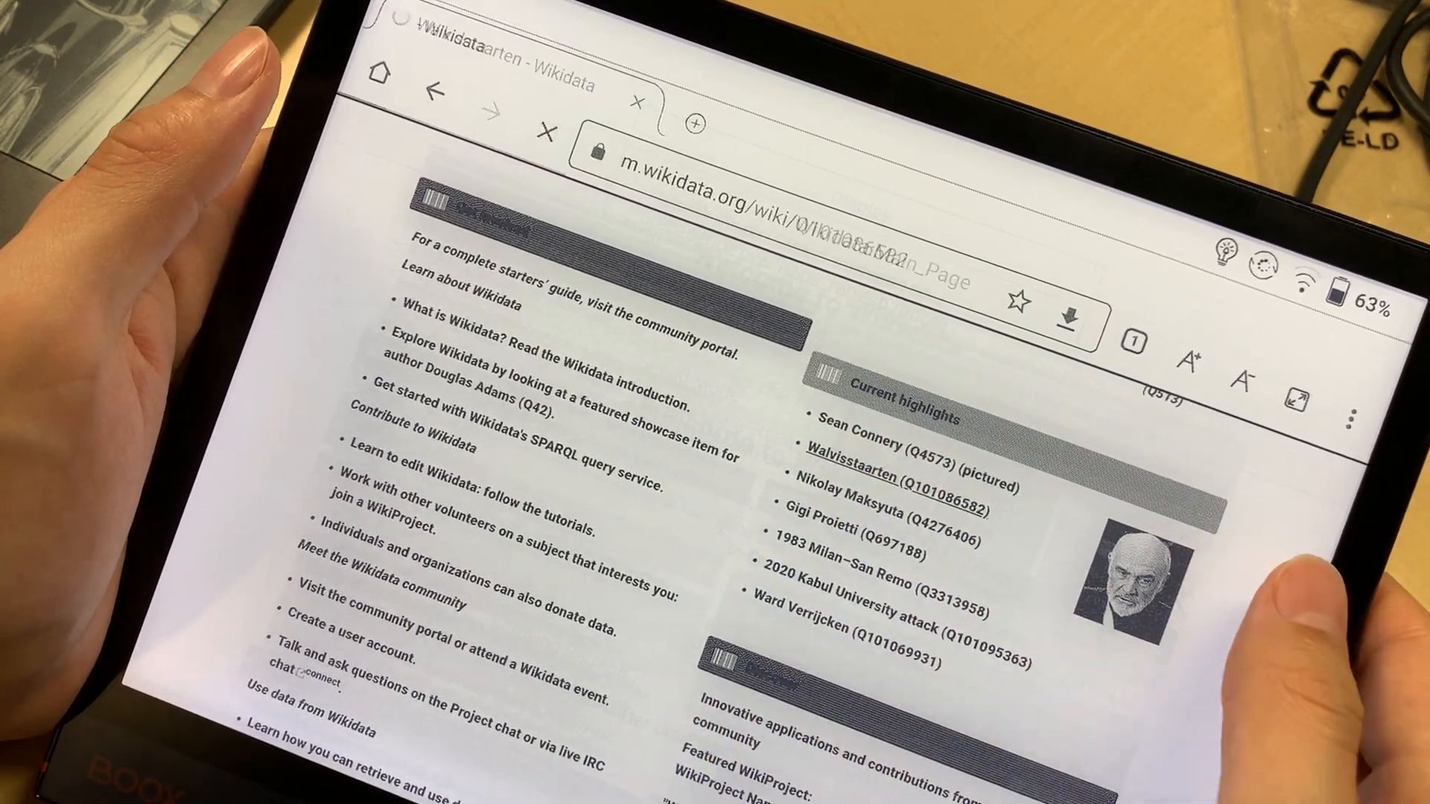
{"action": "left_click", "coordinate": [907, 478]}
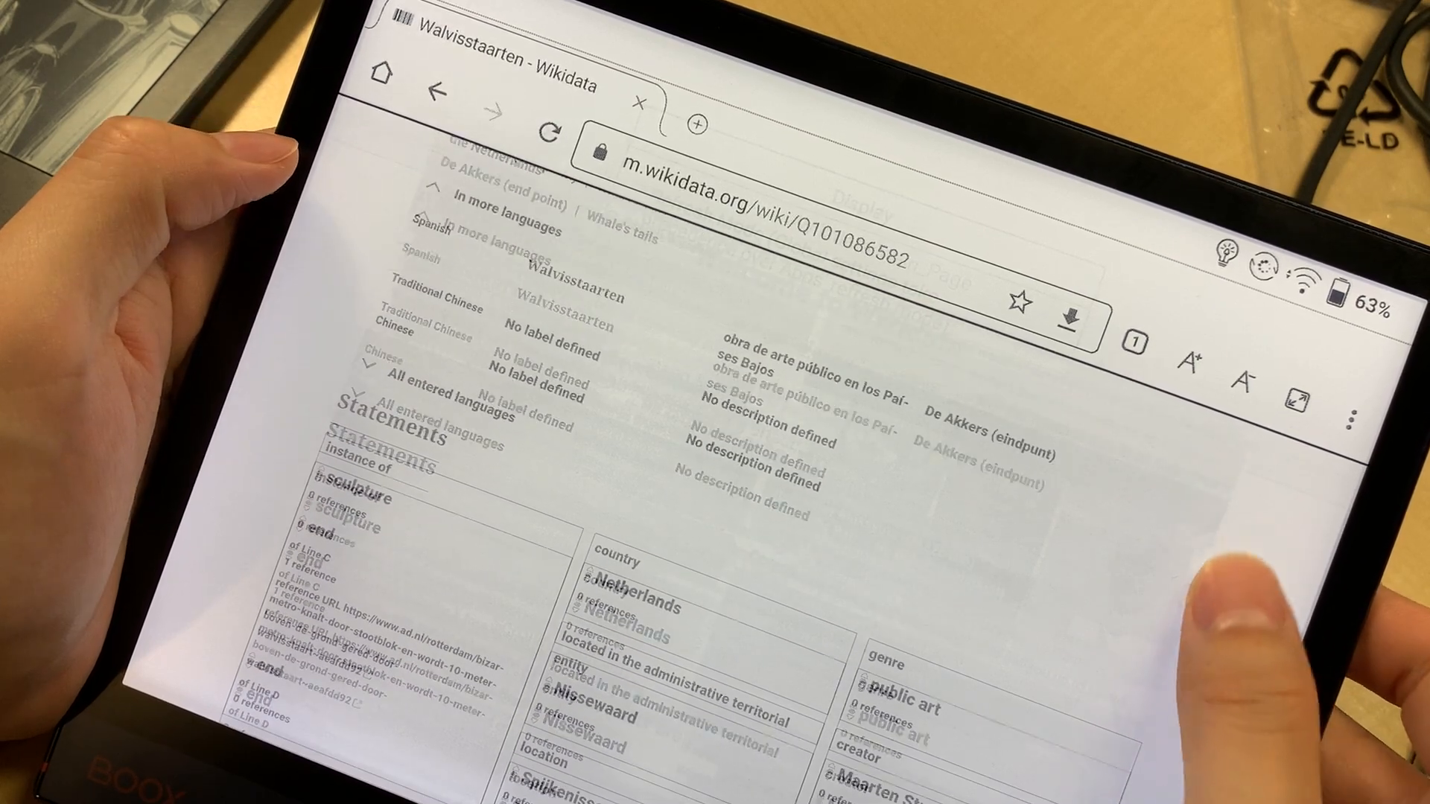
{"action": "scroll", "scroll_direction": "down", "scroll_amount": 3}
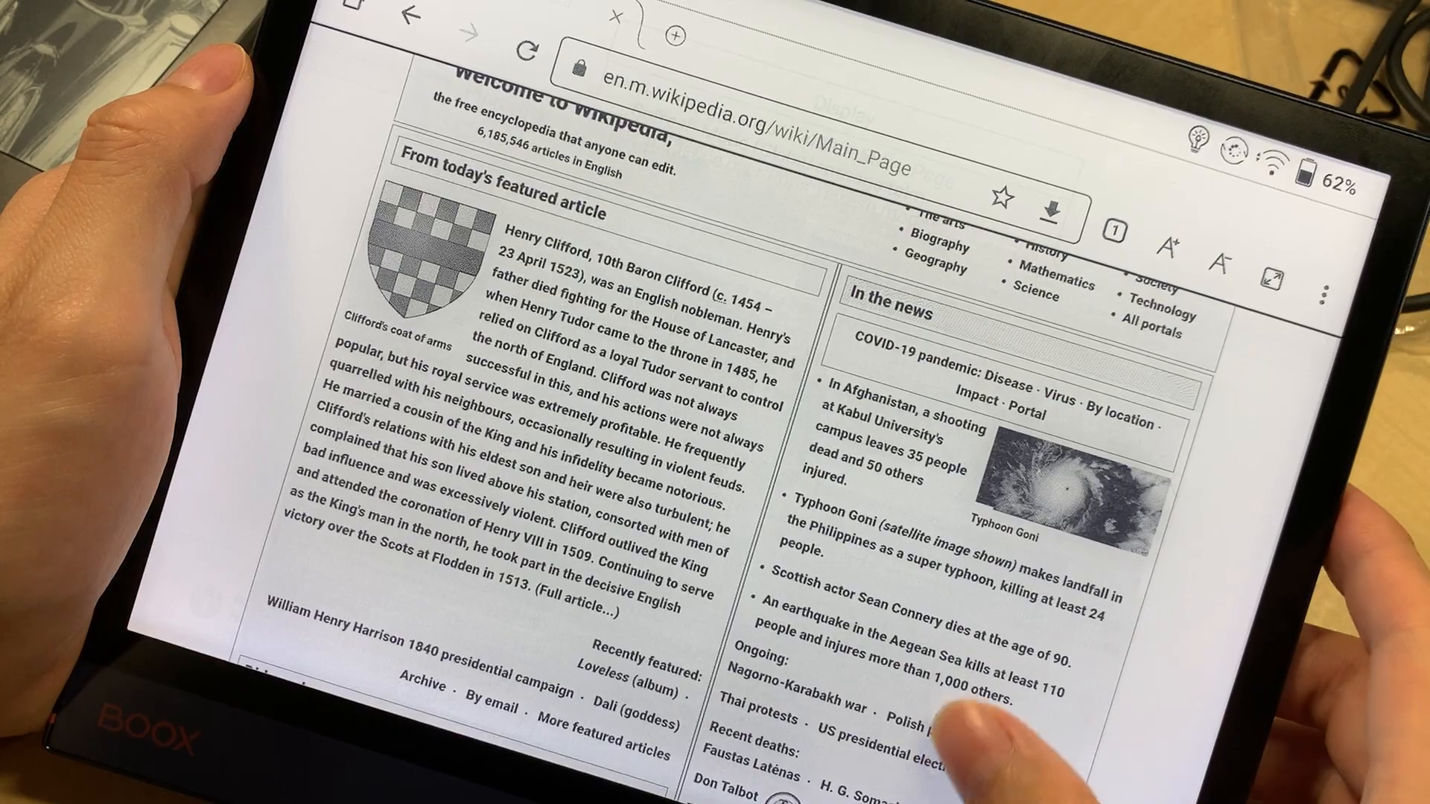
Step: Scroll the Wikipedia main page past news, Did you know and On this day to the featured picture
{"action": "scroll", "scroll_direction": "down", "scroll_amount": 3}
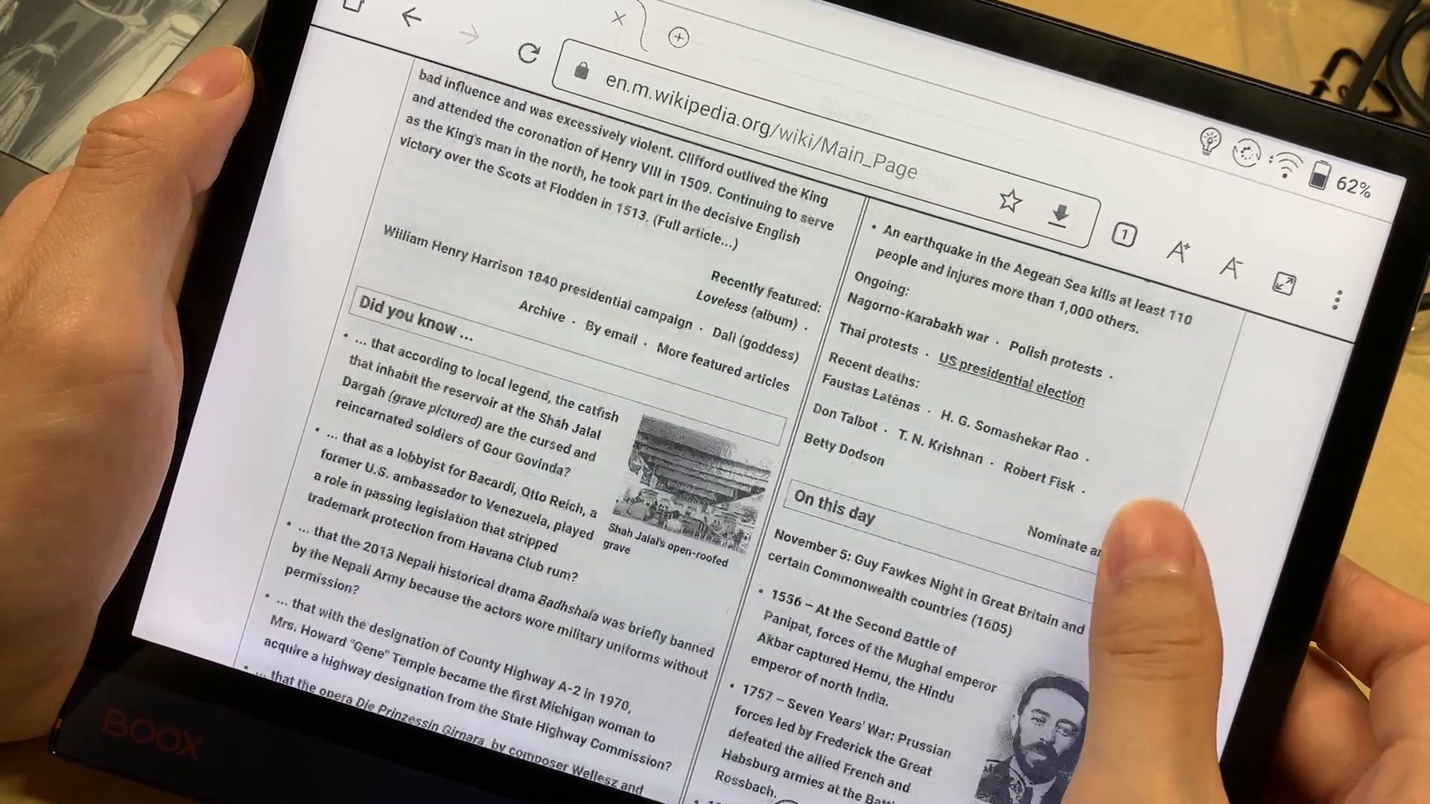
{"action": "scroll", "scroll_direction": "down", "scroll_amount": 3}
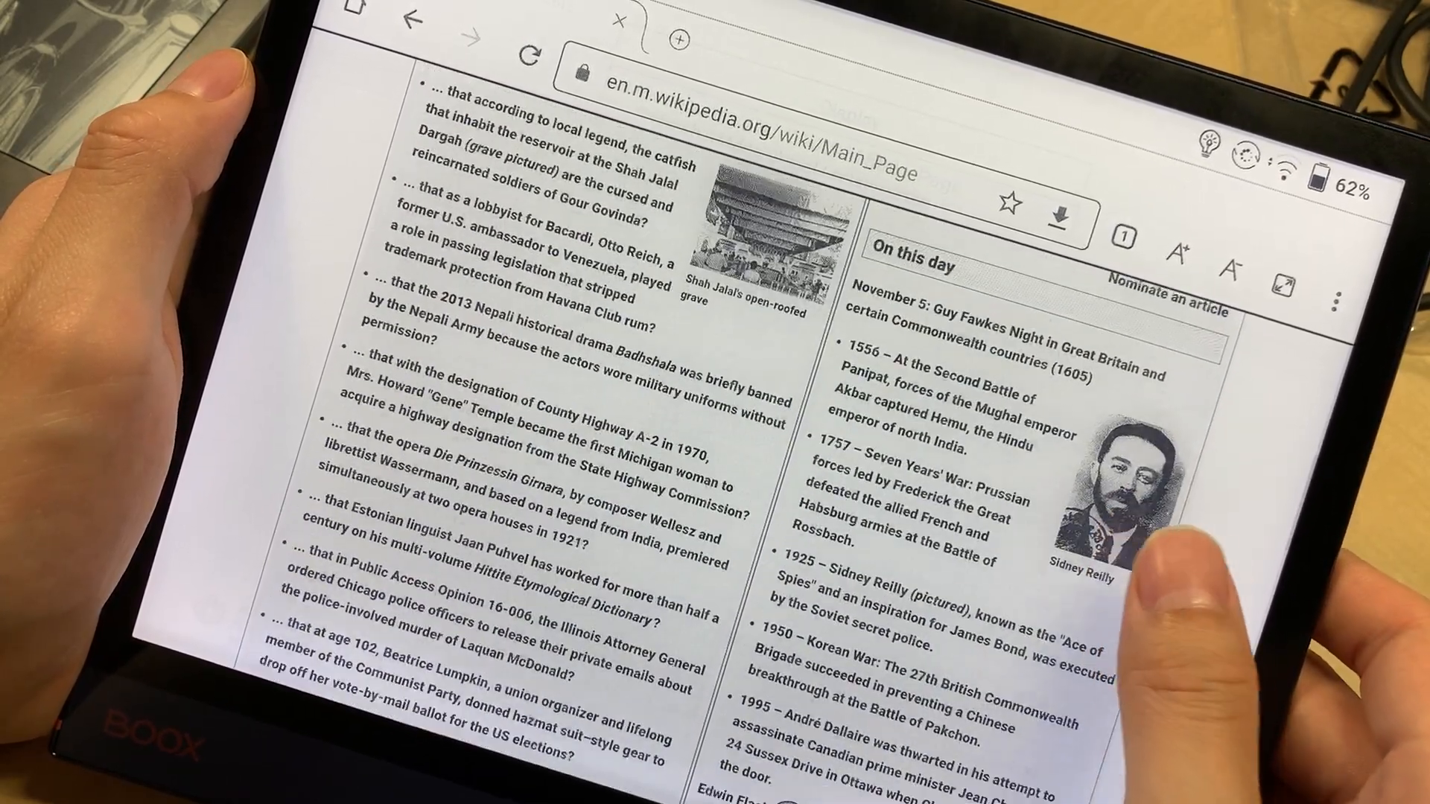
{"action": "scroll", "scroll_direction": "down", "scroll_amount": 3}
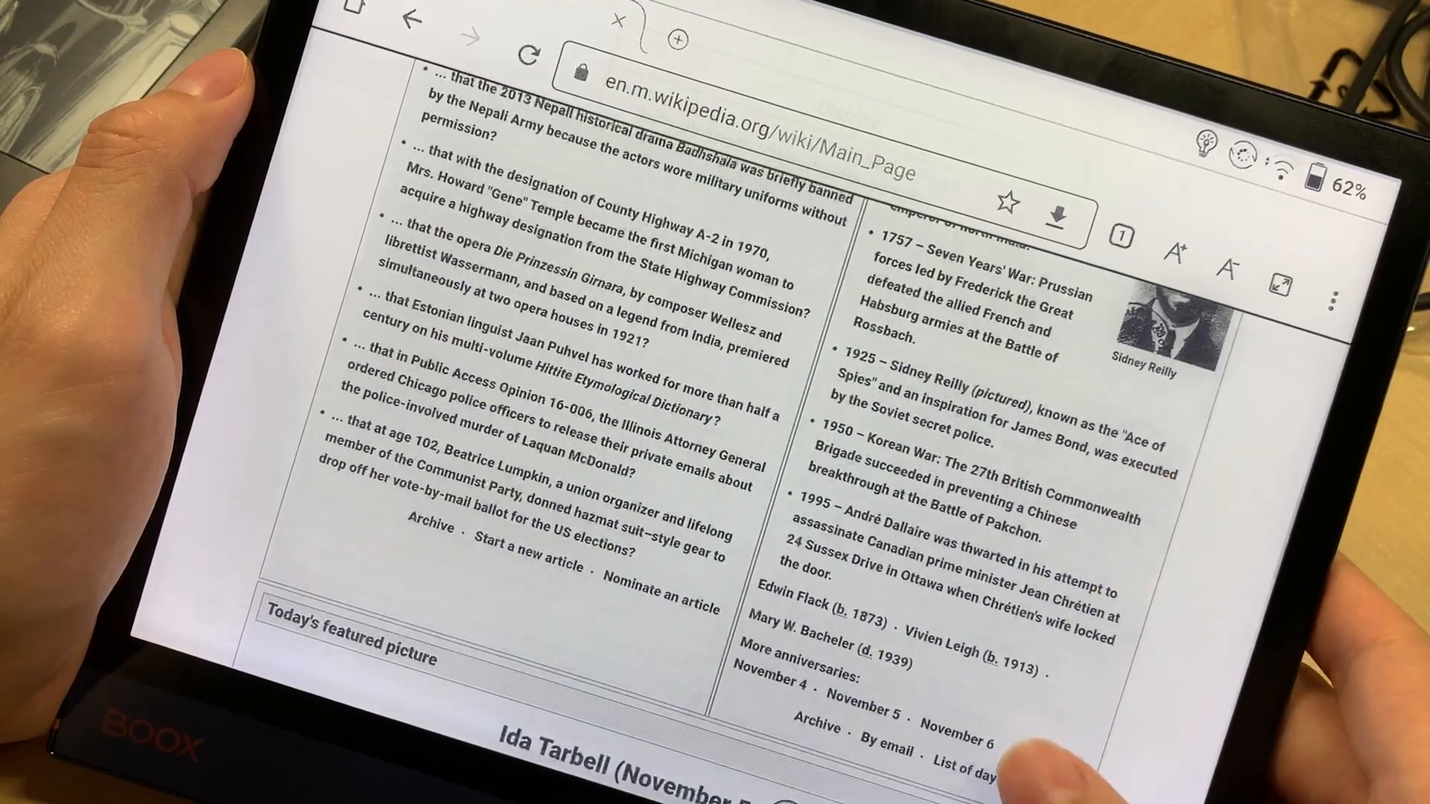
{"action": "scroll", "scroll_direction": "down", "scroll_amount": 3}
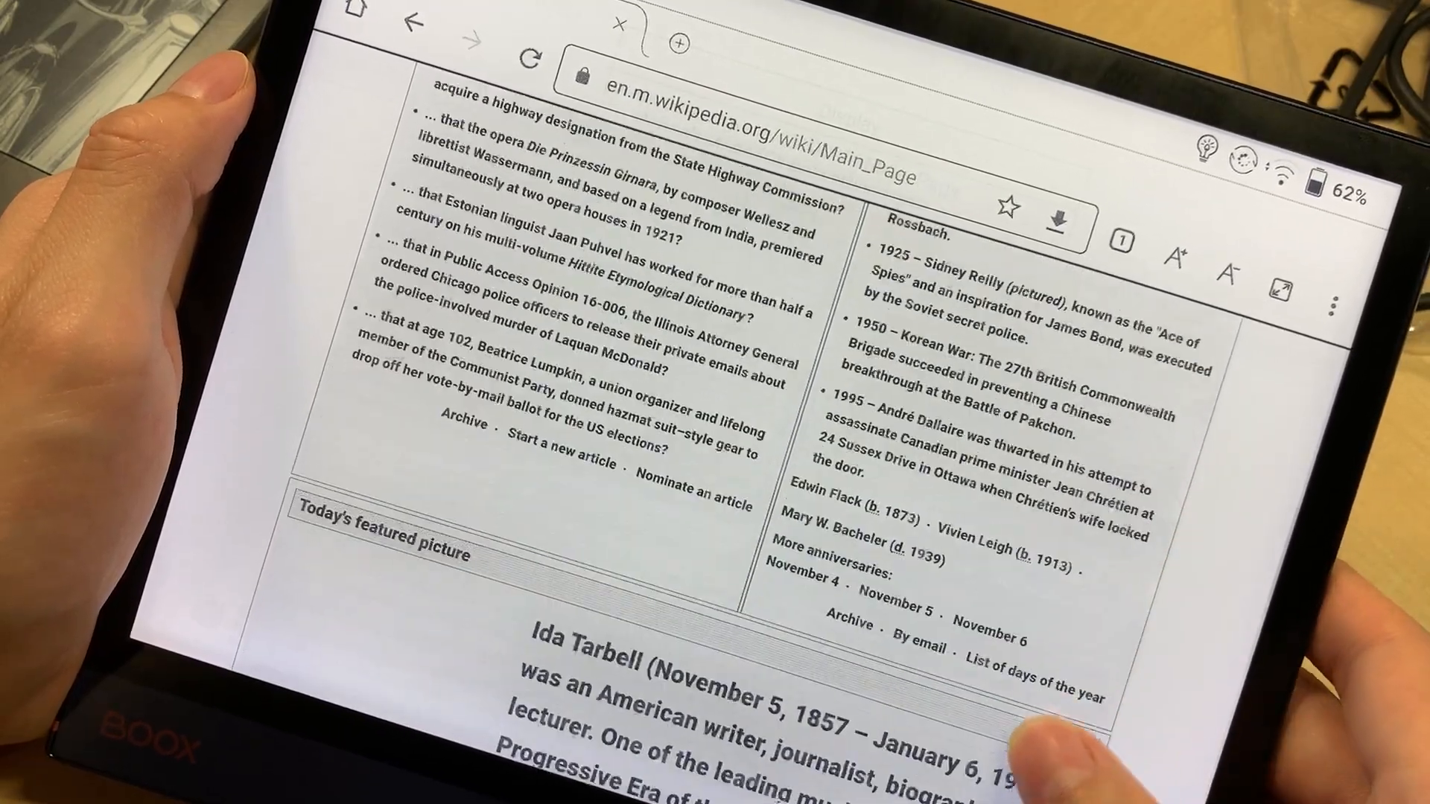
{"action": "scroll", "scroll_direction": "down", "scroll_amount": 3}
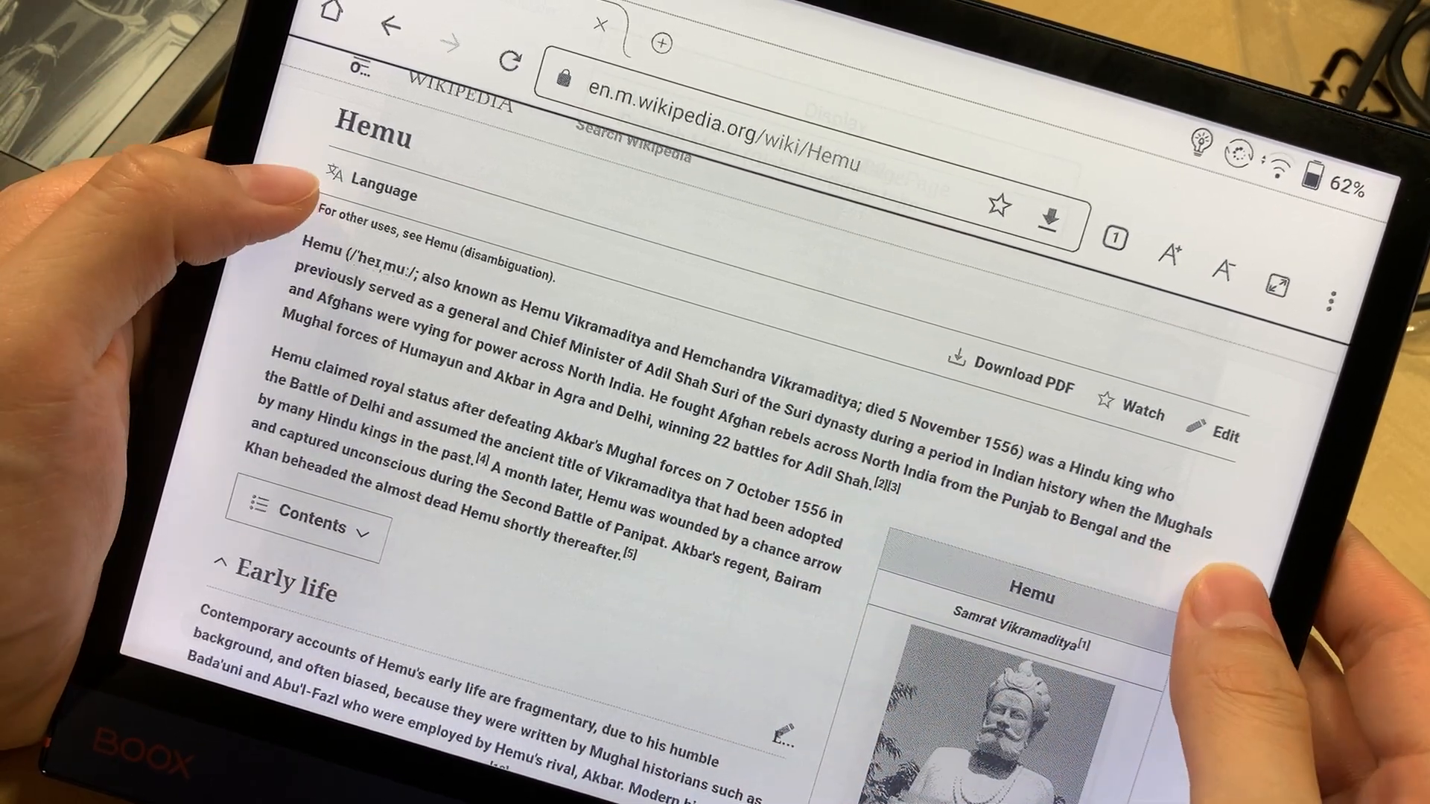
Step: Scroll through the Hemu article's lead into the Early life section
{"action": "scroll", "scroll_direction": "down", "scroll_amount": 3}
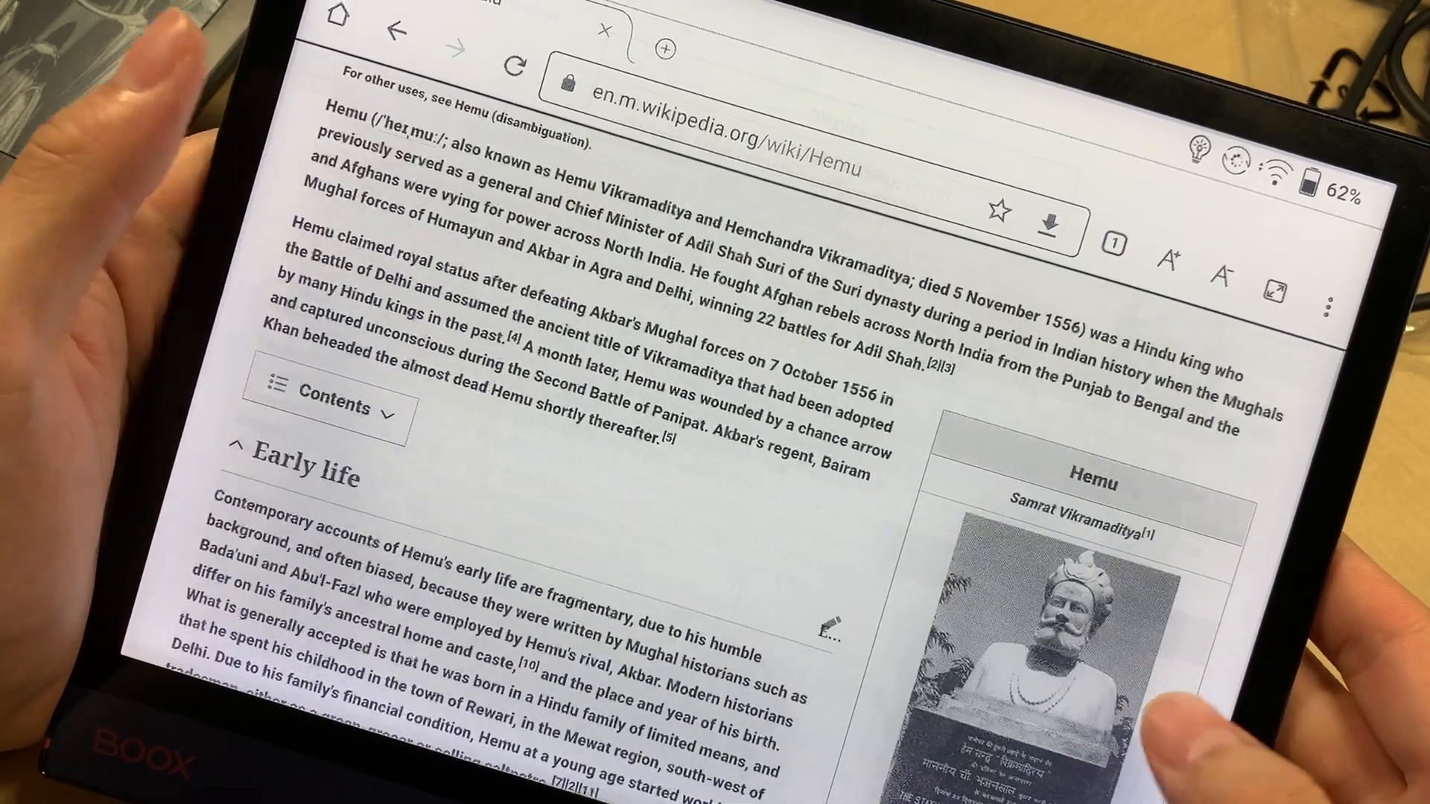
{"action": "scroll", "scroll_direction": "down", "scroll_amount": 3}
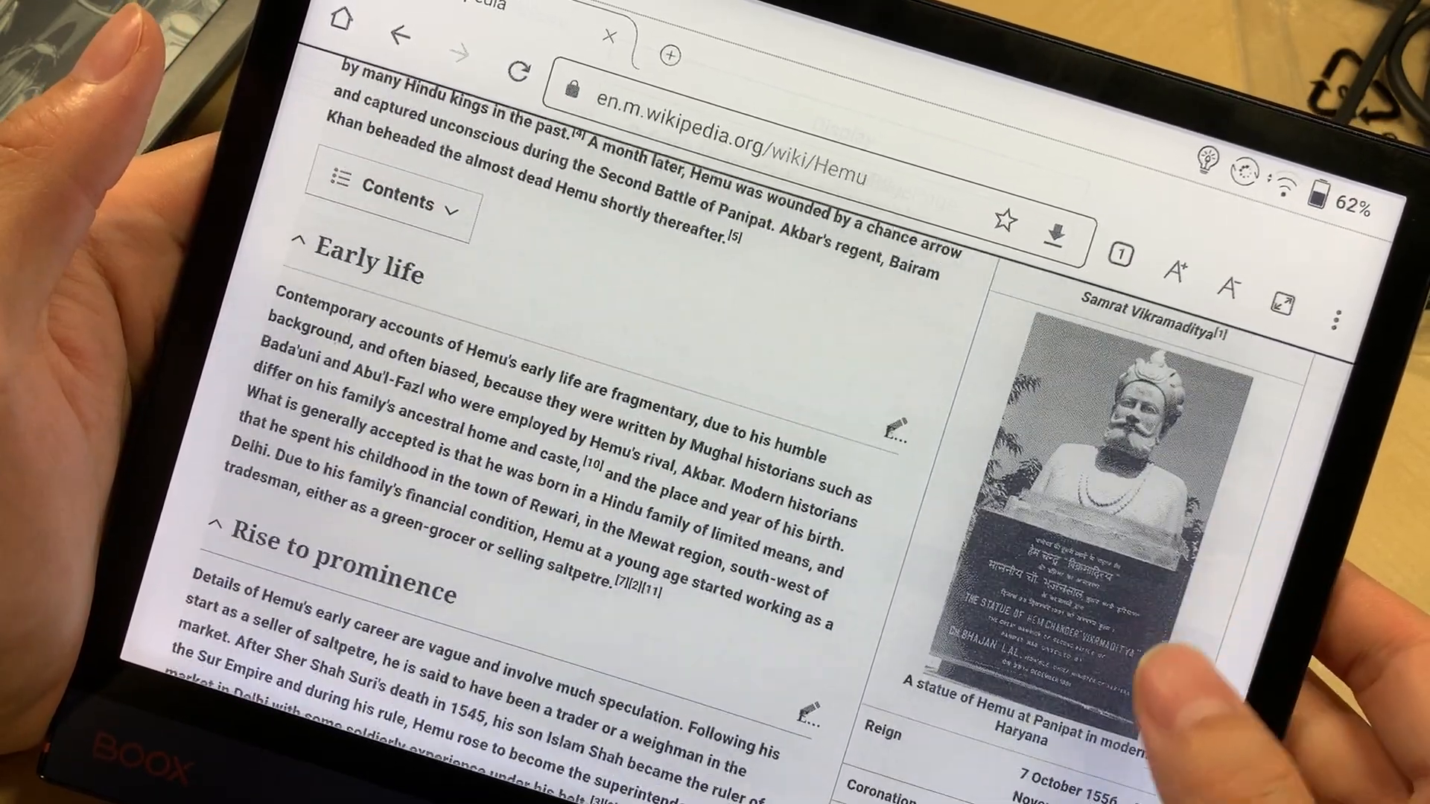
{"action": "scroll", "scroll_direction": "down", "scroll_amount": 3}
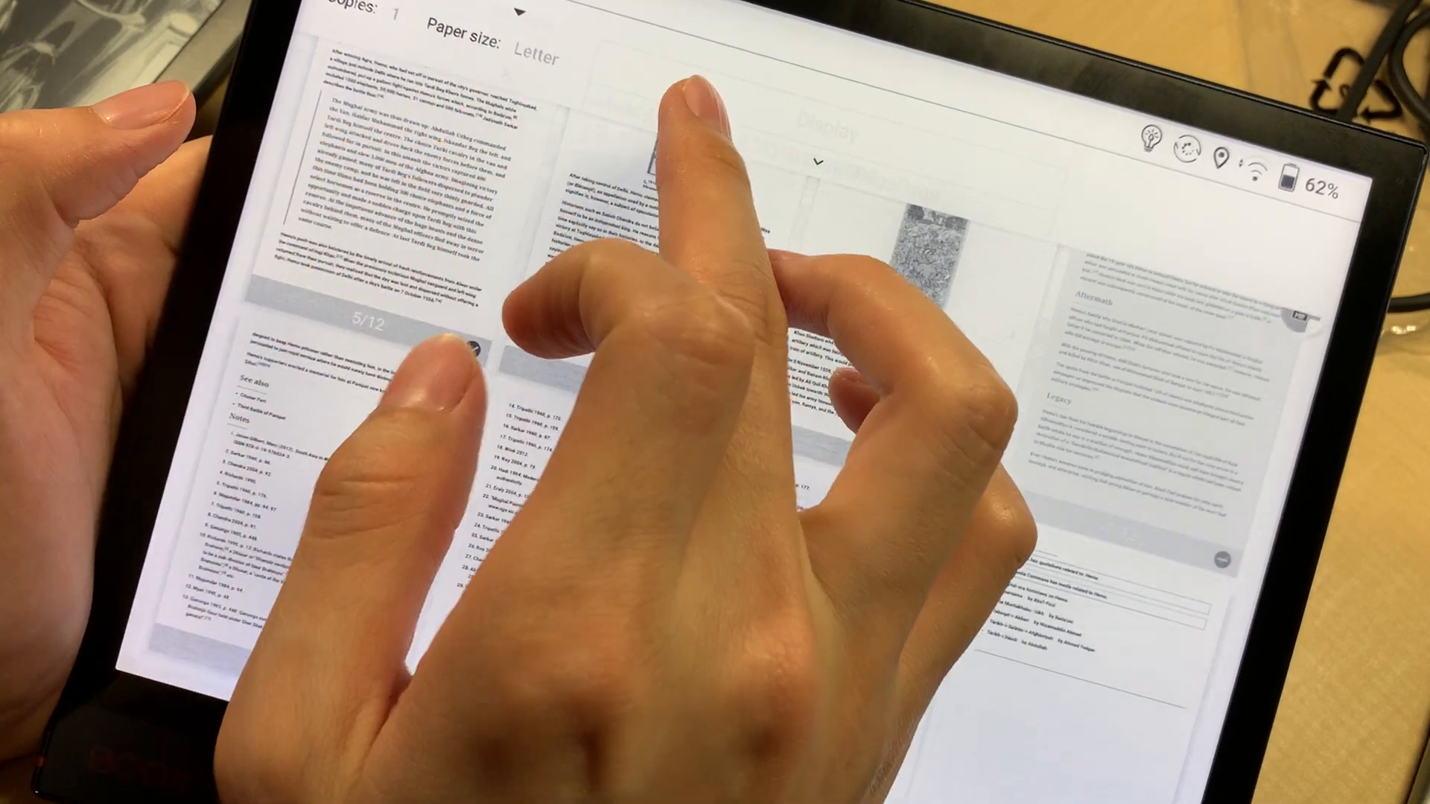
Step: Scroll through the Hemu article's Letter-size print preview pages
{"action": "scroll", "scroll_direction": "down", "scroll_amount": 3}
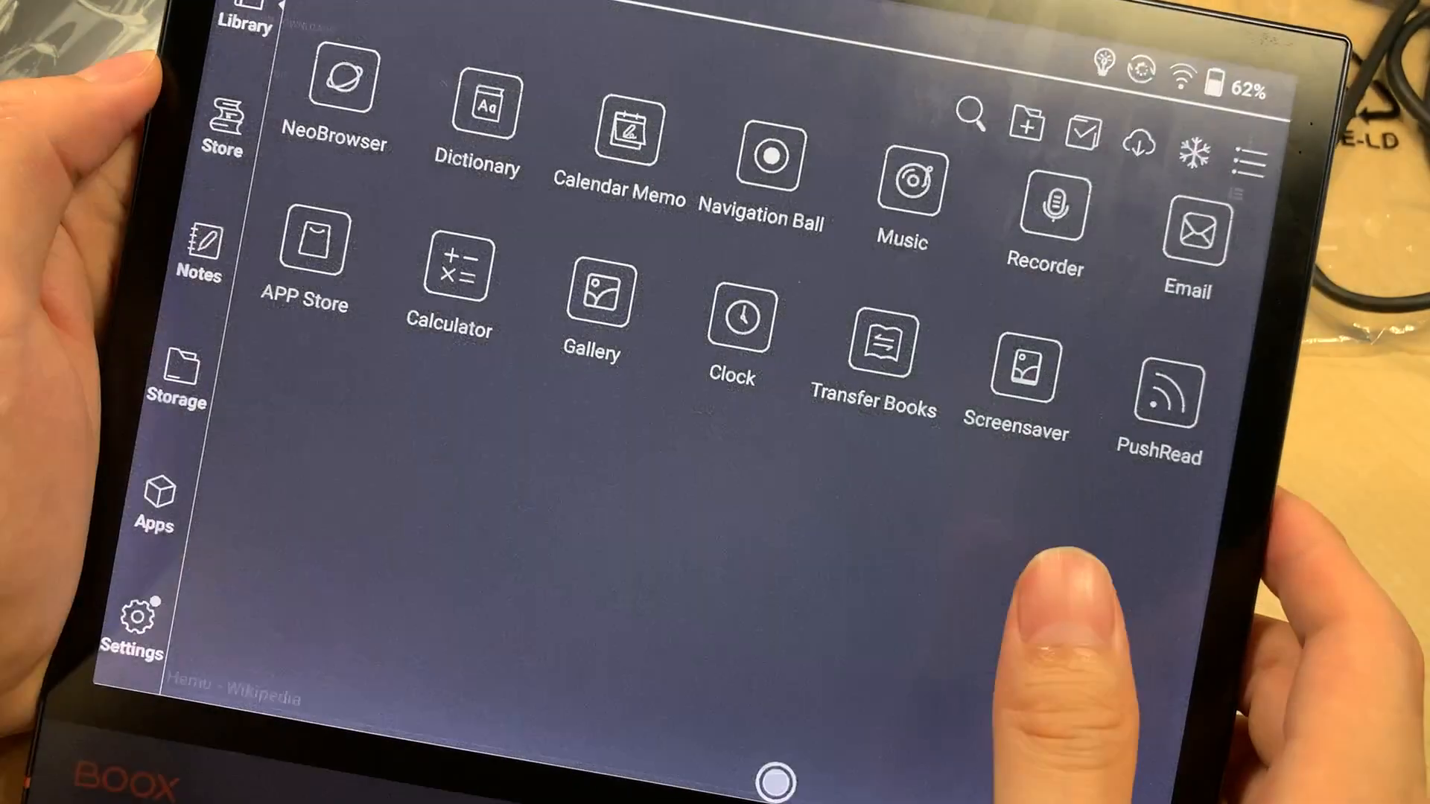
Step: View the book Library and Storage folders, then reopen NeoBrowser from Apps
{"action": "left_click", "coordinate": [244, 23]}
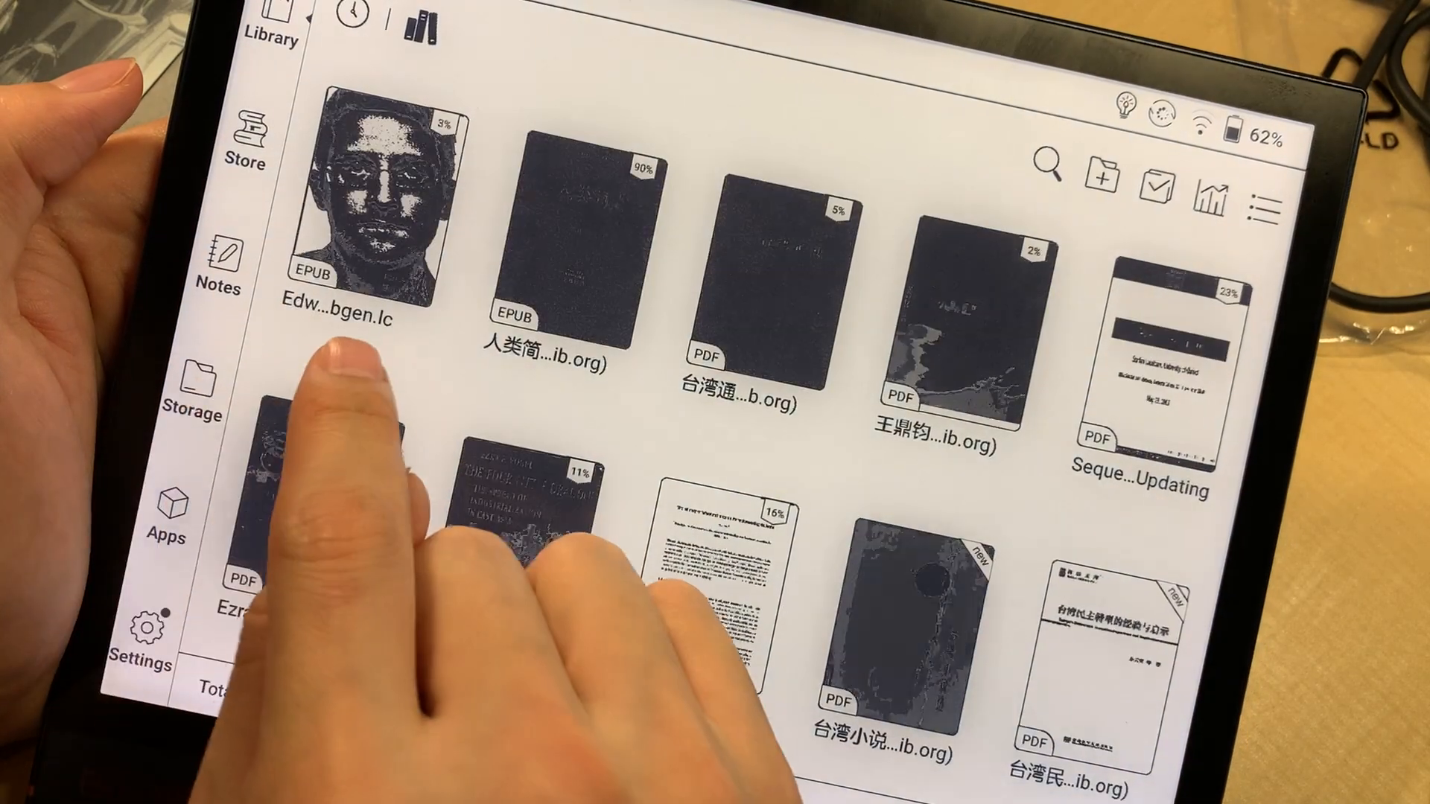
{"action": "left_click", "coordinate": [191, 383]}
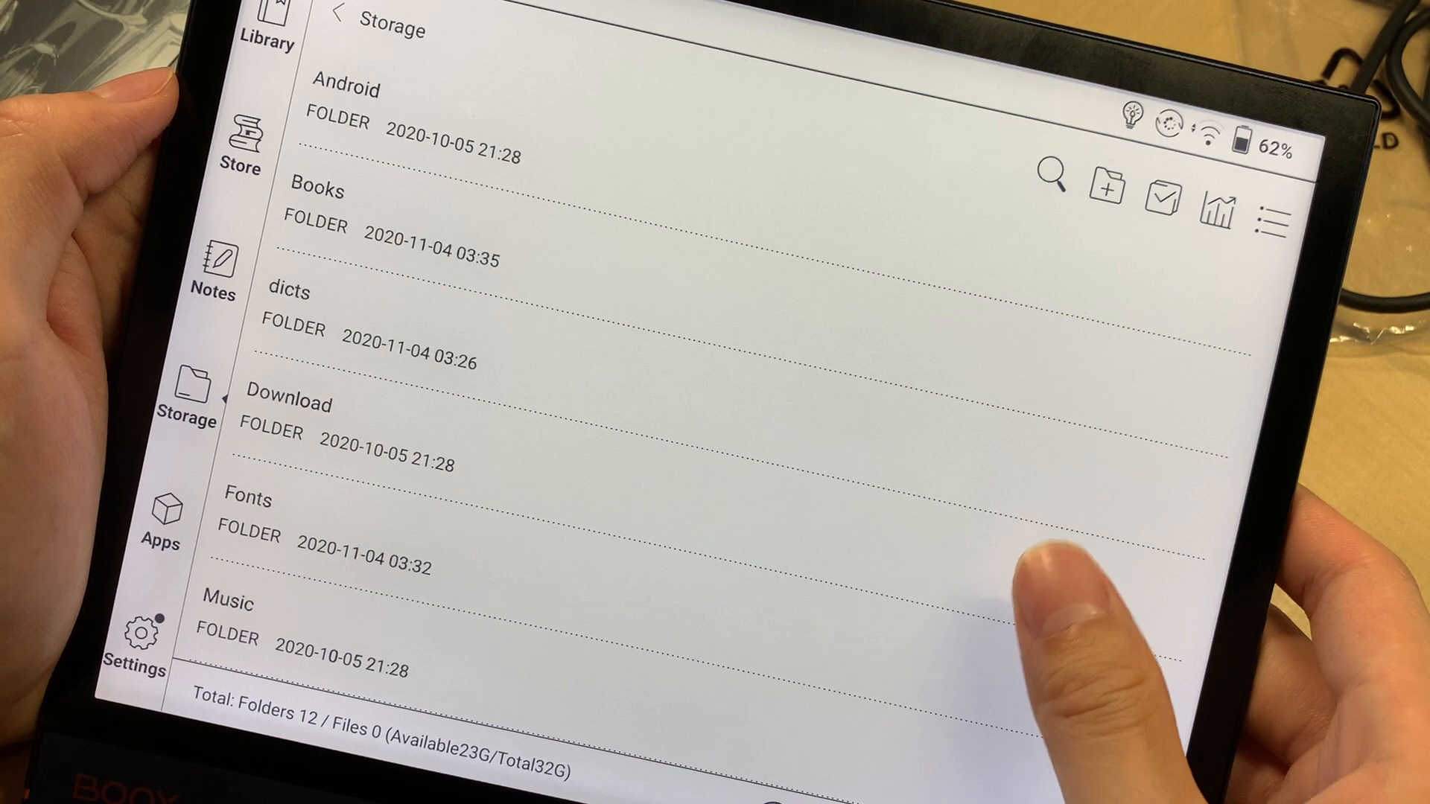
{"action": "scroll", "scroll_direction": "down", "scroll_amount": 3}
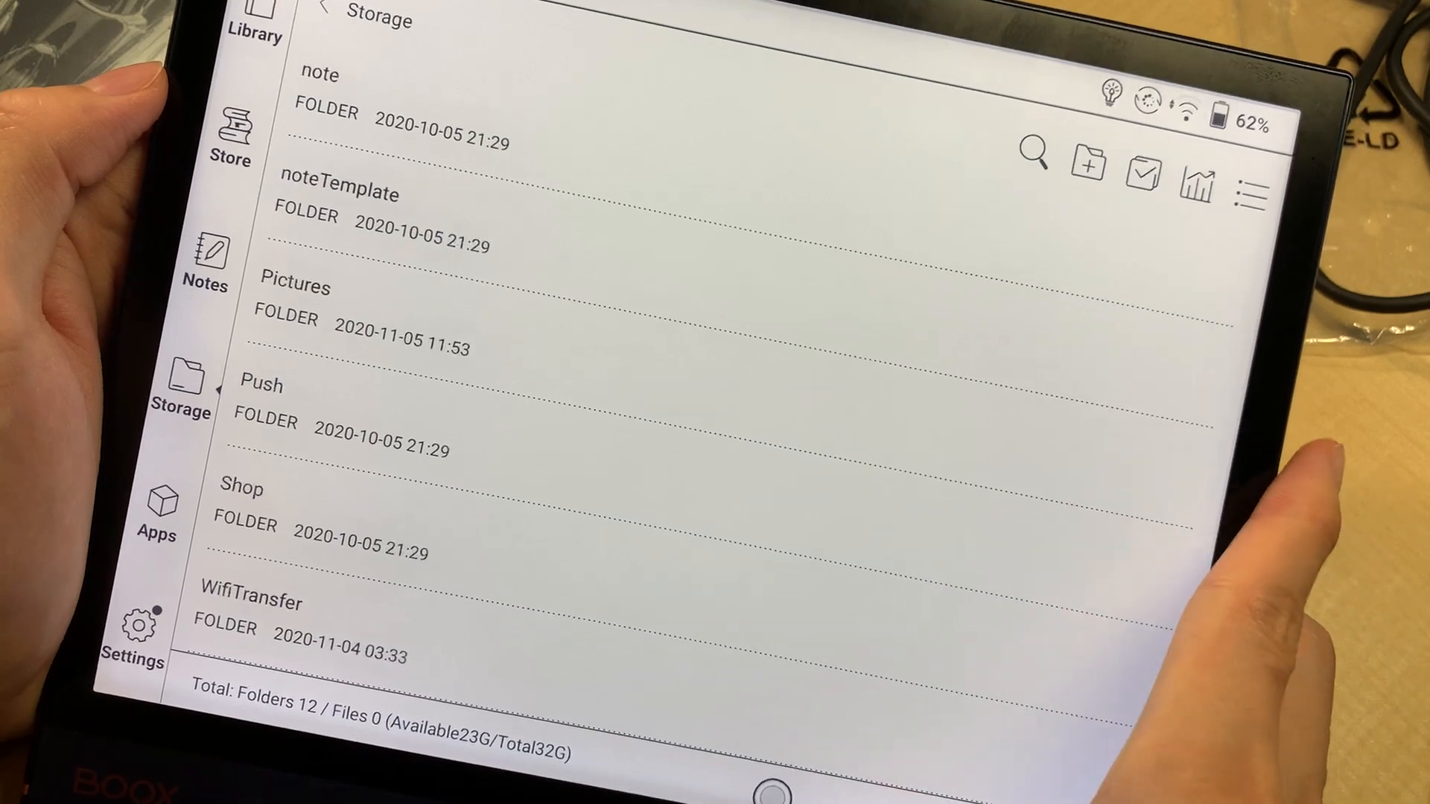
{"action": "left_click", "coordinate": [256, 28]}
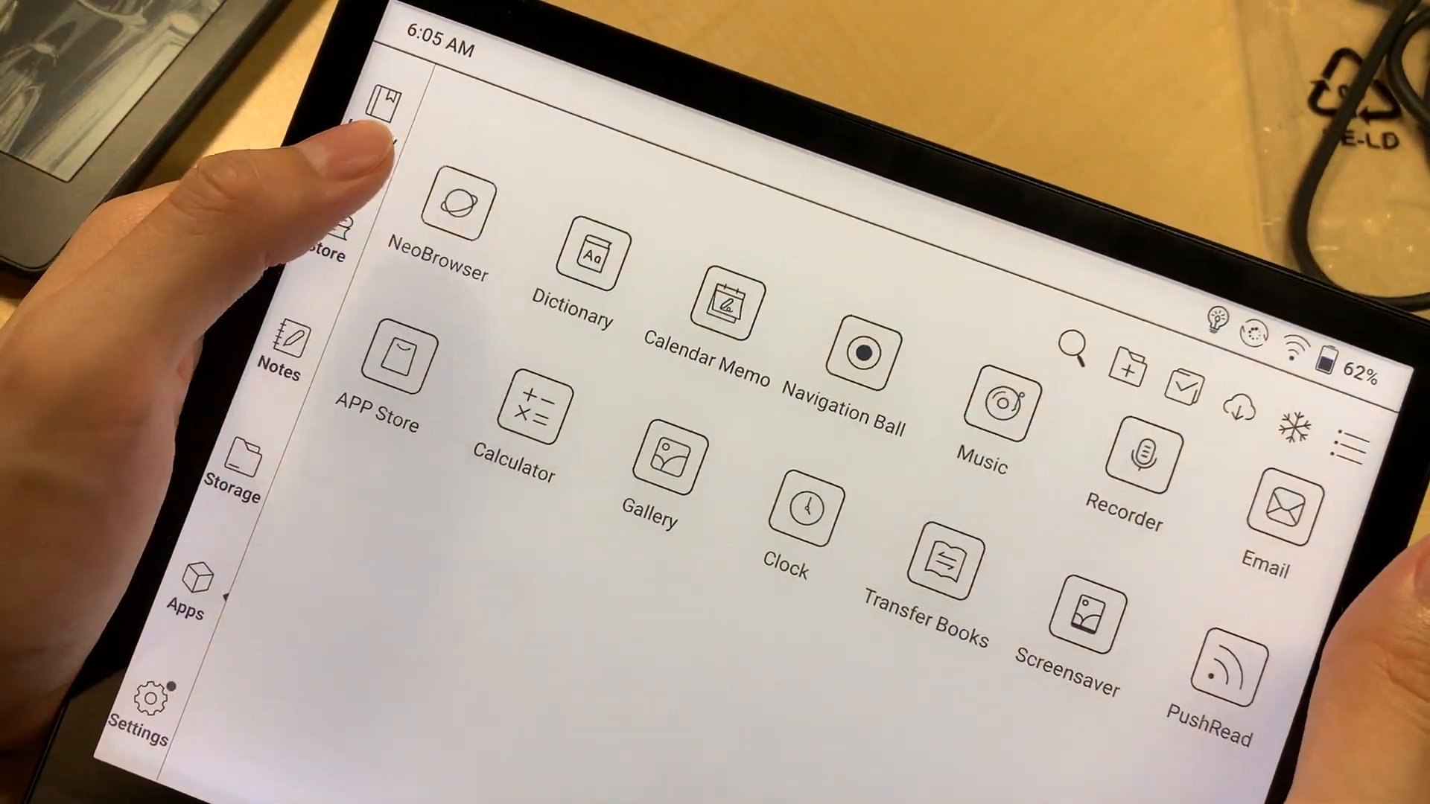
{"action": "left_click", "coordinate": [460, 214]}
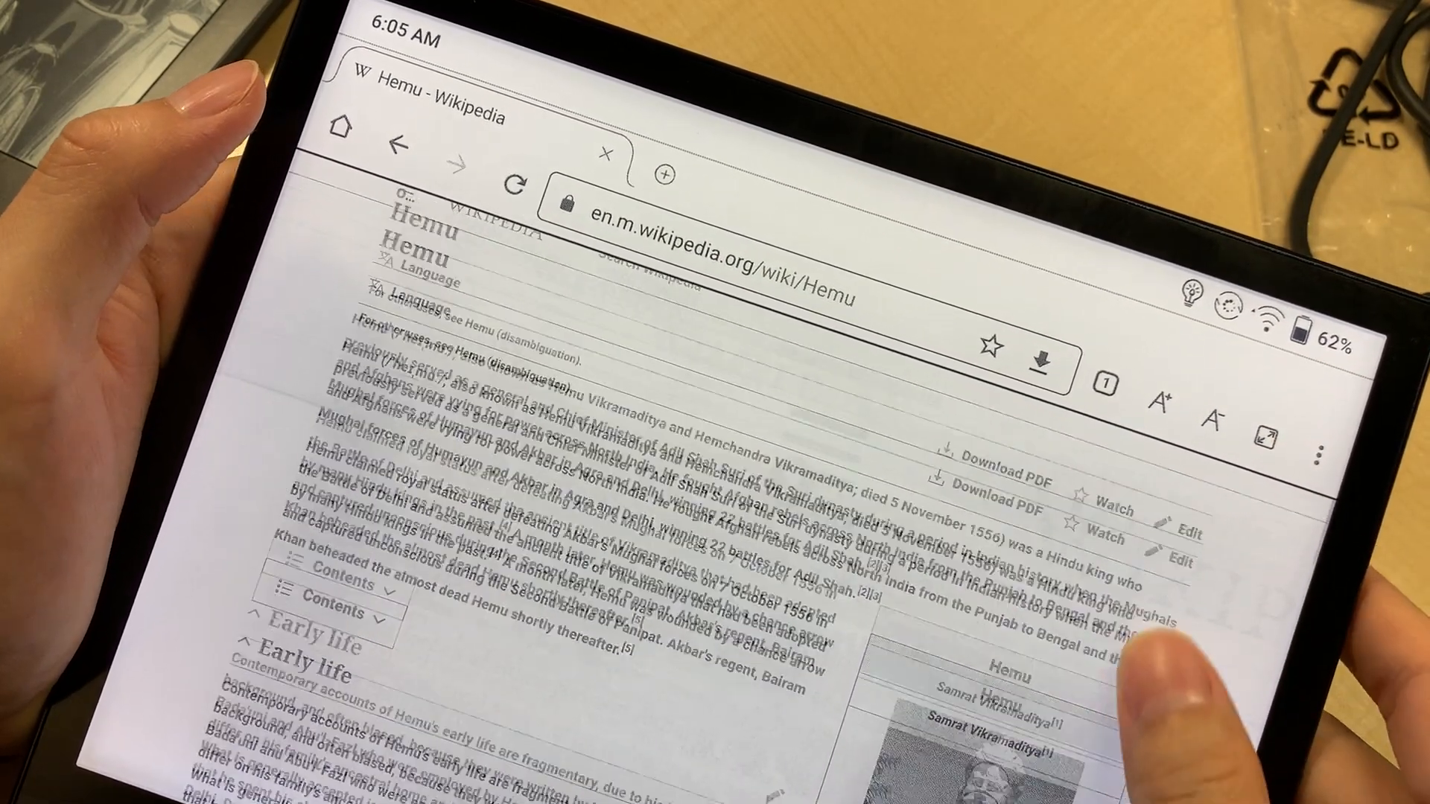
Step: Scroll the Hemu article from Early life down into Rise to prominence
{"action": "scroll", "scroll_direction": "down", "scroll_amount": 3}
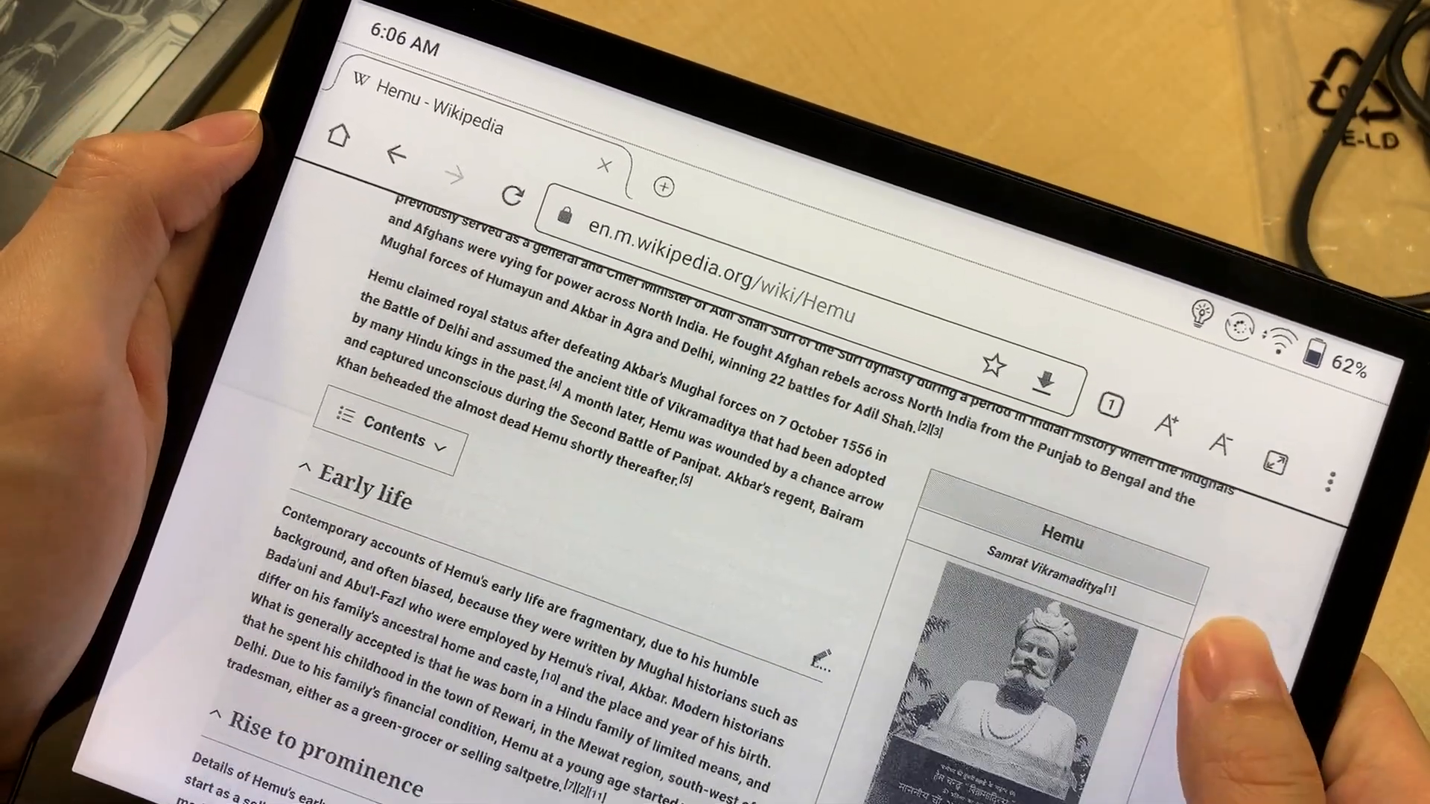
{"action": "scroll", "scroll_direction": "down", "scroll_amount": 3}
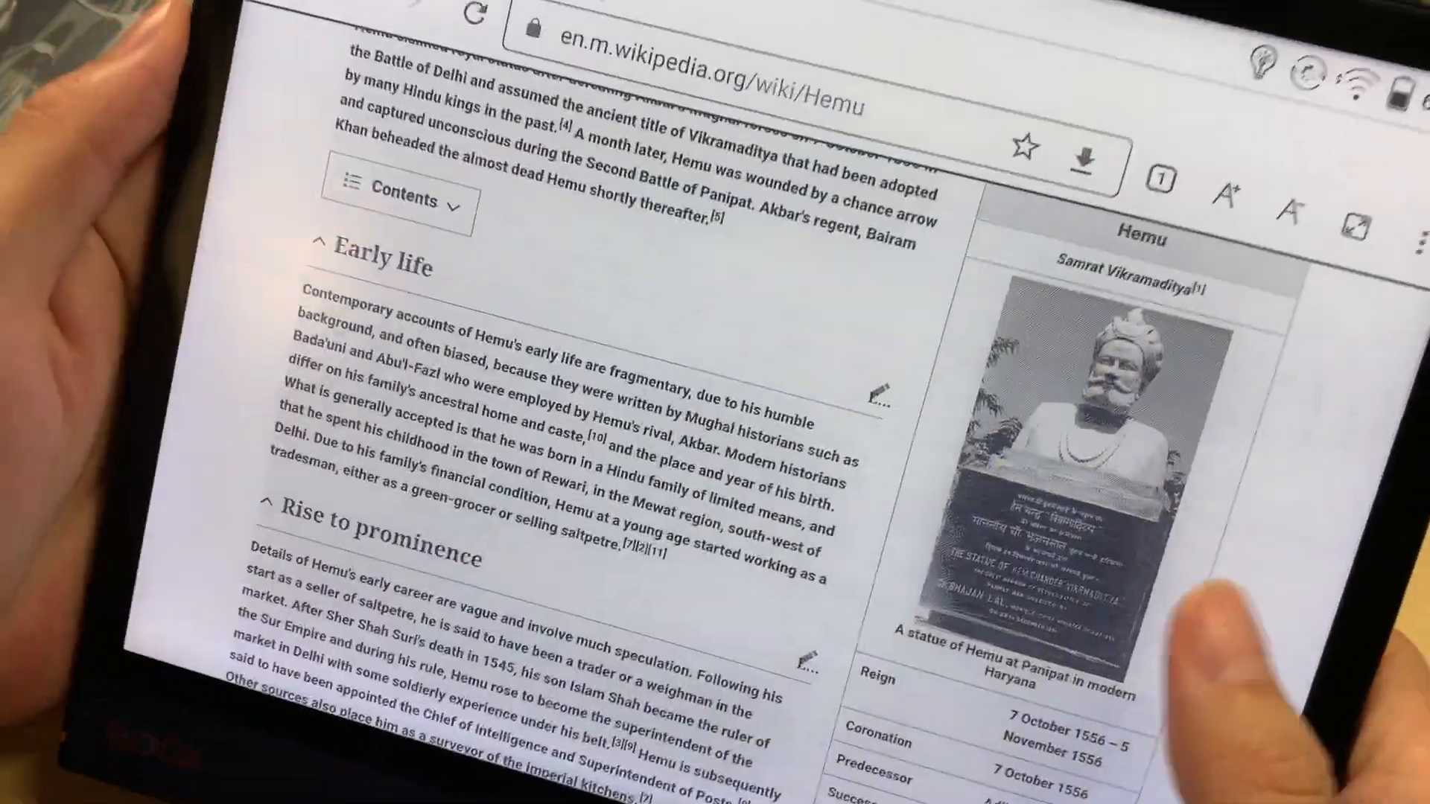
{"action": "scroll", "scroll_direction": "down", "scroll_amount": 3}
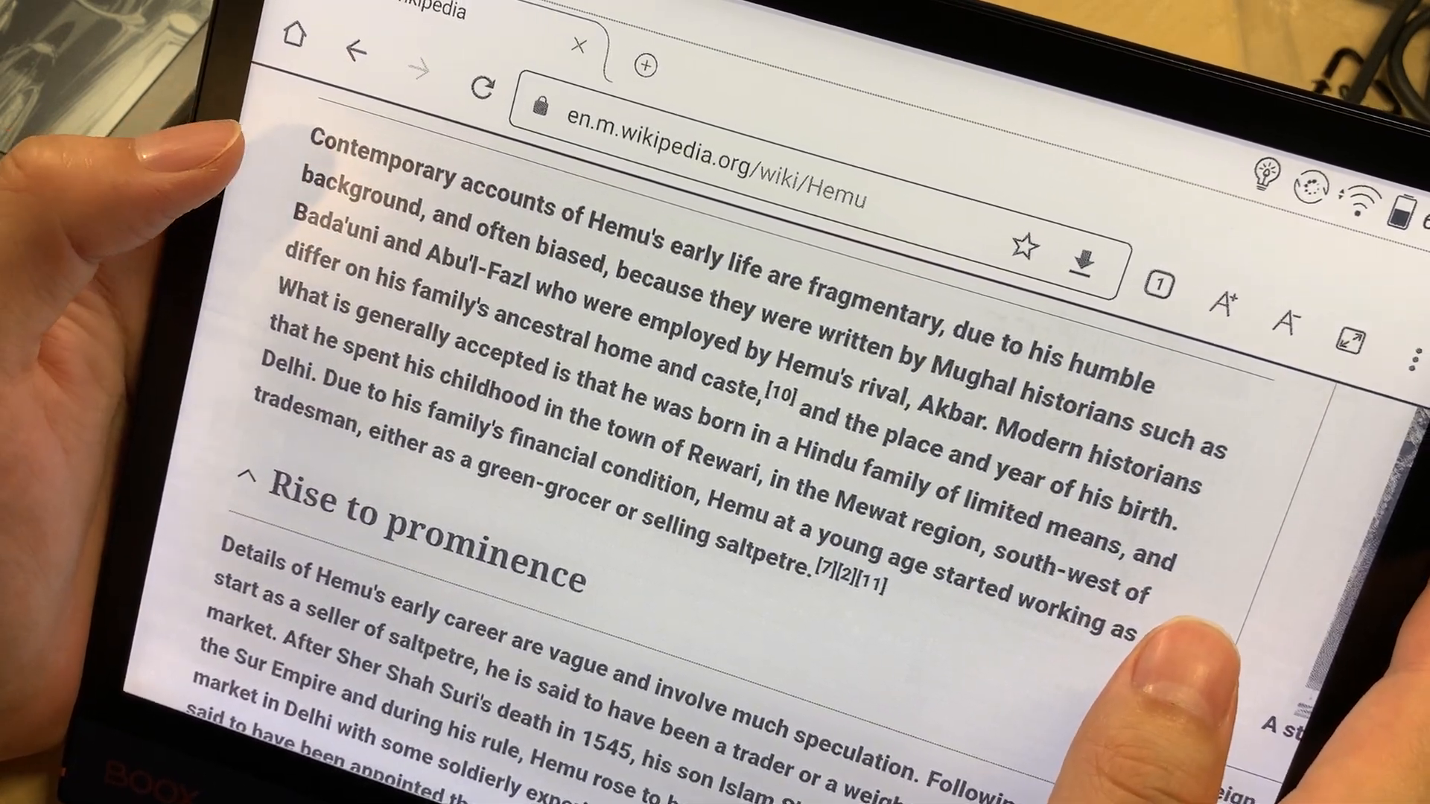
{"action": "scroll", "scroll_direction": "down", "scroll_amount": 3}
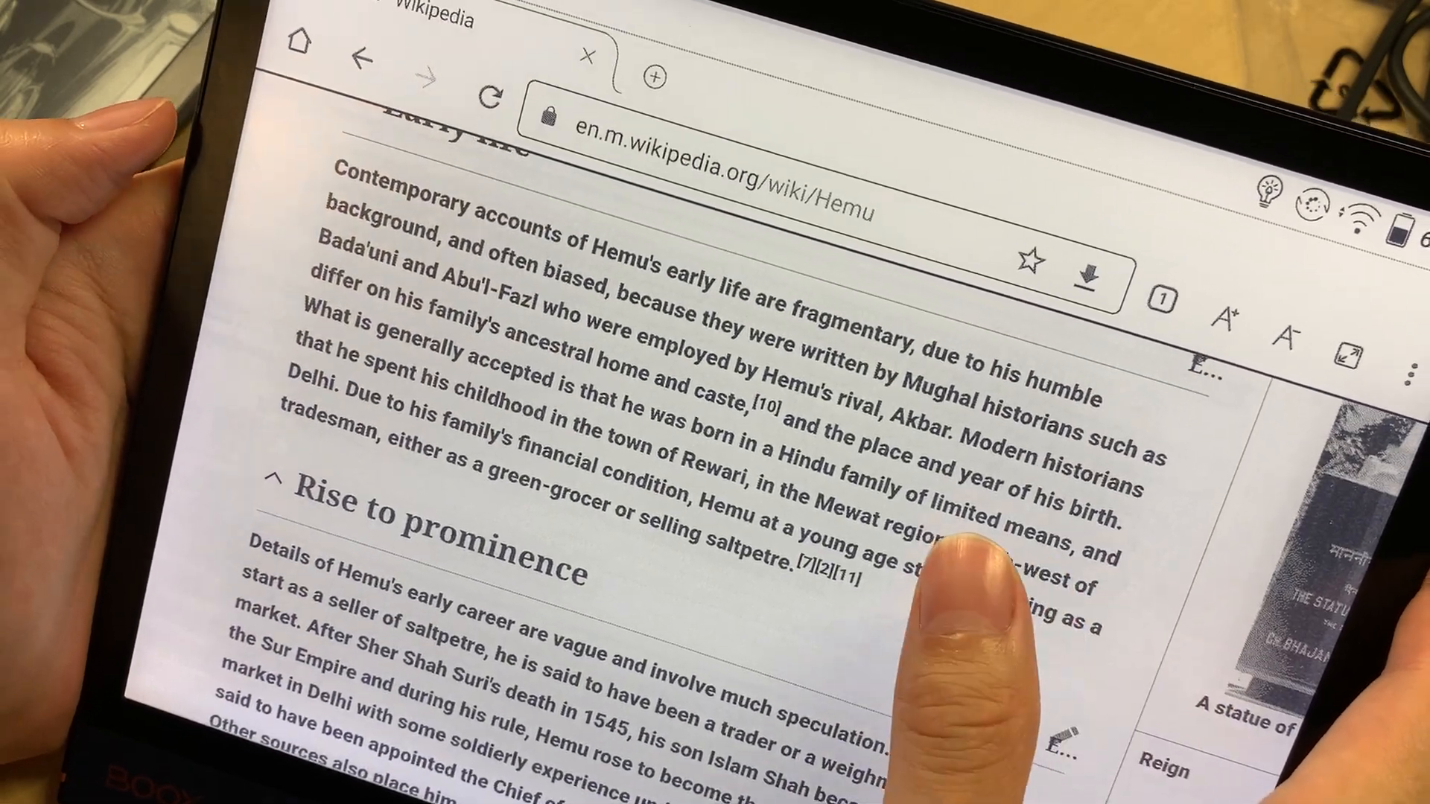
{"action": "scroll", "scroll_direction": "down", "scroll_amount": 3}
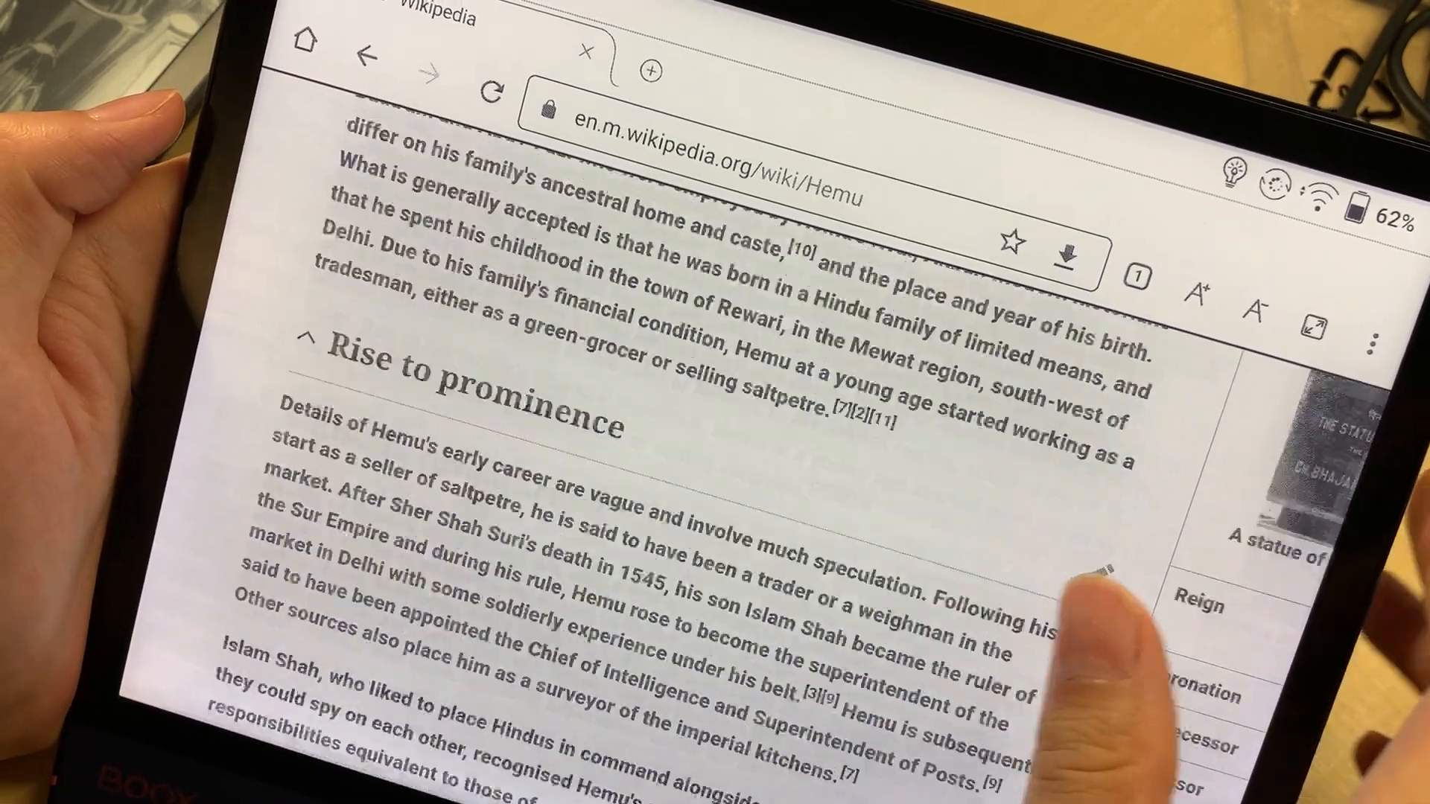
{"action": "scroll", "scroll_direction": "down", "scroll_amount": 3}
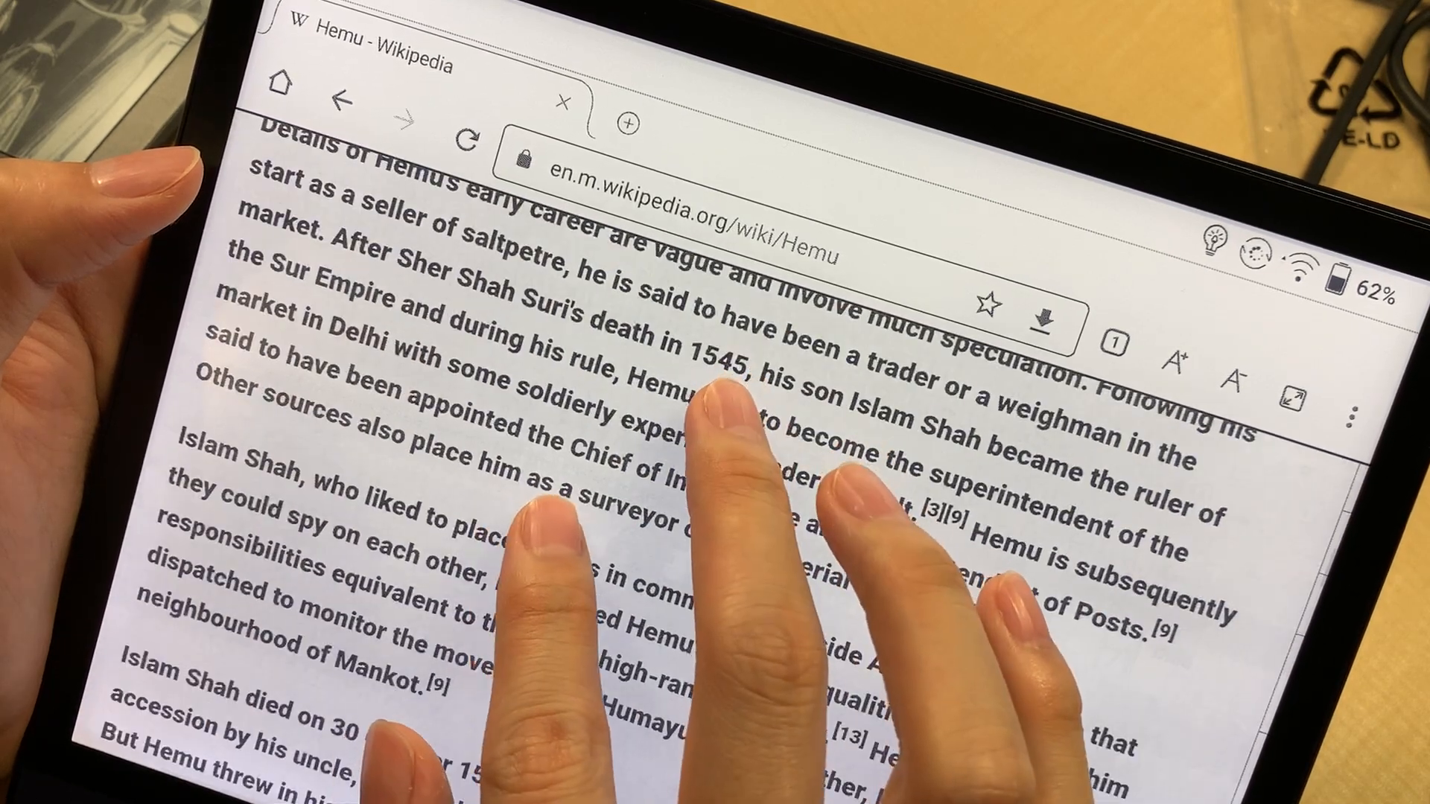
{"action": "scroll", "scroll_direction": "down", "scroll_amount": 3}
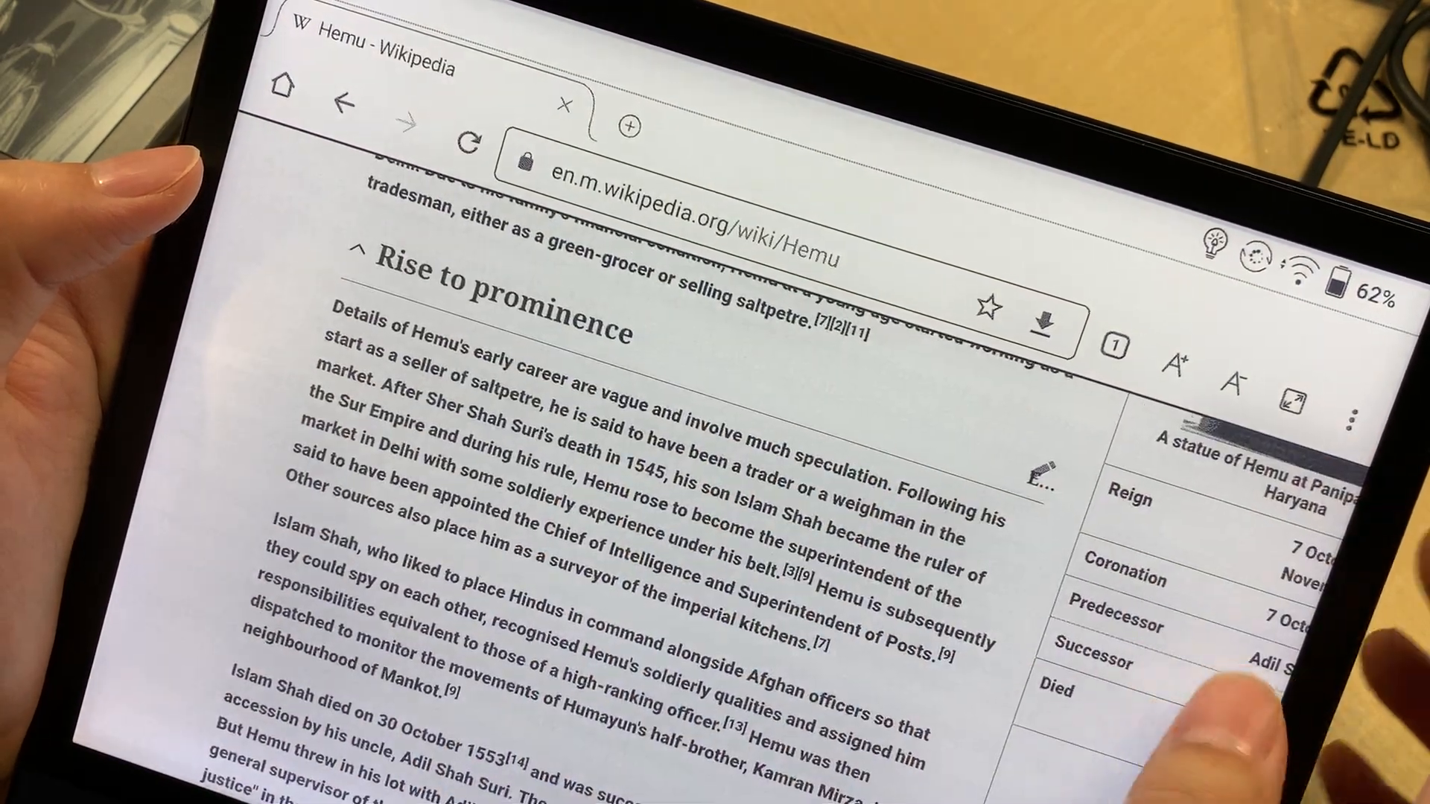
{"action": "scroll", "scroll_direction": "down", "scroll_amount": 3}
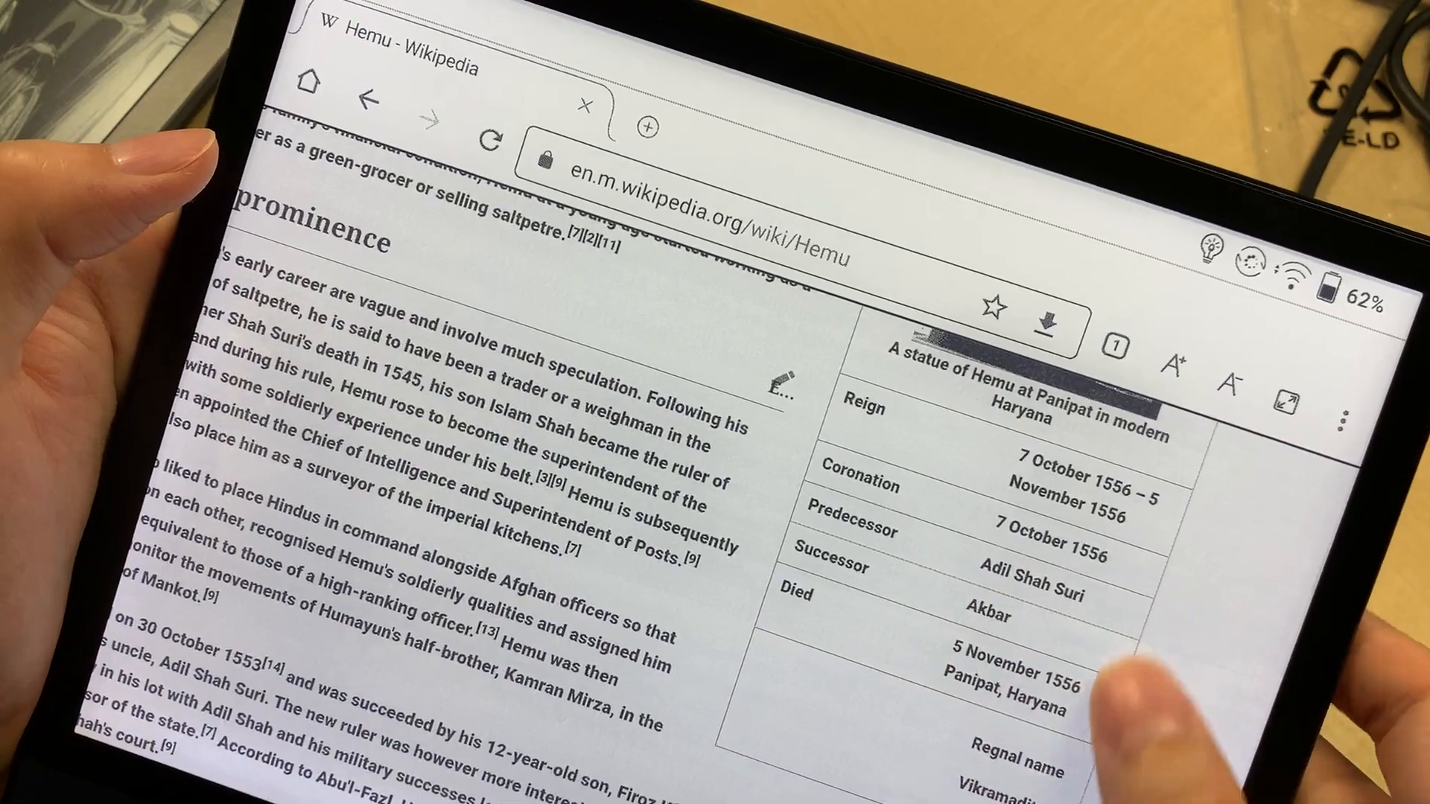
{"action": "scroll", "scroll_direction": "down", "scroll_amount": 3}
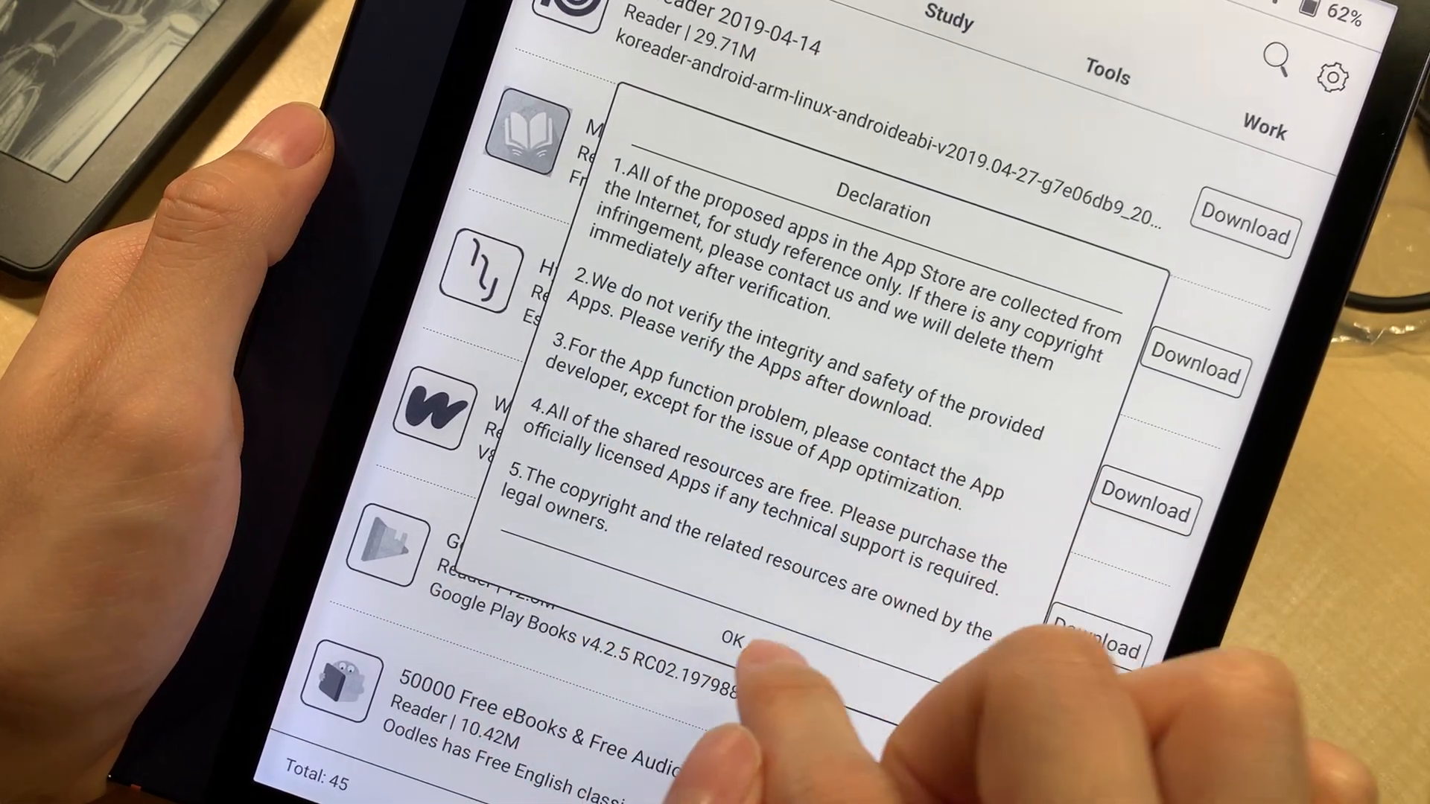
Step: Accept the App Store declaration and scroll the Reader list to Amazon Kindle
{"action": "left_click", "coordinate": [738, 635]}
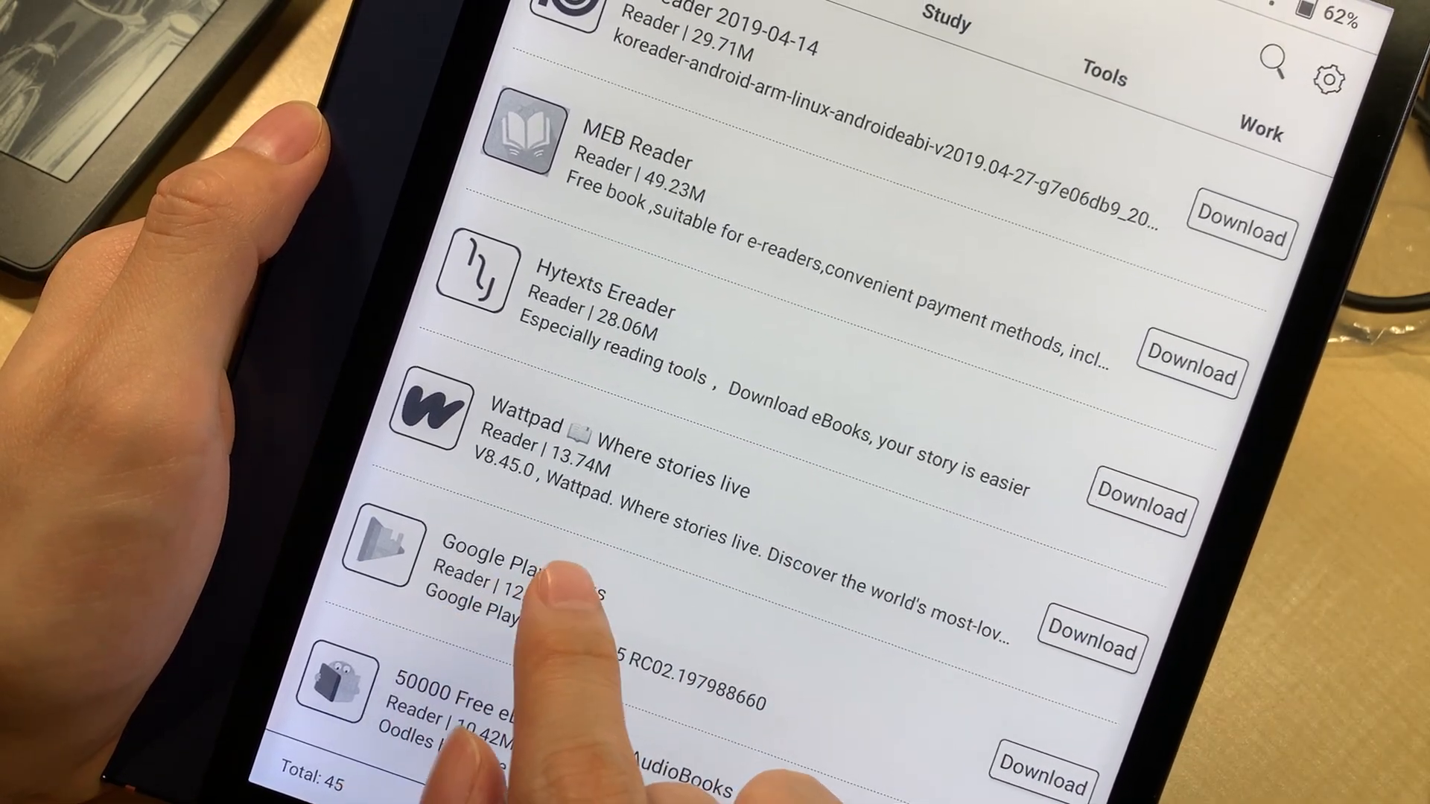
{"action": "scroll", "scroll_direction": "down", "scroll_amount": 3}
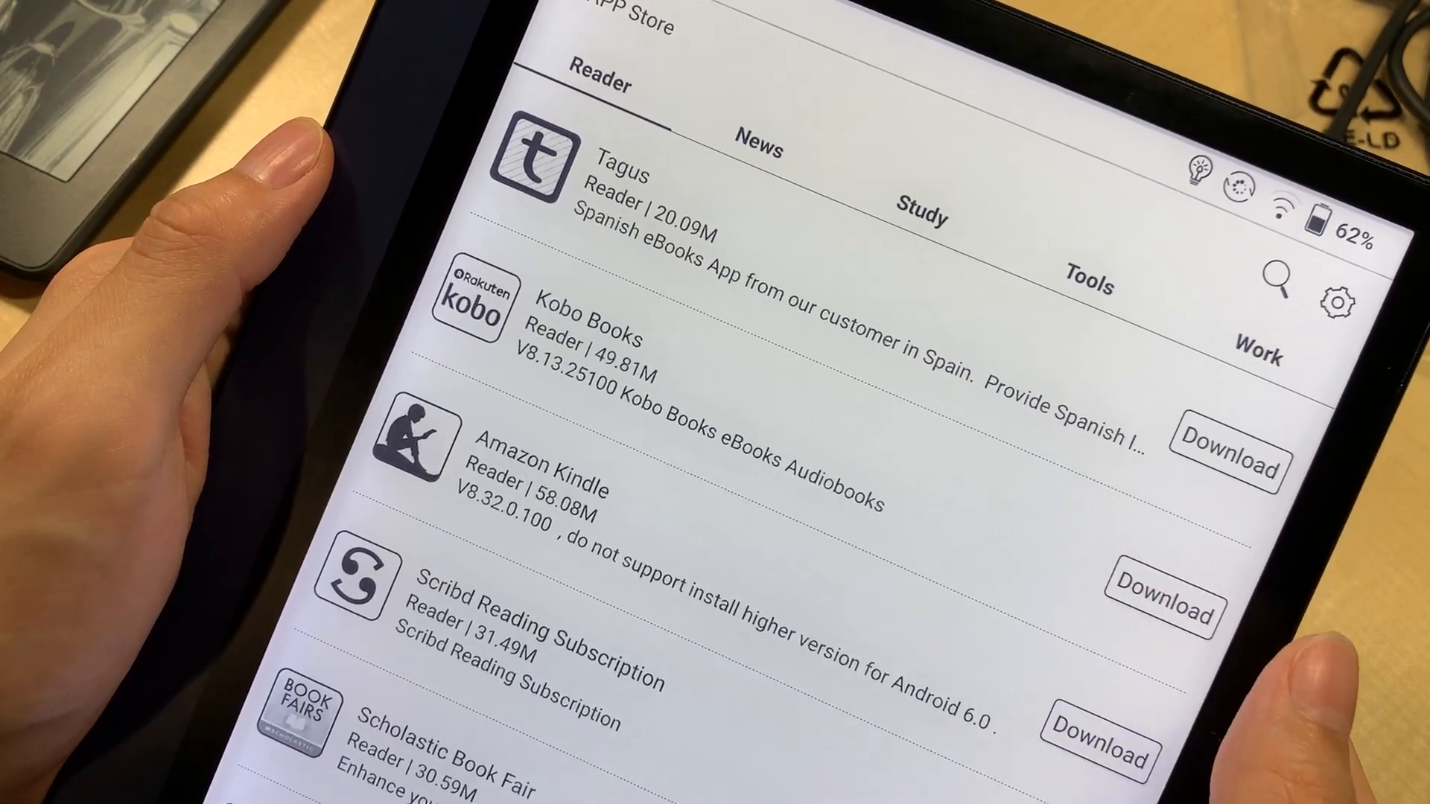
Step: Download Amazon Kindle, then page the 45-app Reader list down to VIZ Manga and Flipboard
{"action": "left_click", "coordinate": [1157, 586]}
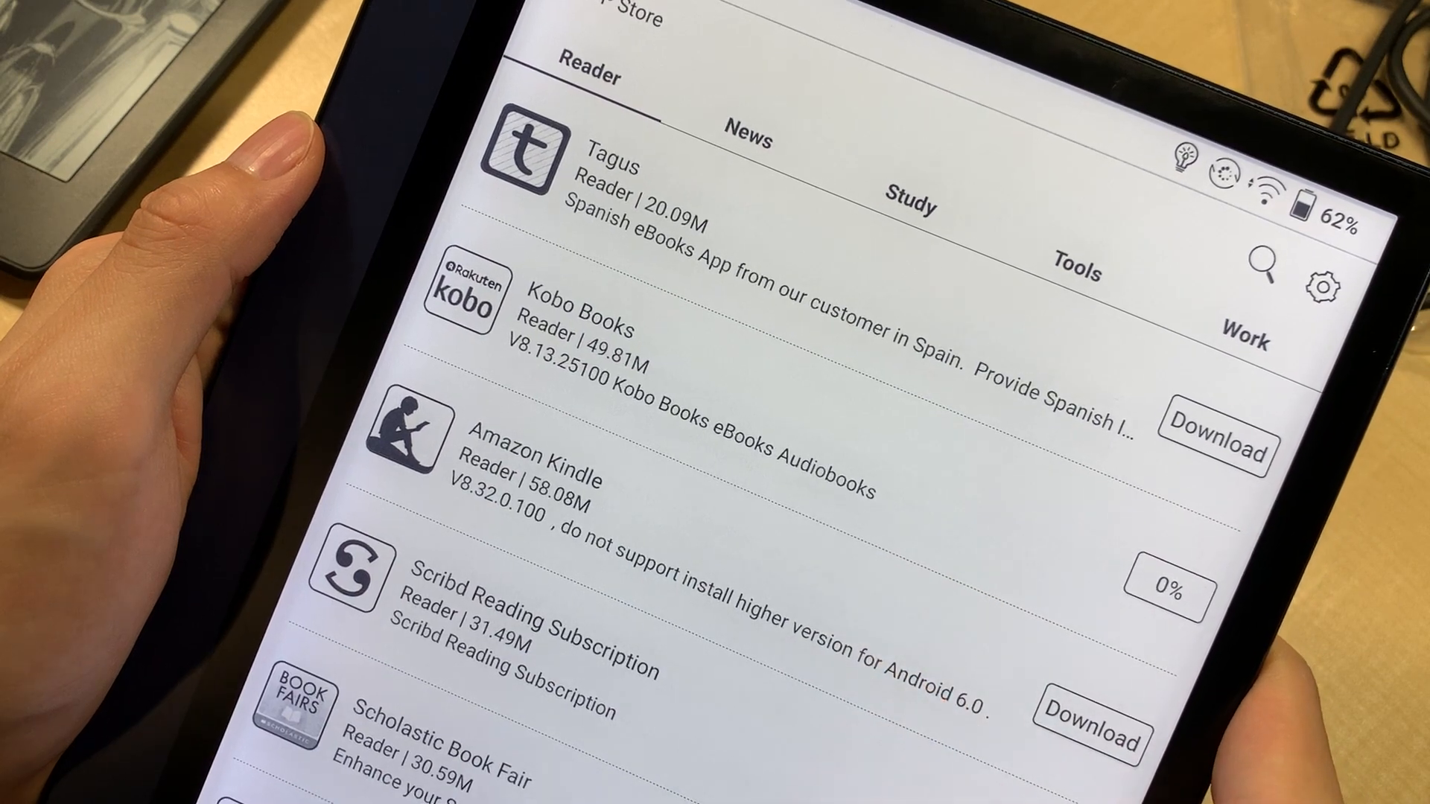
{"action": "scroll", "scroll_direction": "down", "scroll_amount": 3}
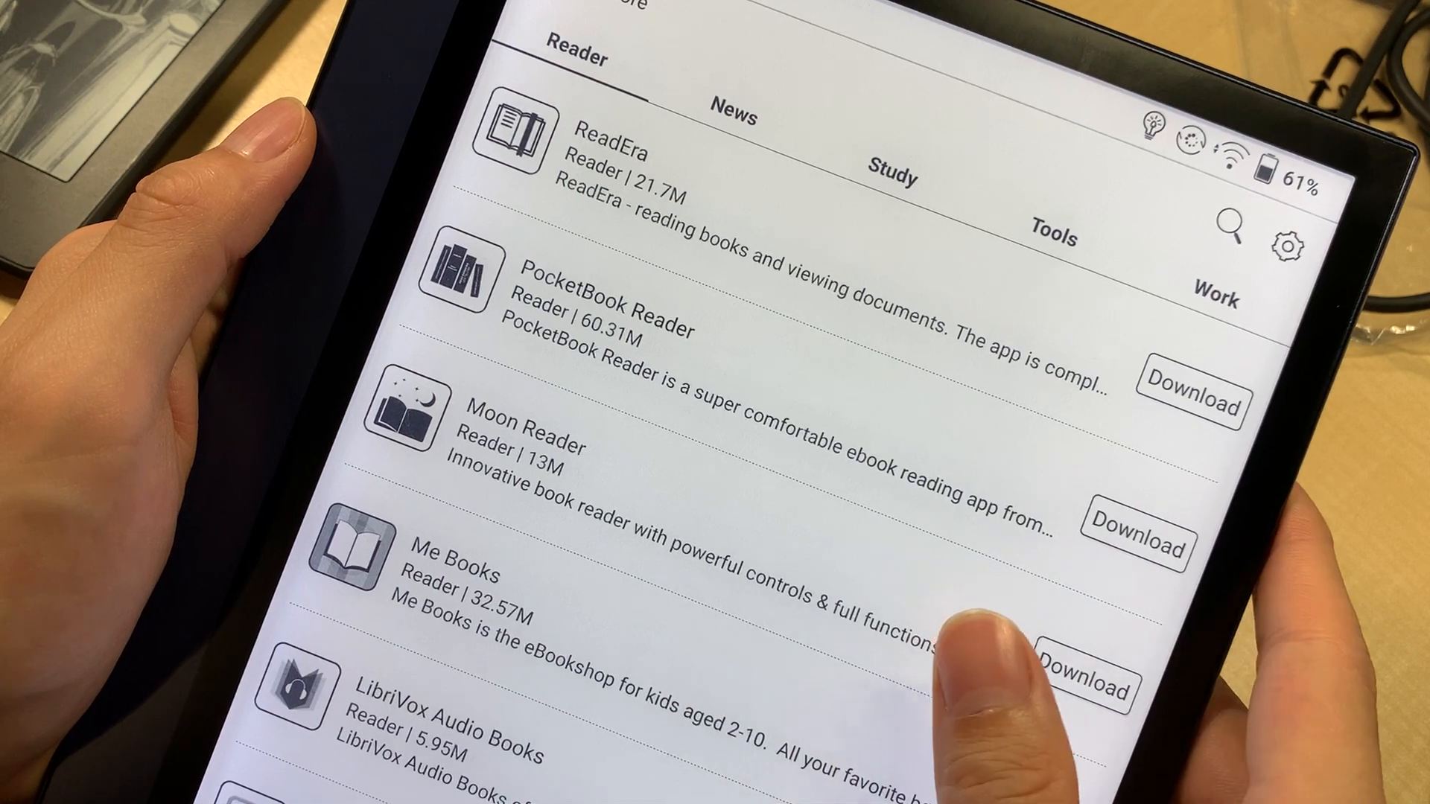
{"action": "scroll", "scroll_direction": "down", "scroll_amount": 3}
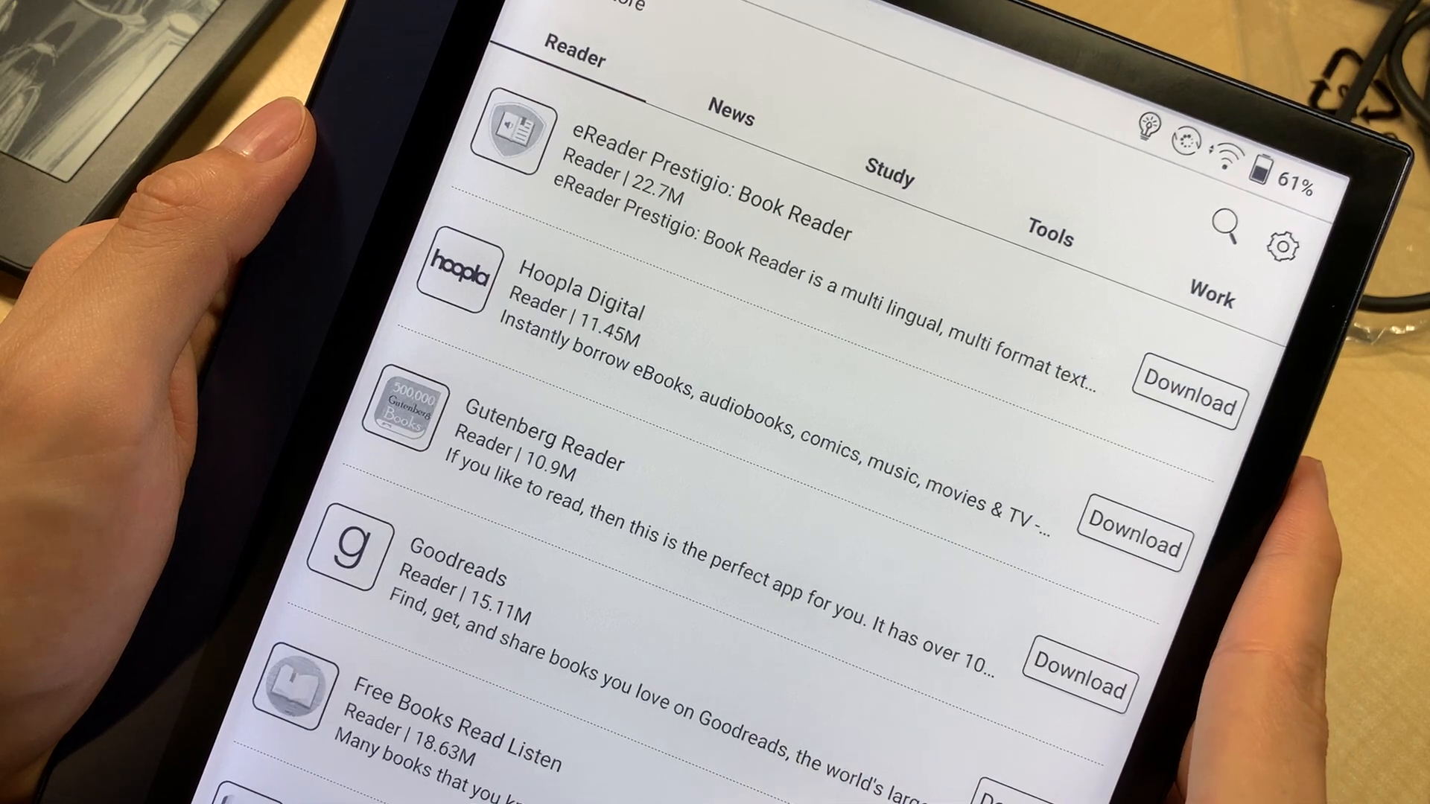
{"action": "scroll", "scroll_direction": "down", "scroll_amount": 3}
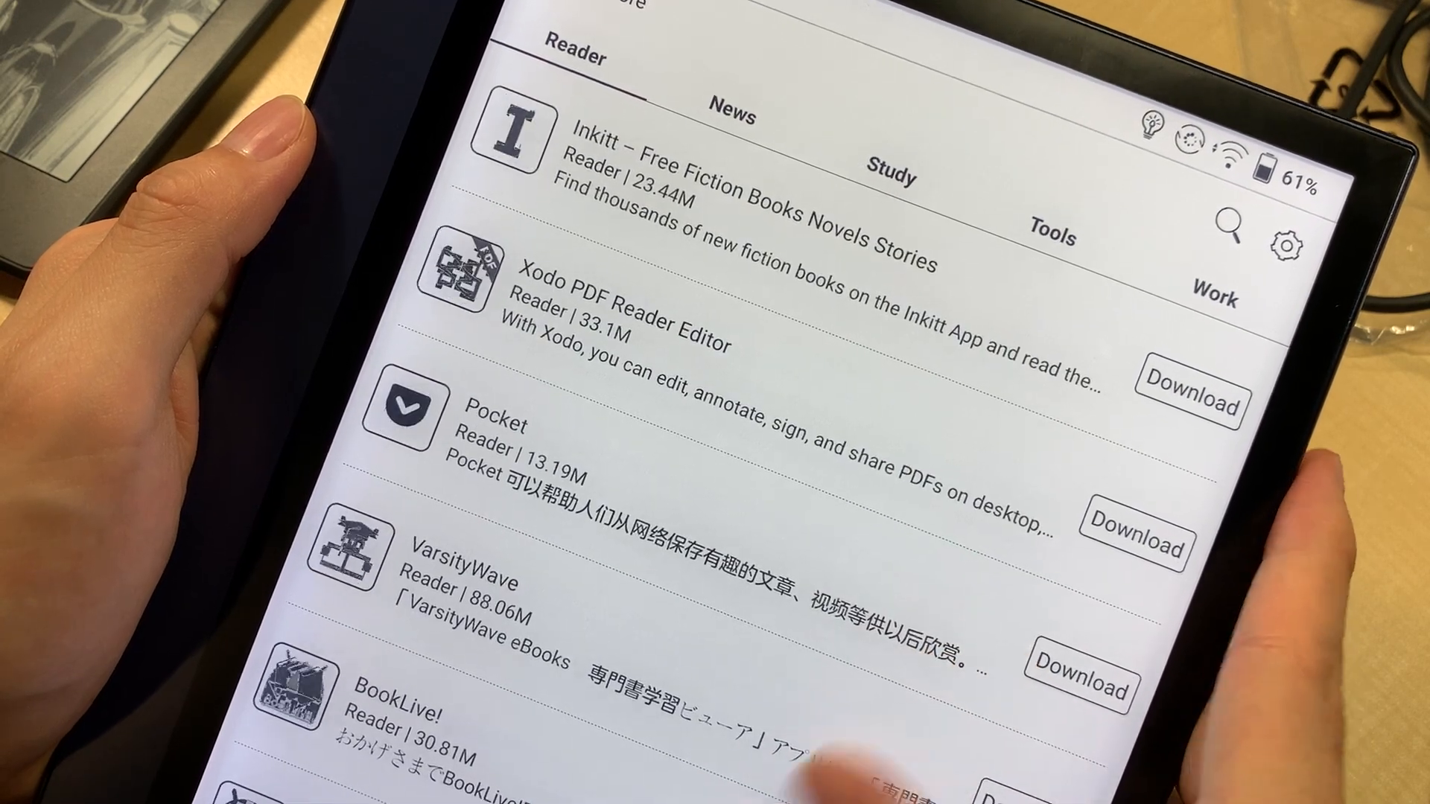
{"action": "scroll", "scroll_direction": "down", "scroll_amount": 3}
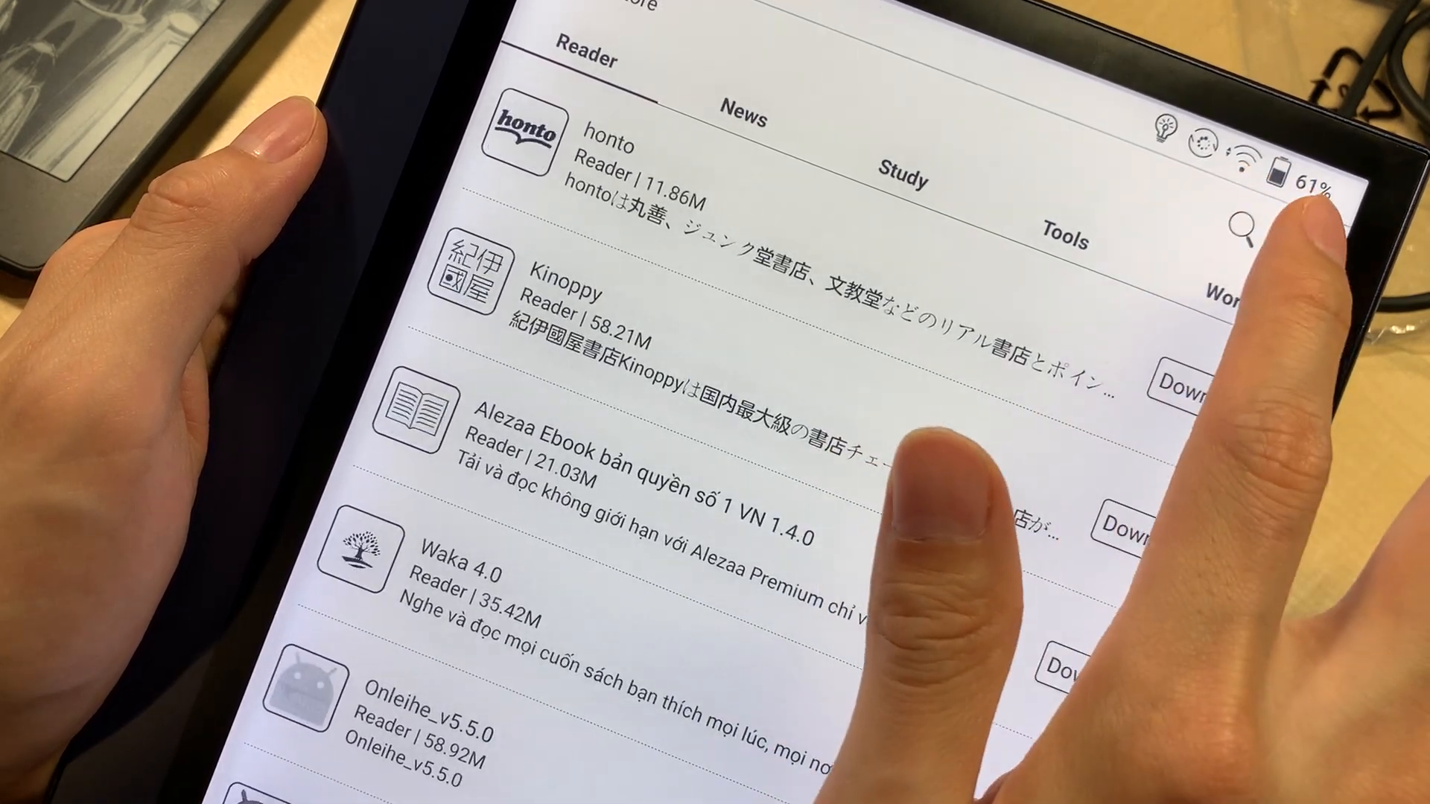
{"action": "scroll", "scroll_direction": "down", "scroll_amount": 3}
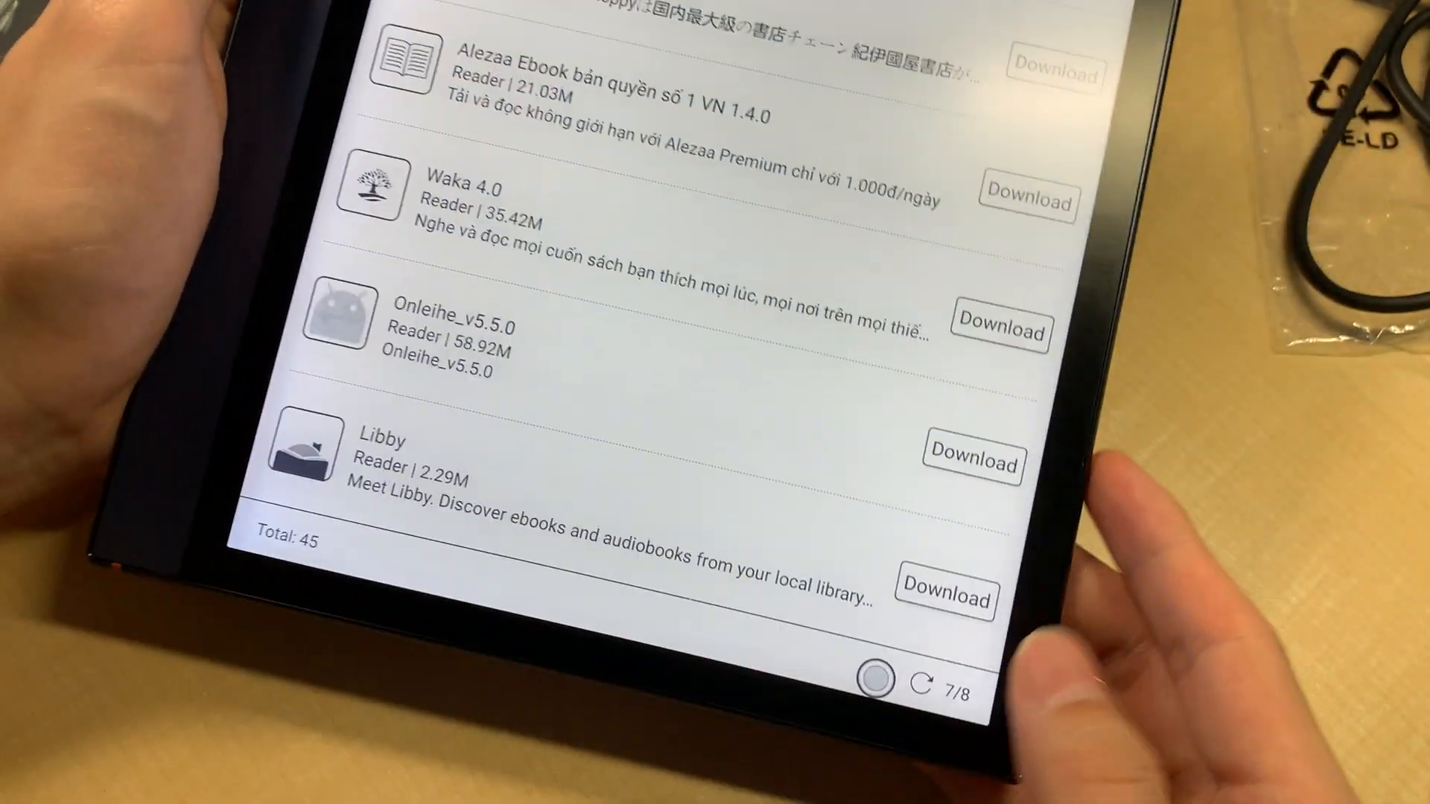
{"action": "scroll", "scroll_direction": "down", "scroll_amount": 3}
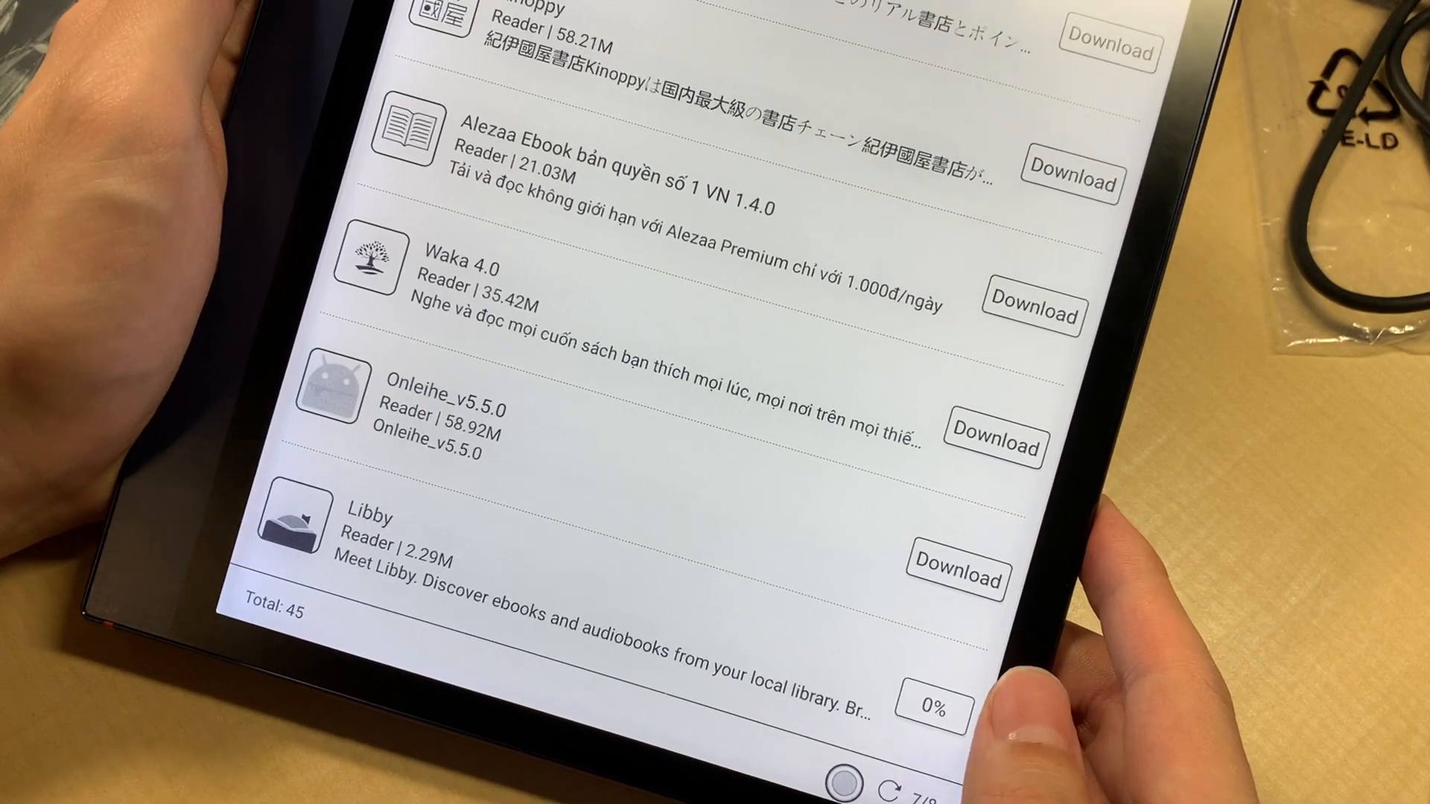
{"action": "scroll", "scroll_direction": "down", "scroll_amount": 3}
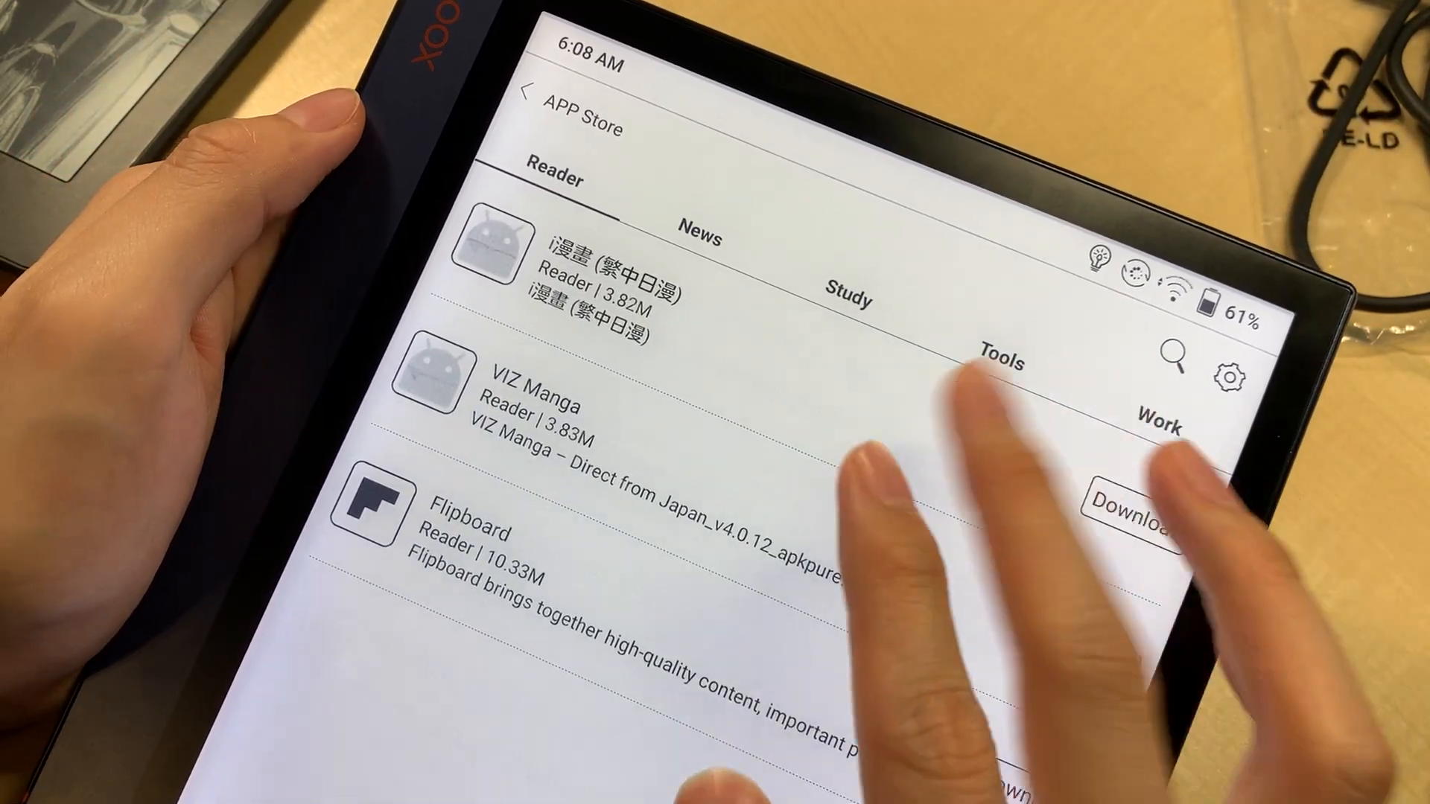
Step: Browse the News, Study and Tools app categories, scrolling down the Tools list
{"action": "left_click", "coordinate": [698, 239]}
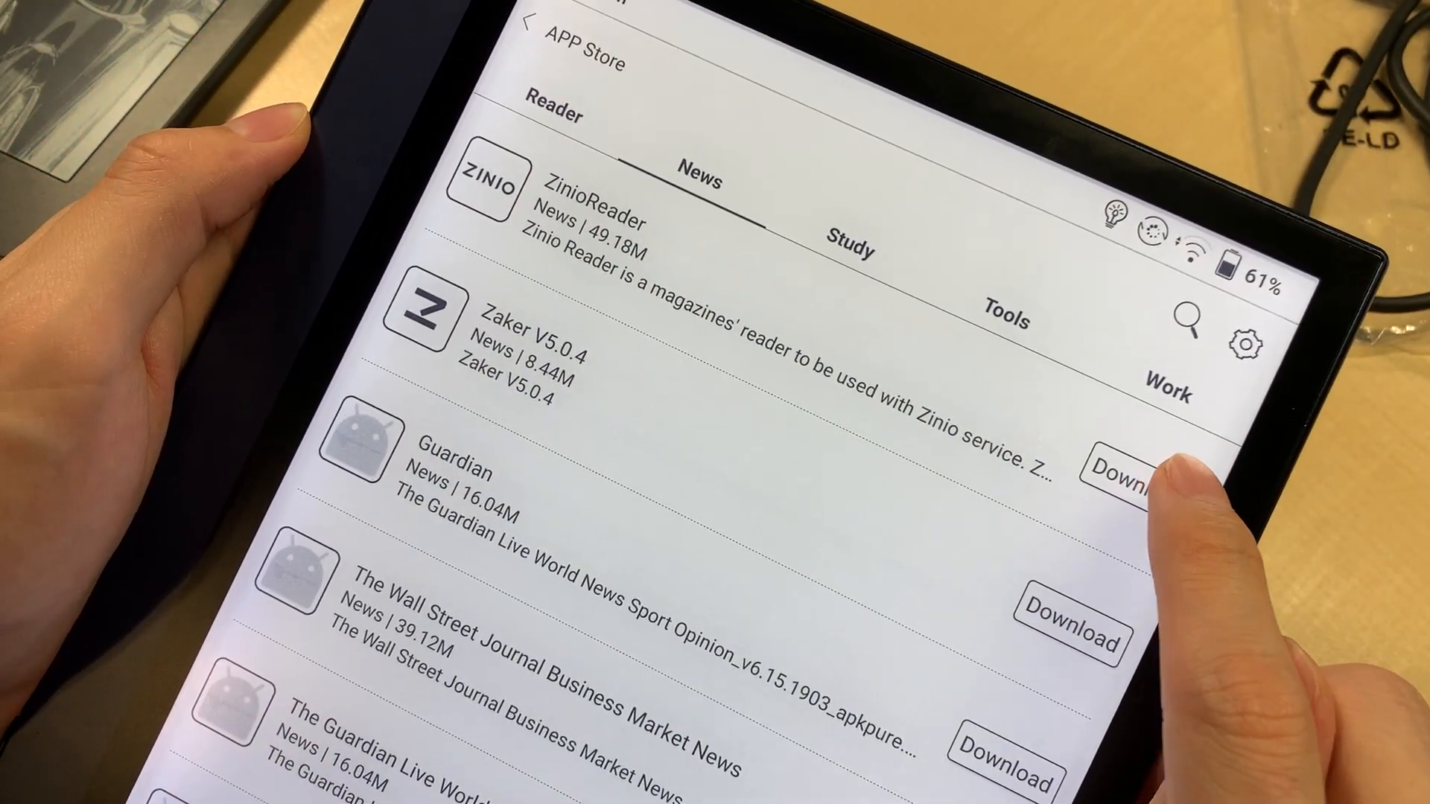
{"action": "left_click", "coordinate": [1130, 474]}
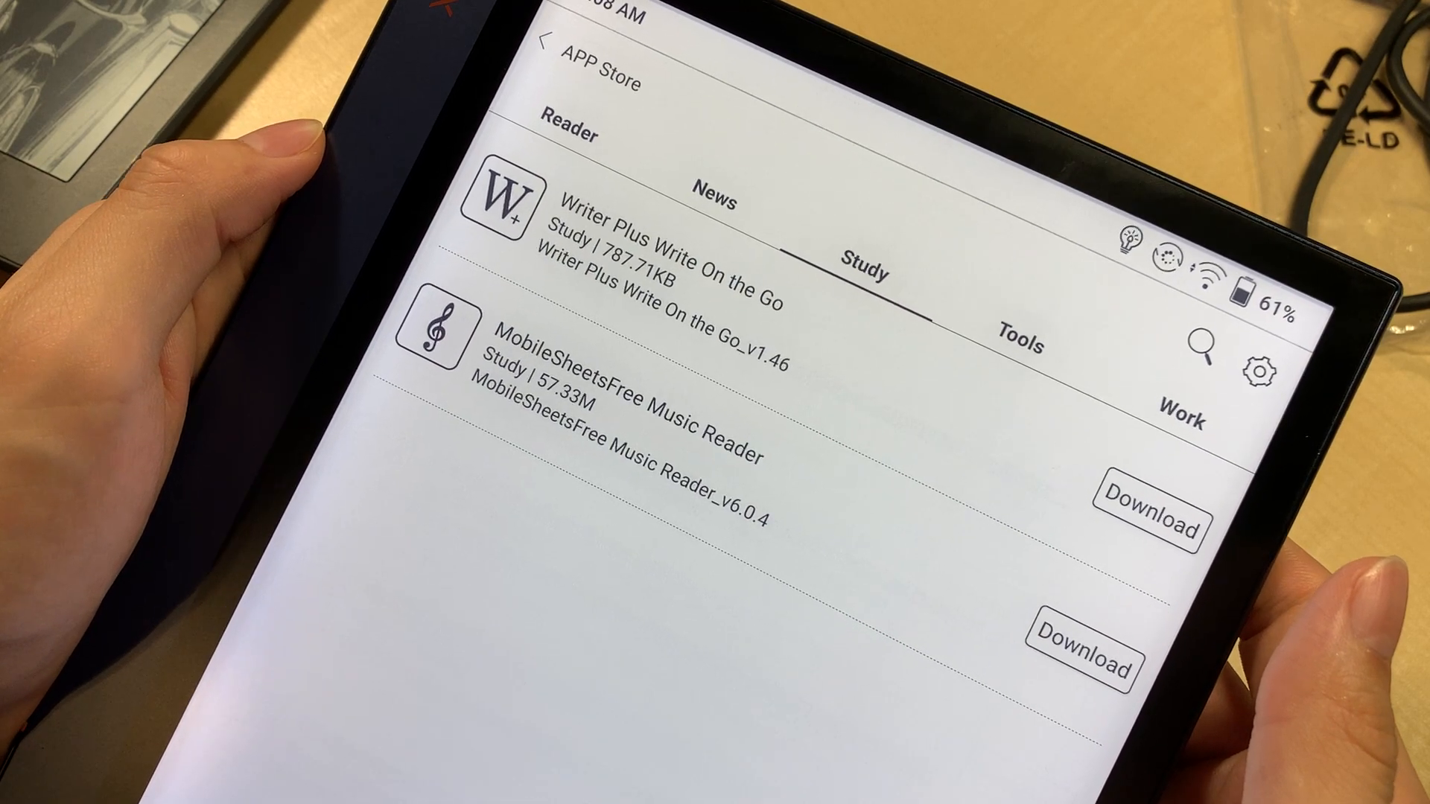
{"action": "left_click", "coordinate": [1019, 349]}
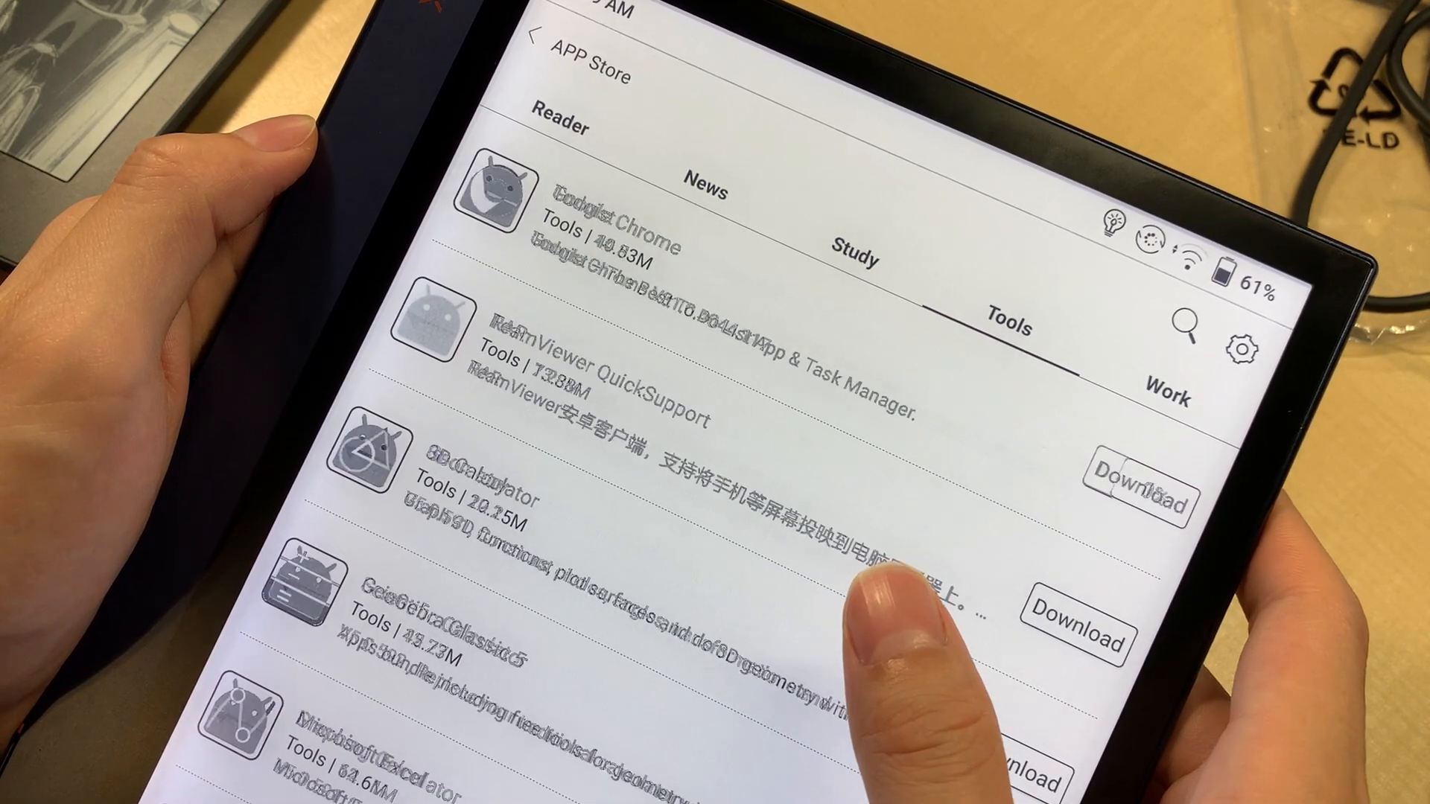
{"action": "scroll", "scroll_direction": "down", "scroll_amount": 3}
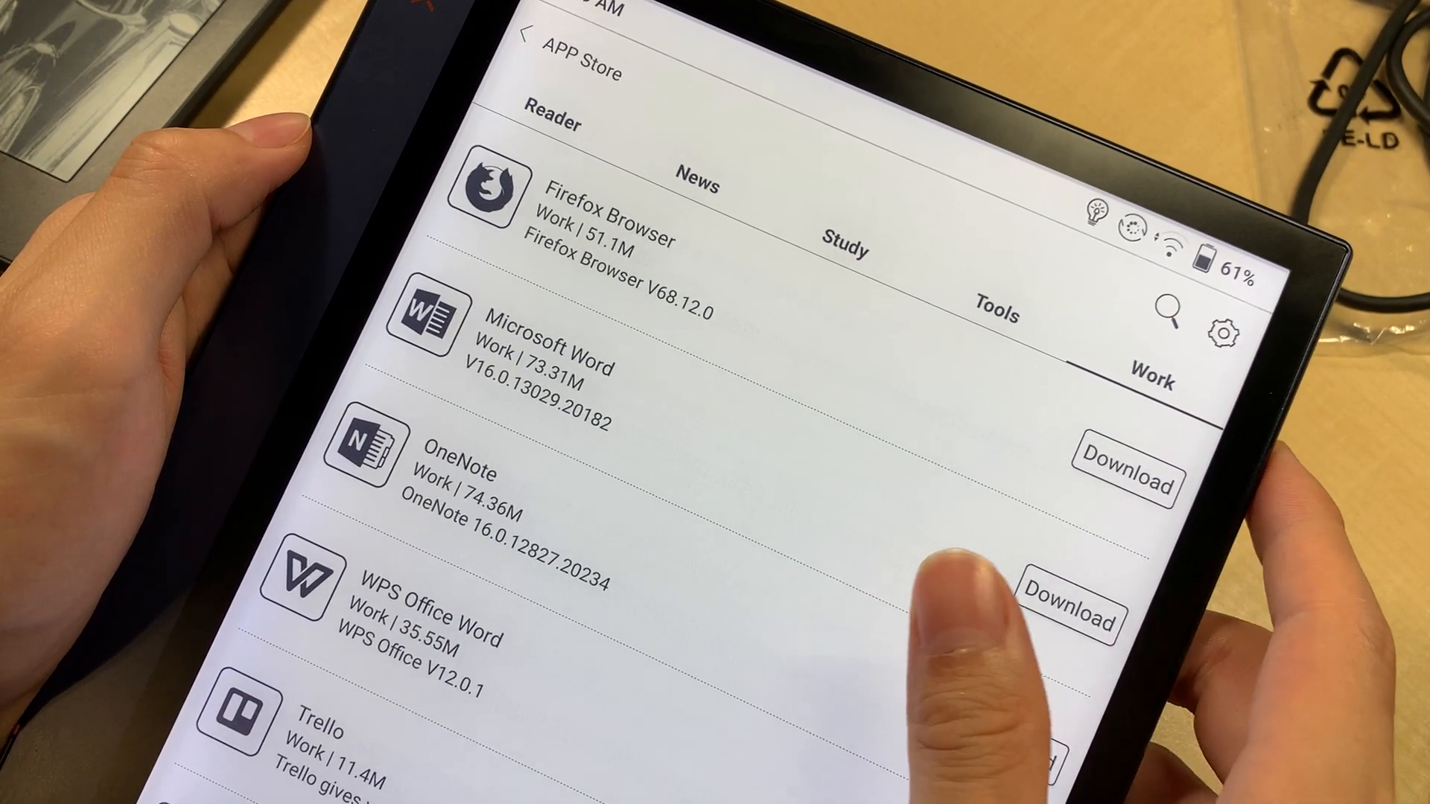
{"action": "scroll", "scroll_direction": "down", "scroll_amount": 3}
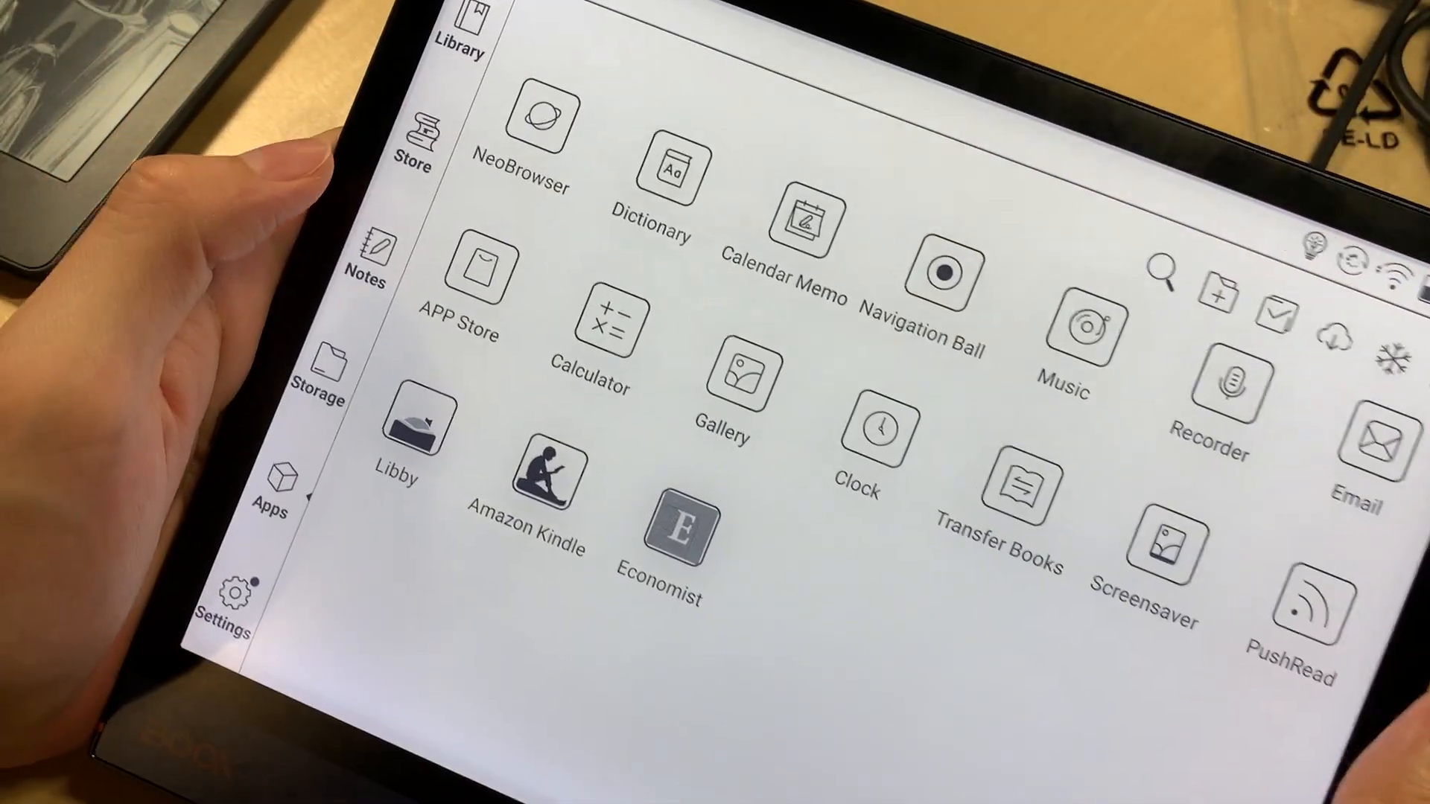
Step: Launch the Amazon Kindle app from the launcher's Apps page
{"action": "left_click", "coordinate": [675, 538]}
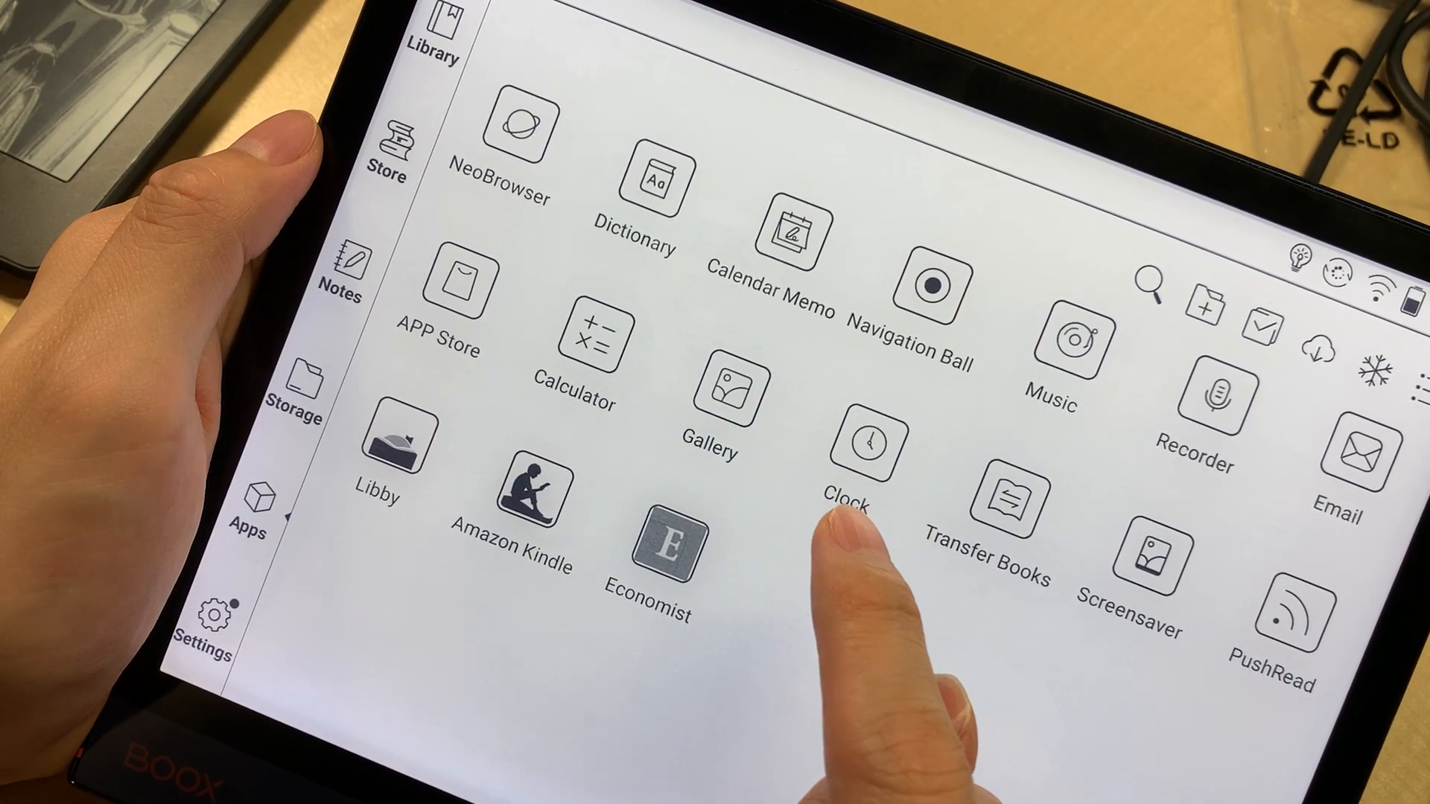
{"action": "left_click", "coordinate": [669, 543]}
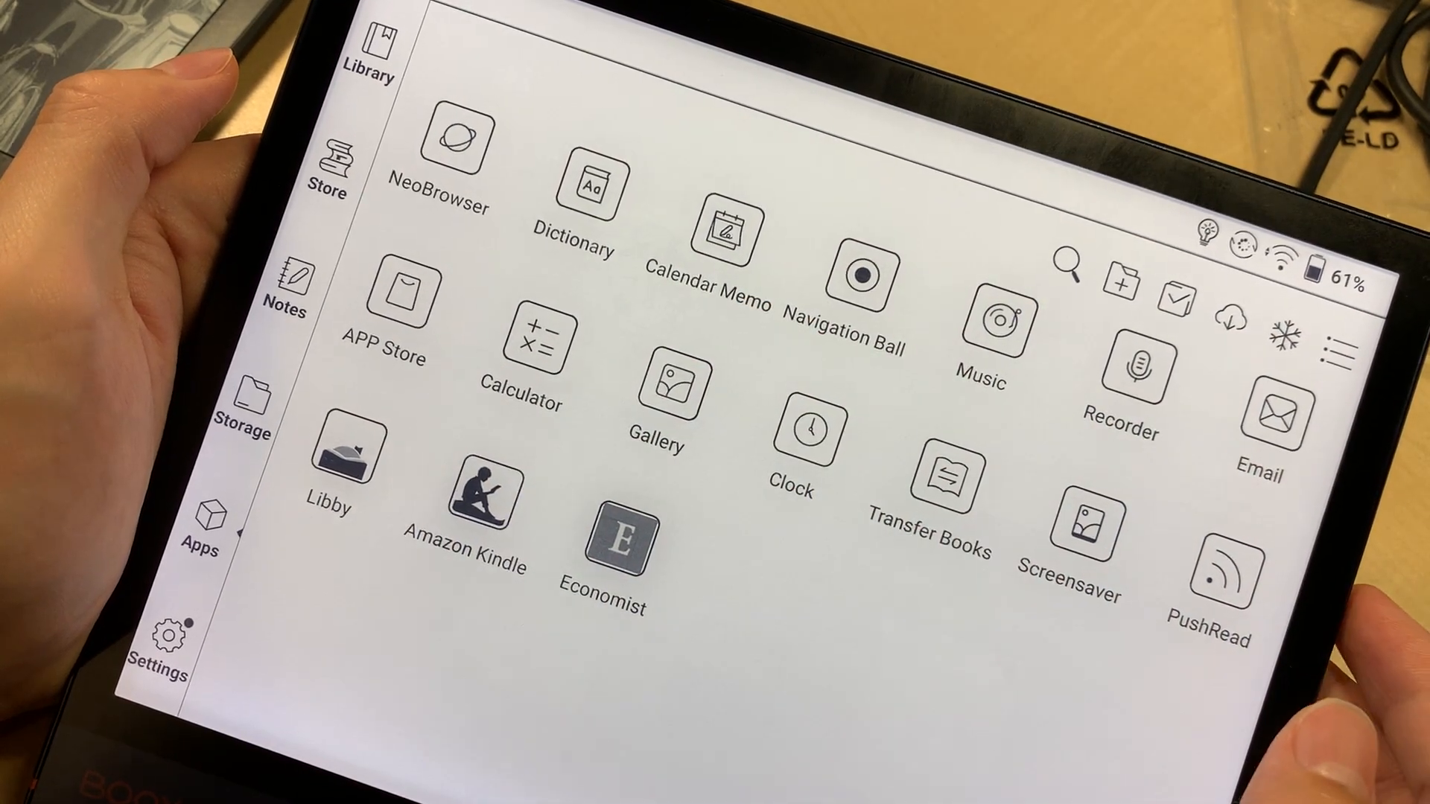
{"action": "left_click", "coordinate": [487, 501]}
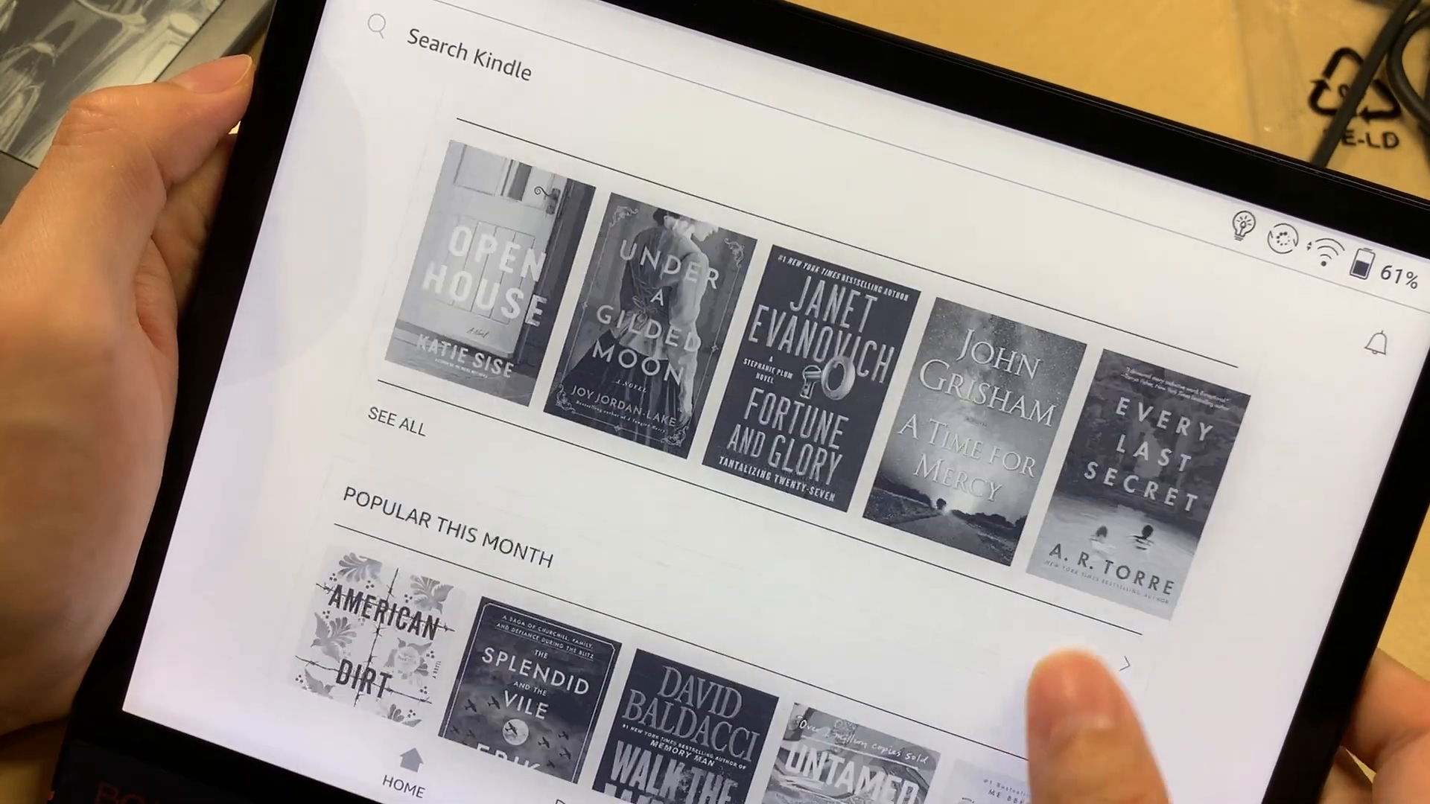
Step: Scroll through American Dirt's Kindle store page to its also-bought books and product details
{"action": "scroll", "scroll_direction": "down", "scroll_amount": 3}
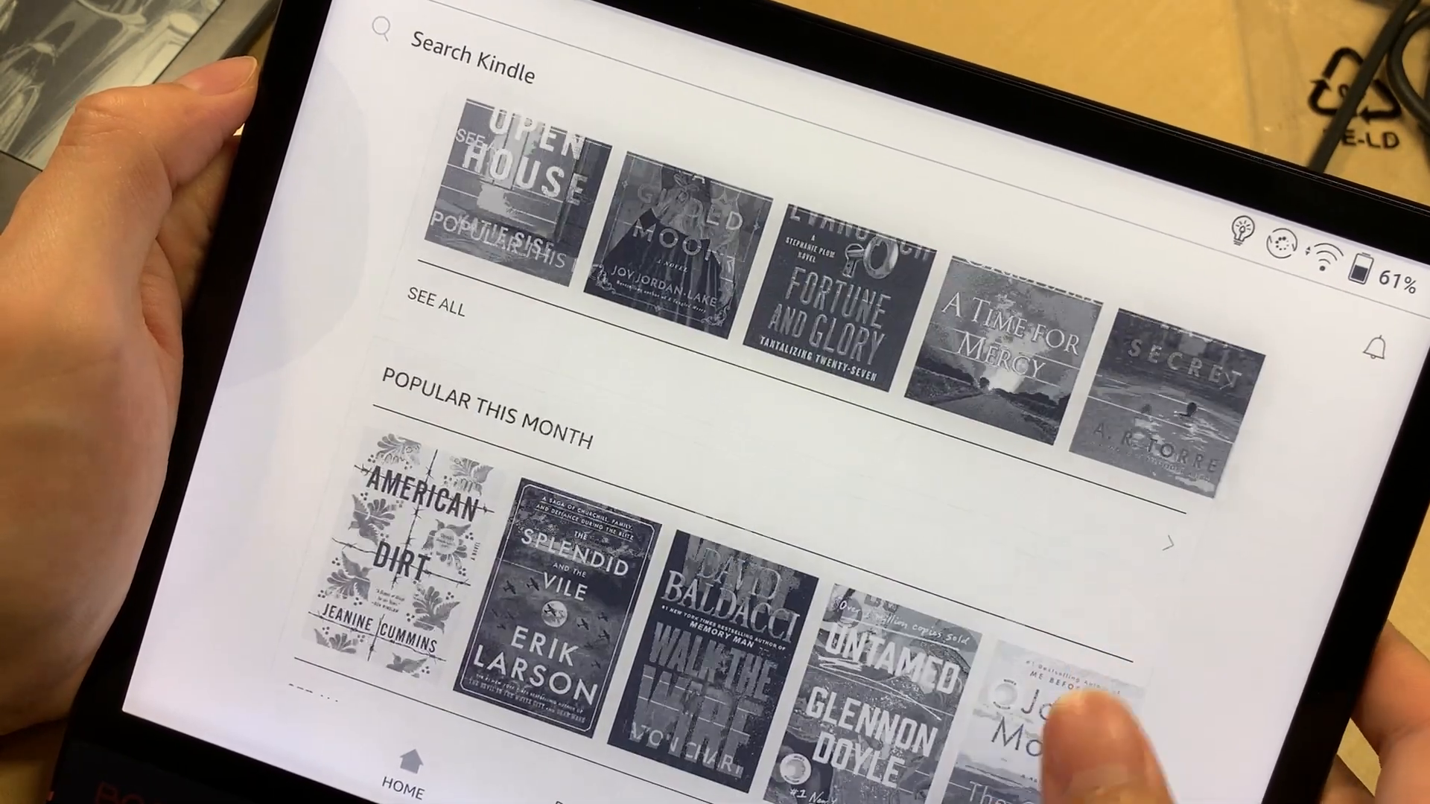
{"action": "scroll", "scroll_direction": "down", "scroll_amount": 3}
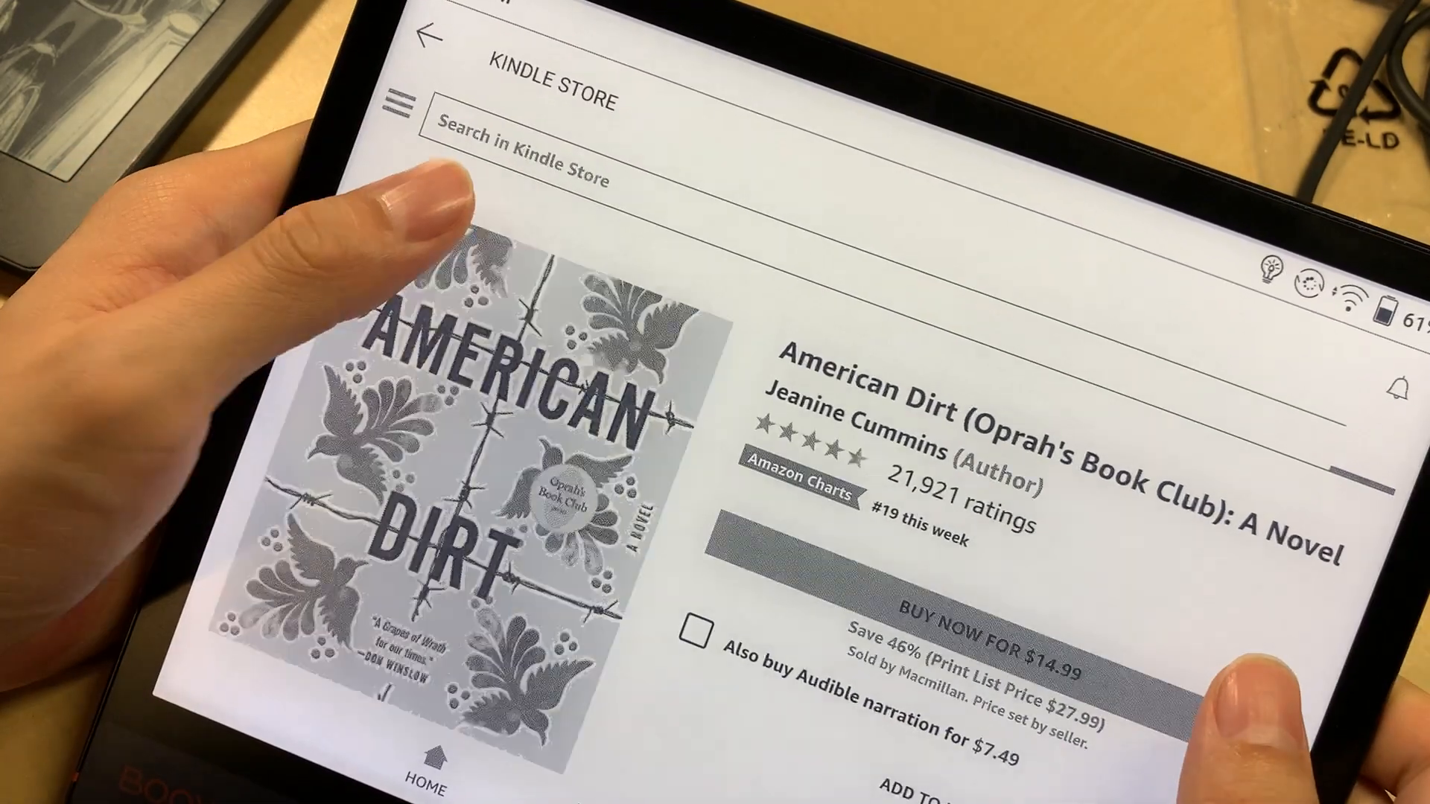
{"action": "scroll", "scroll_direction": "down", "scroll_amount": 3}
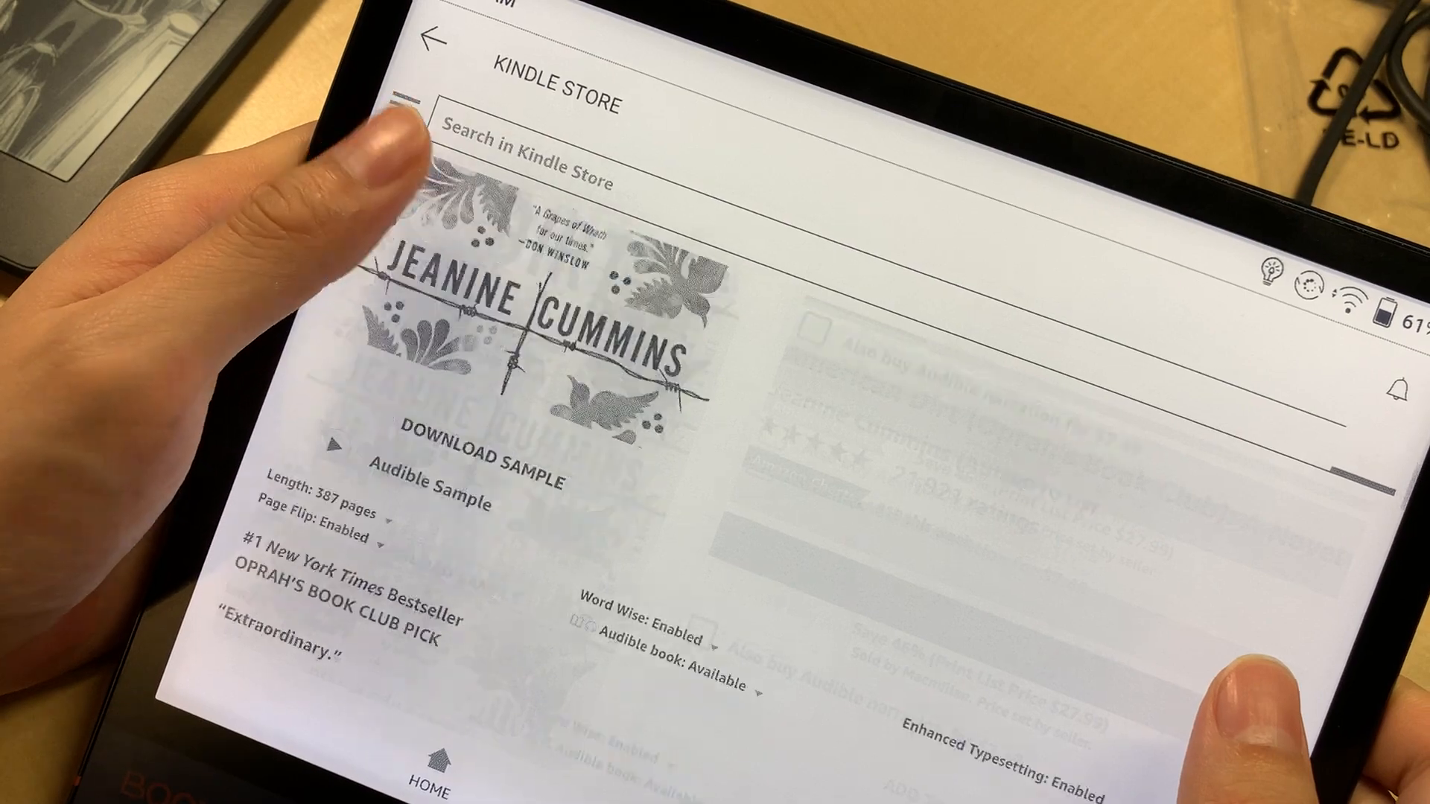
{"action": "scroll", "scroll_direction": "down", "scroll_amount": 3}
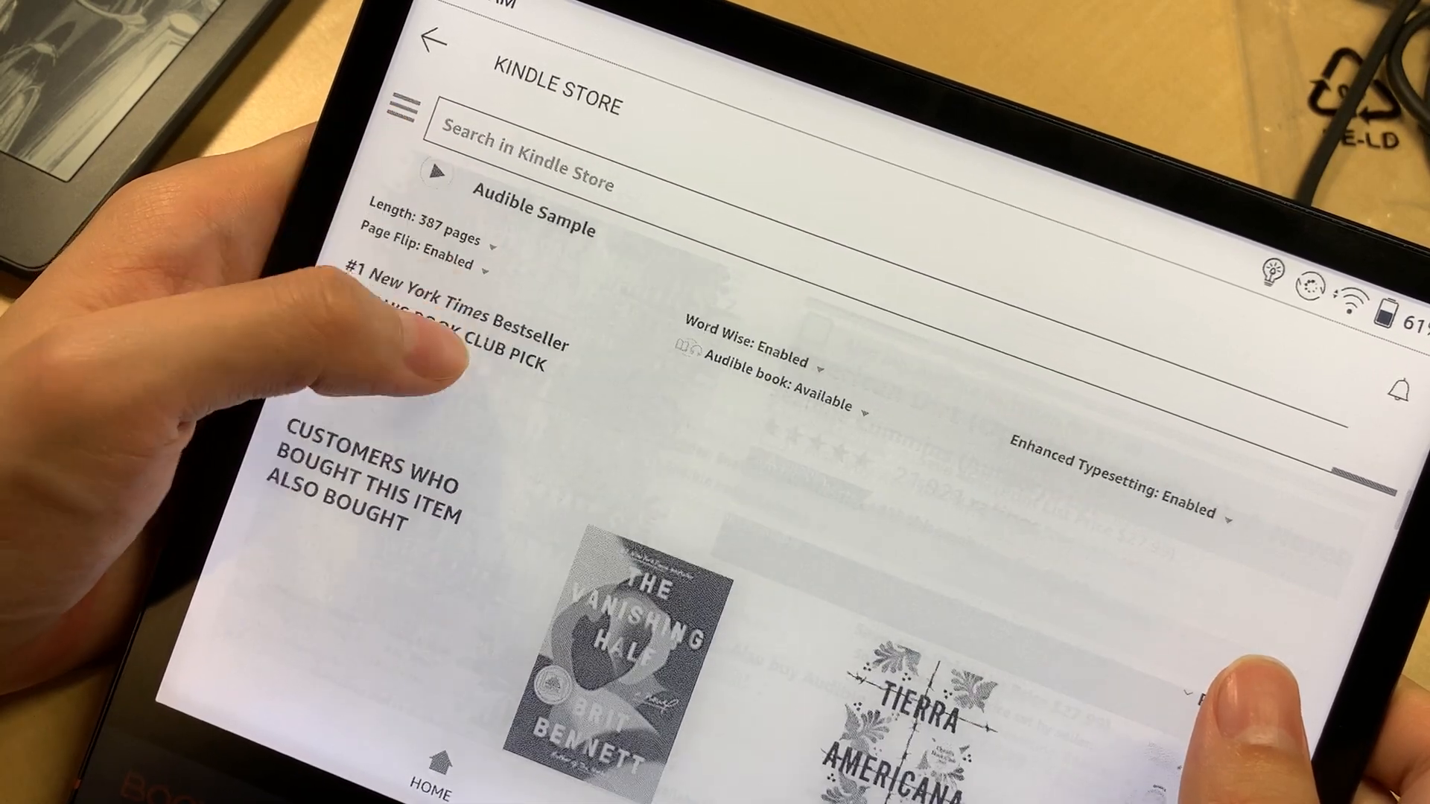
{"action": "scroll", "scroll_direction": "down", "scroll_amount": 3}
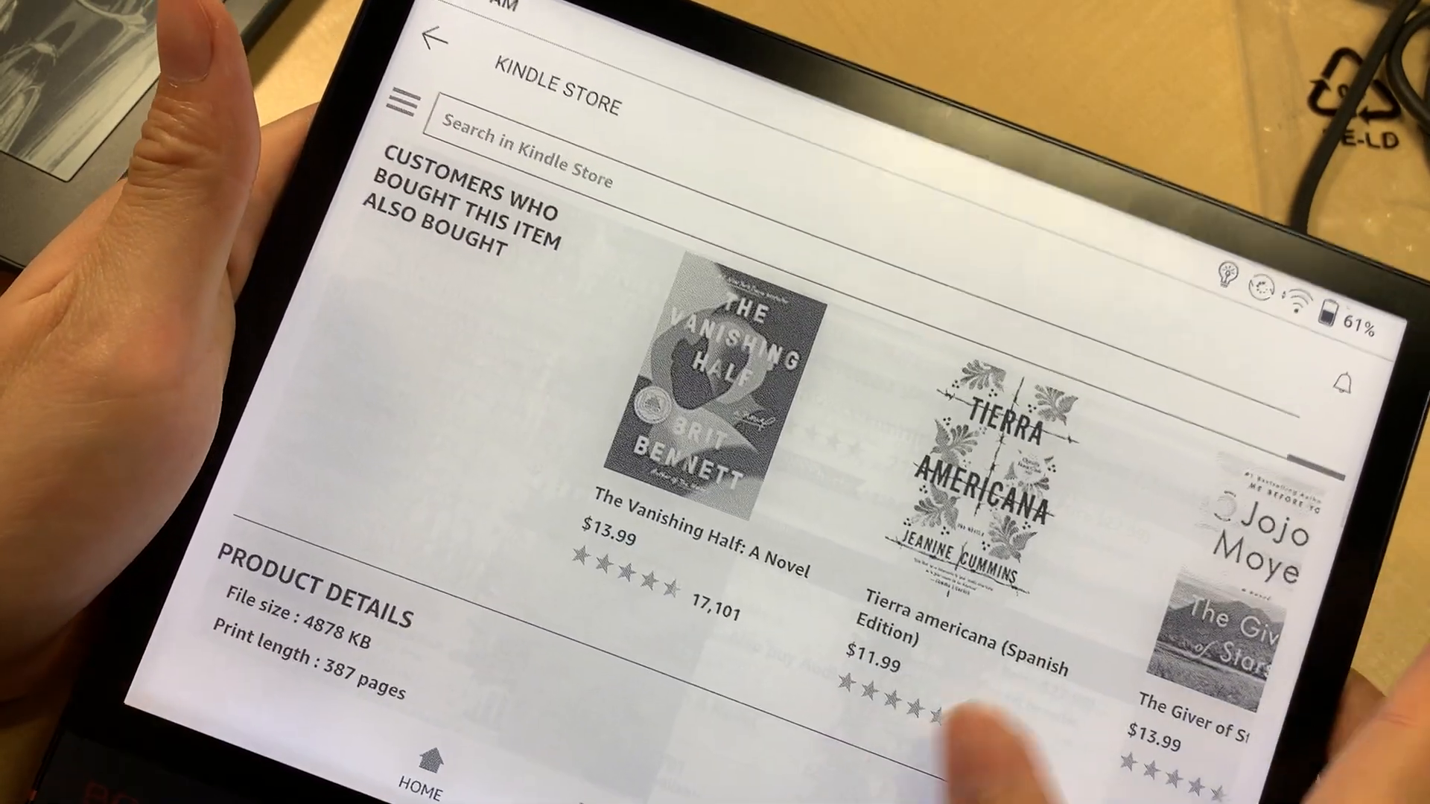